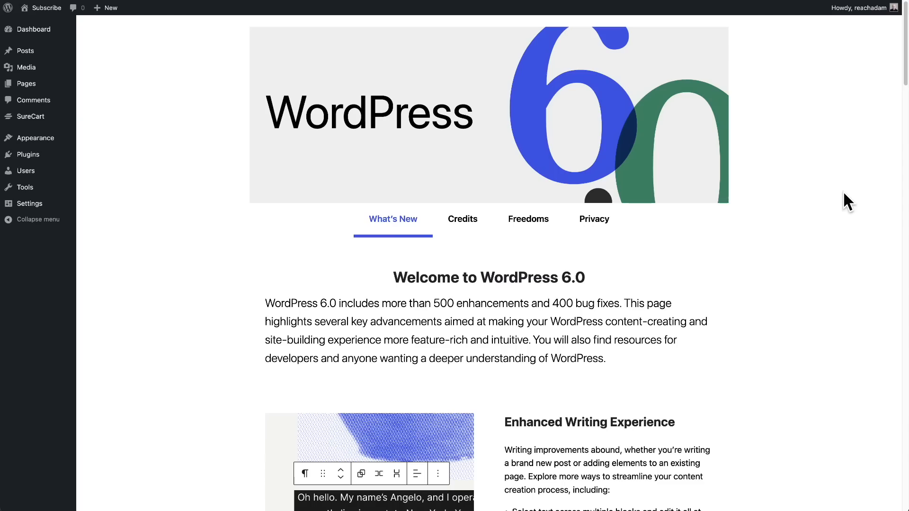
- Start a new page titled Smash The Like Button and publish it
{"action": "scroll", "scroll_direction": "down", "scroll_amount": 3}
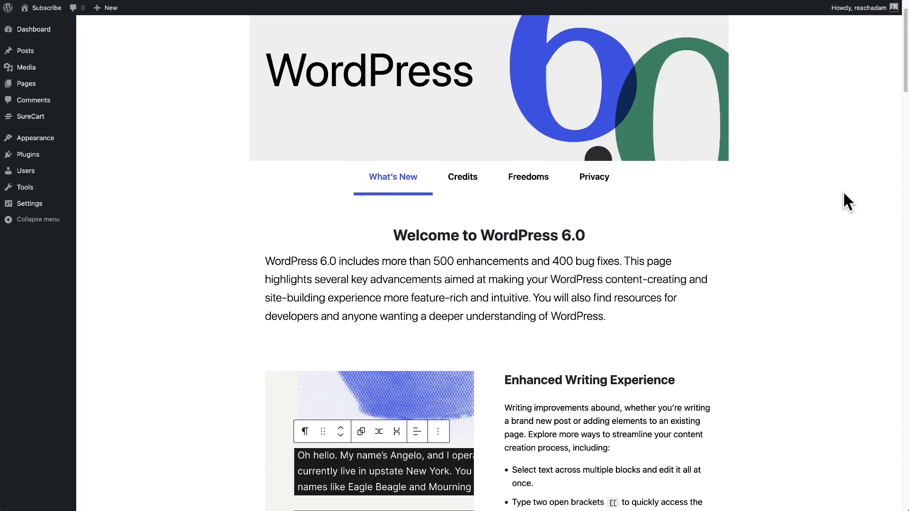
{"action": "scroll", "scroll_direction": "down", "scroll_amount": 3}
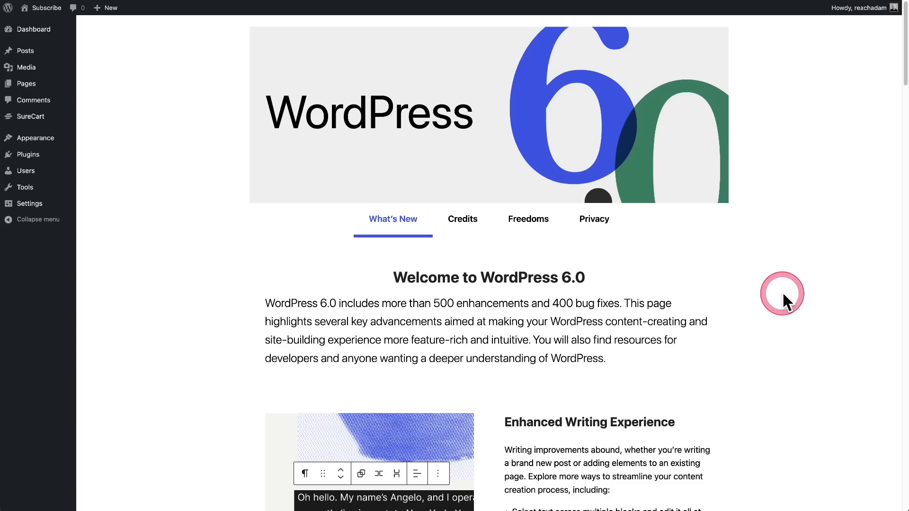
{"action": "scroll", "scroll_direction": "down", "scroll_amount": 3}
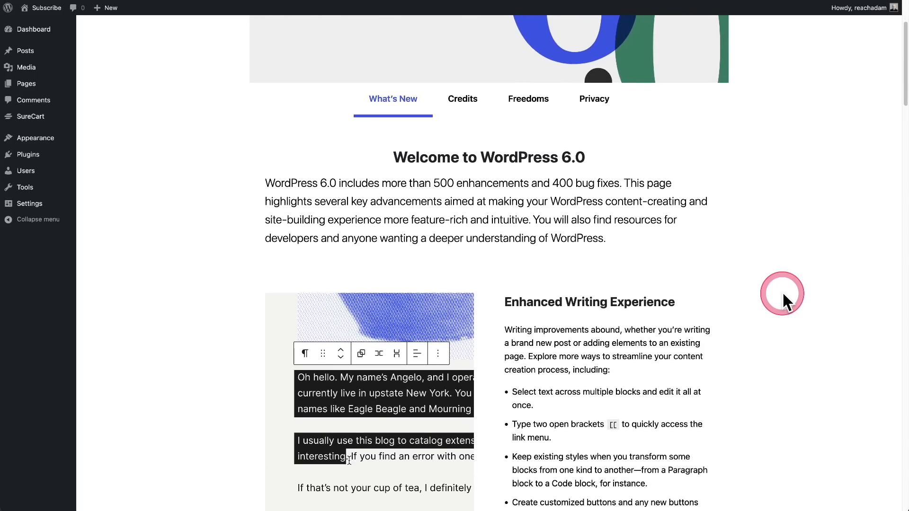
{"action": "scroll", "scroll_direction": "down", "scroll_amount": 3}
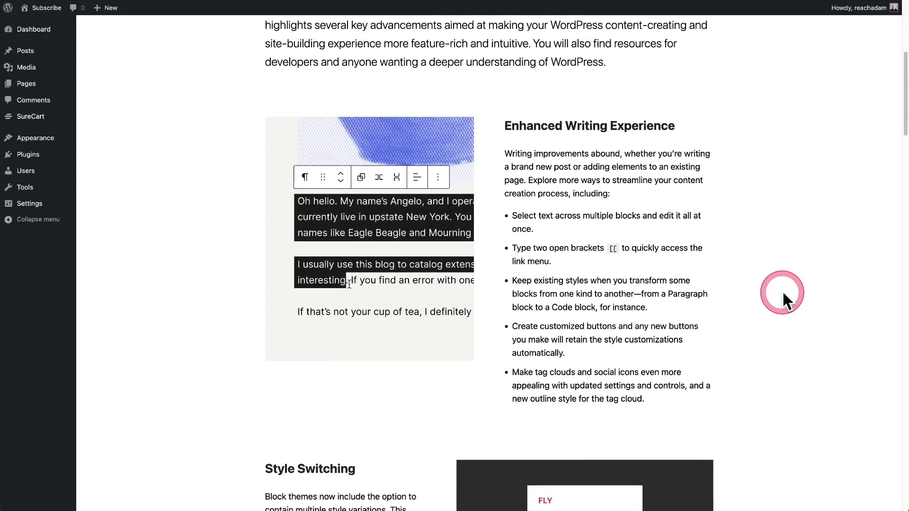
{"action": "scroll", "scroll_direction": "down", "scroll_amount": 3}
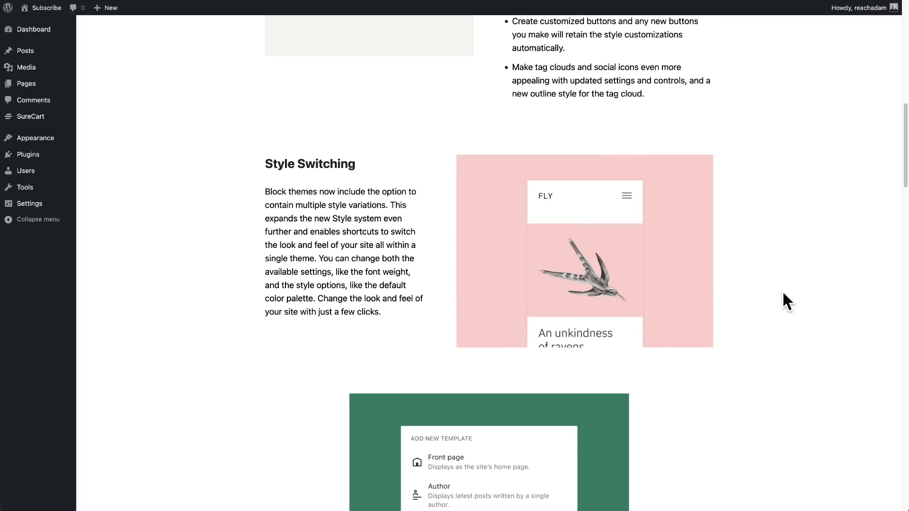
{"action": "scroll", "scroll_direction": "down", "scroll_amount": 3}
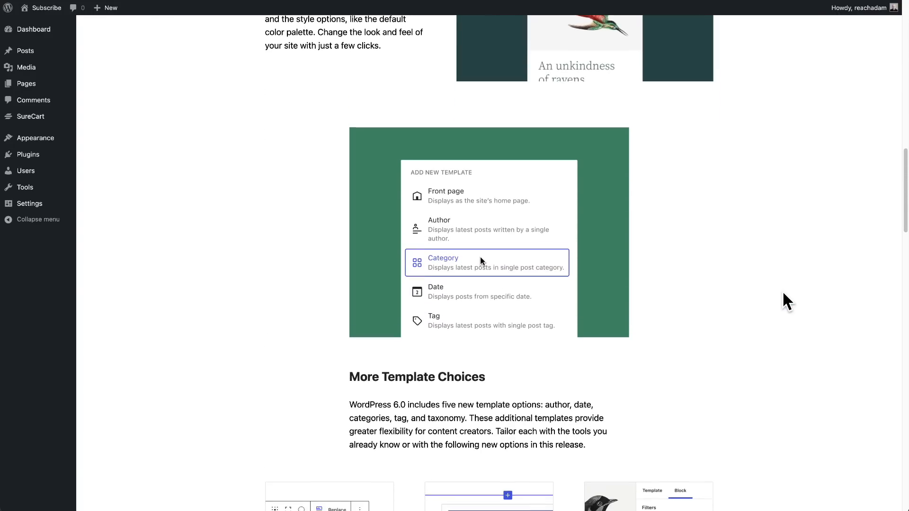
{"action": "scroll", "scroll_direction": "down", "scroll_amount": 3}
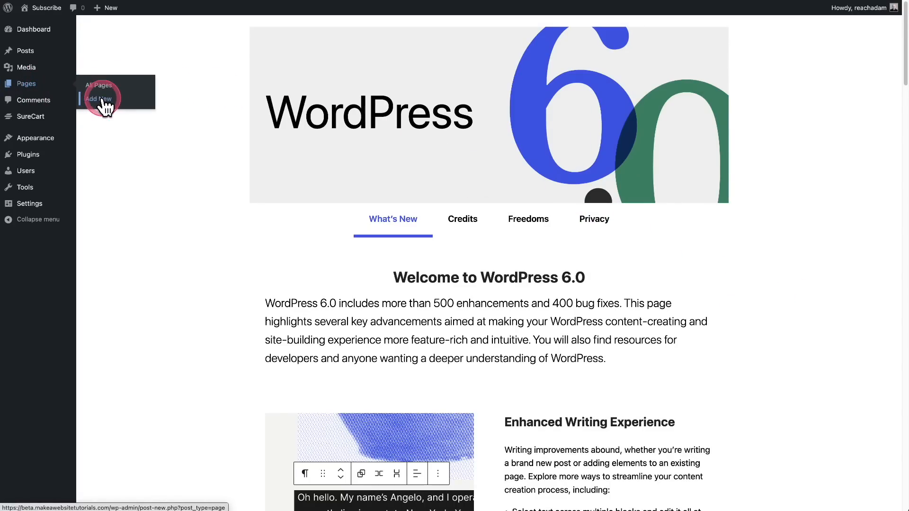
{"action": "left_click", "coordinate": [98, 100]}
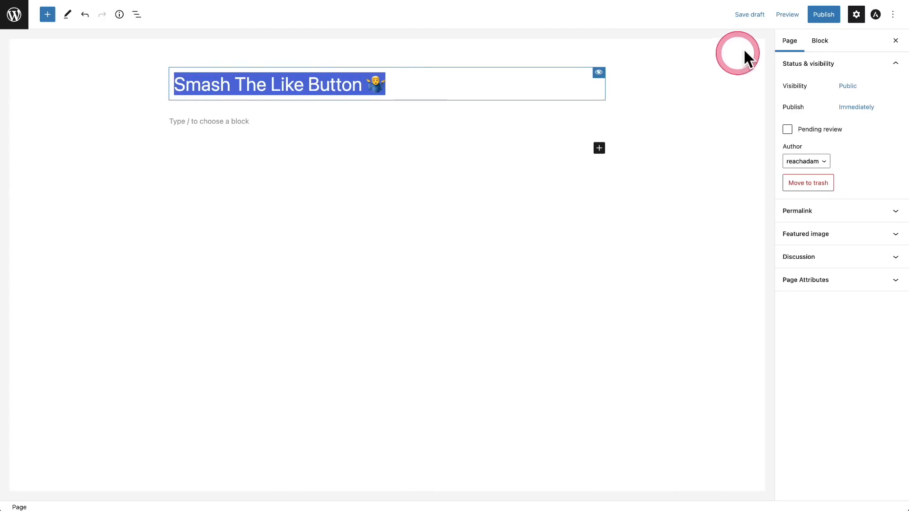
{"action": "left_click", "coordinate": [824, 14]}
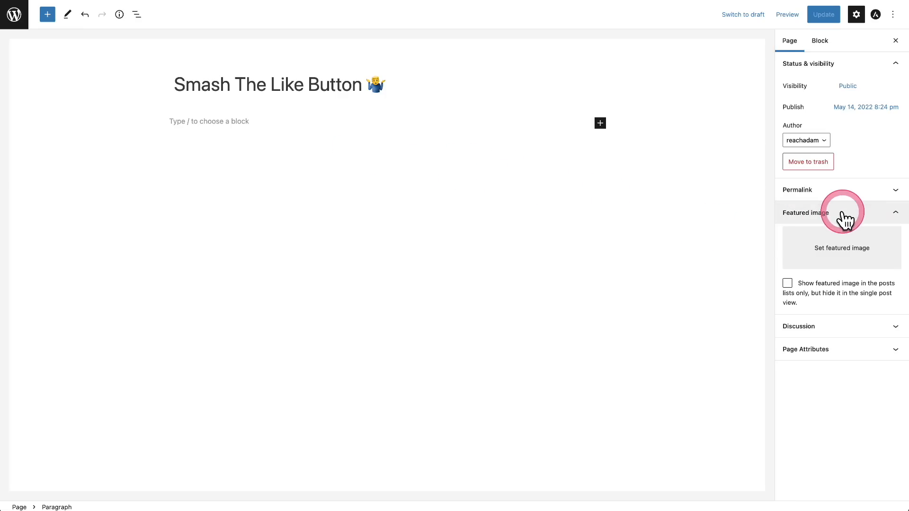
- Set the yoga photo as featured image and select the cover block showing it
{"action": "left_click", "coordinate": [841, 248]}
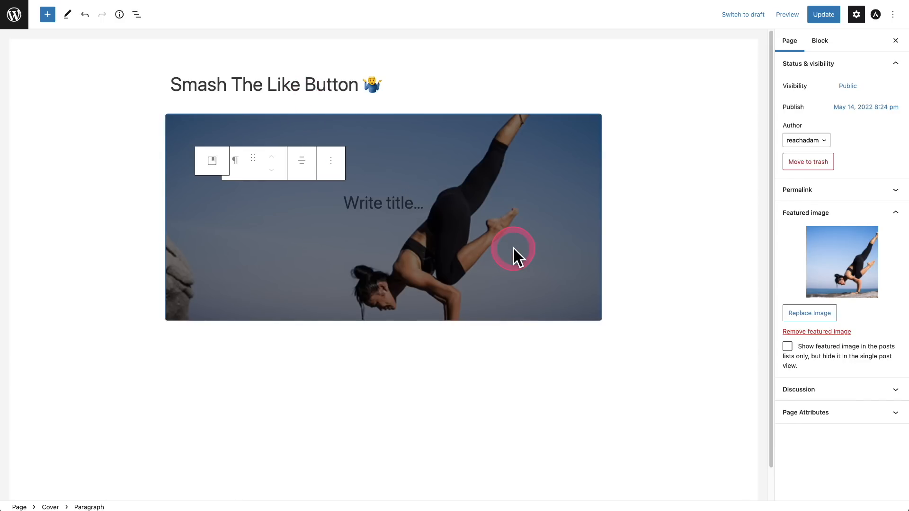
{"action": "left_click", "coordinate": [513, 248]}
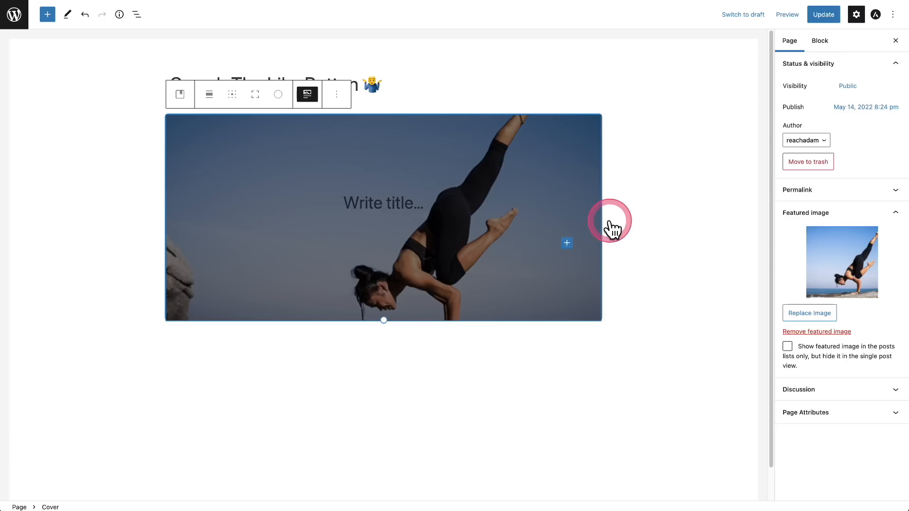
- Drag the cover's focal point down to about 52% left, 94% top so the rocky ground shows
{"action": "left_click", "coordinate": [820, 41]}
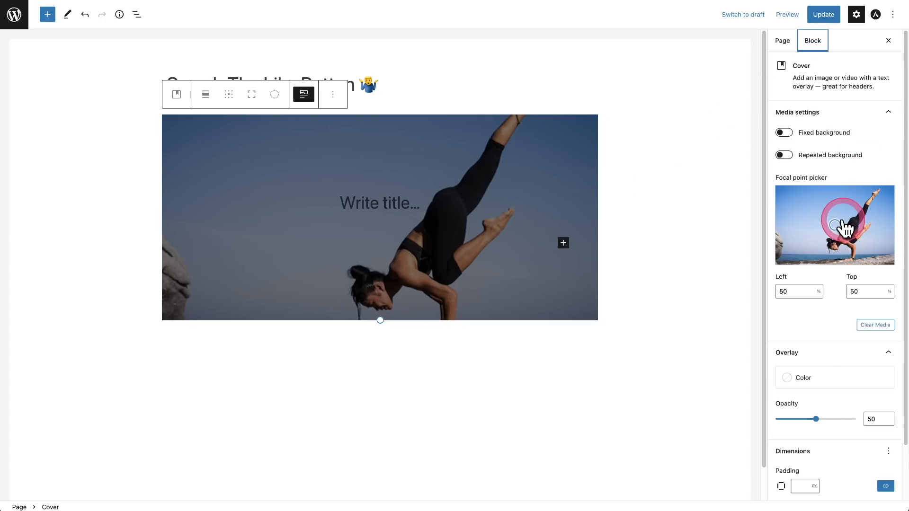
{"action": "left_click_drag", "start_coordinate": [835, 225], "coordinate": [836, 246]}
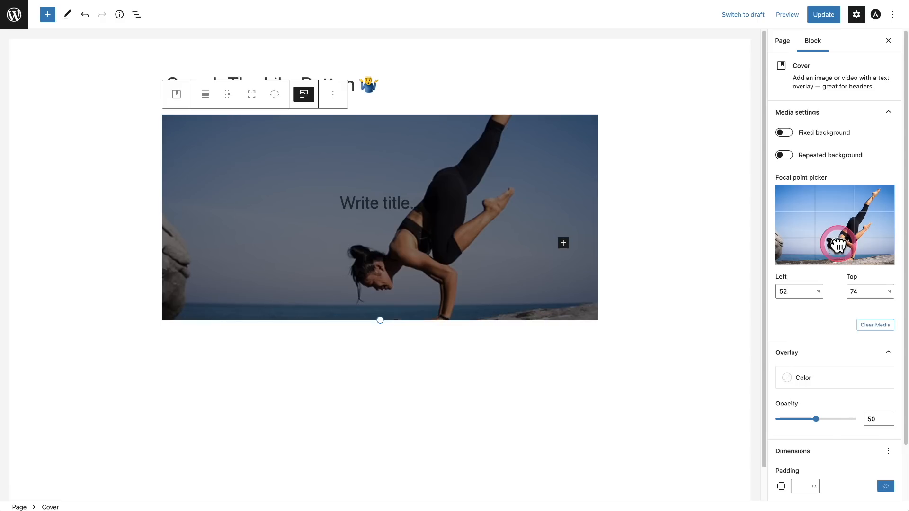
{"action": "left_click_drag", "start_coordinate": [840, 244], "coordinate": [832, 243]}
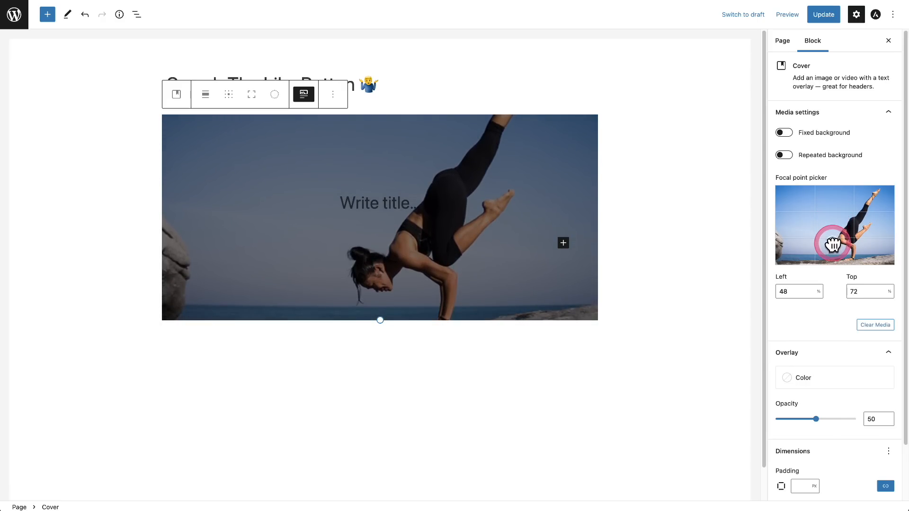
{"action": "left_click_drag", "start_coordinate": [831, 245], "coordinate": [835, 250]}
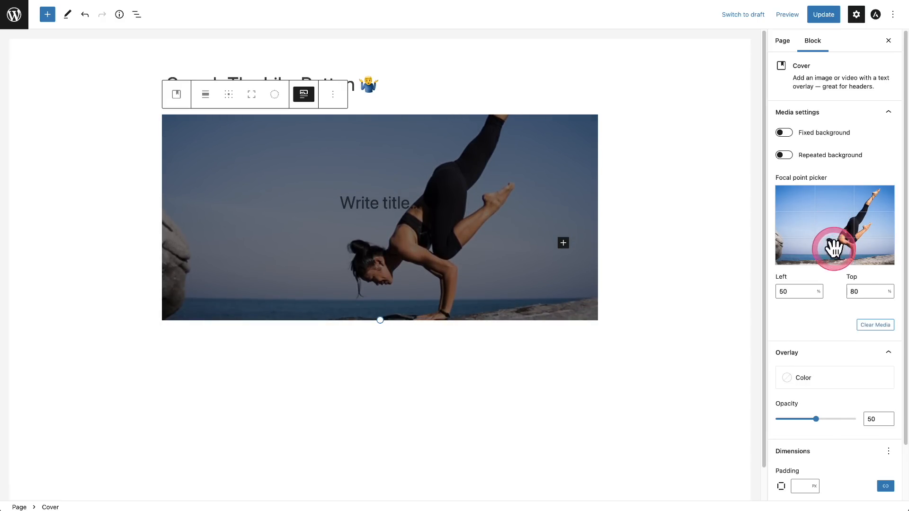
{"action": "mouse_move", "coordinate": [647, 279]}
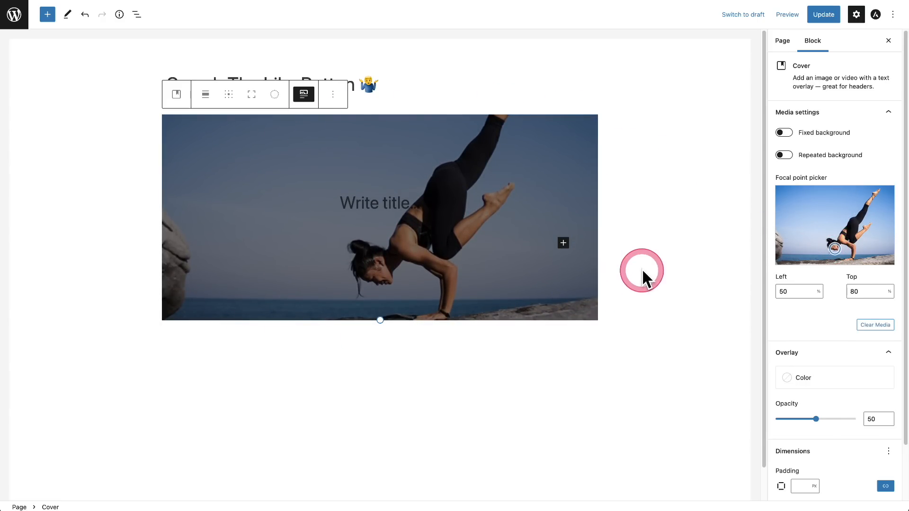
{"action": "left_click_drag", "start_coordinate": [830, 247], "coordinate": [840, 258]}
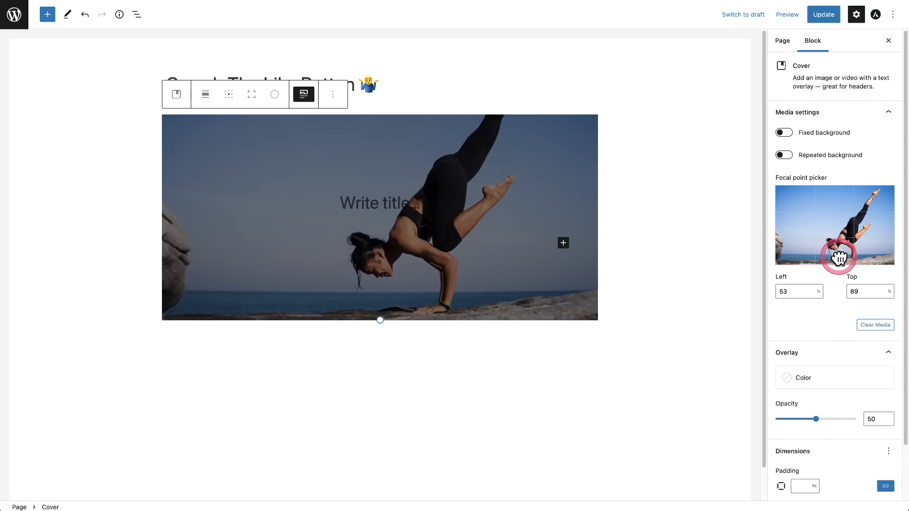
{"action": "left_click_drag", "start_coordinate": [838, 256], "coordinate": [838, 264]}
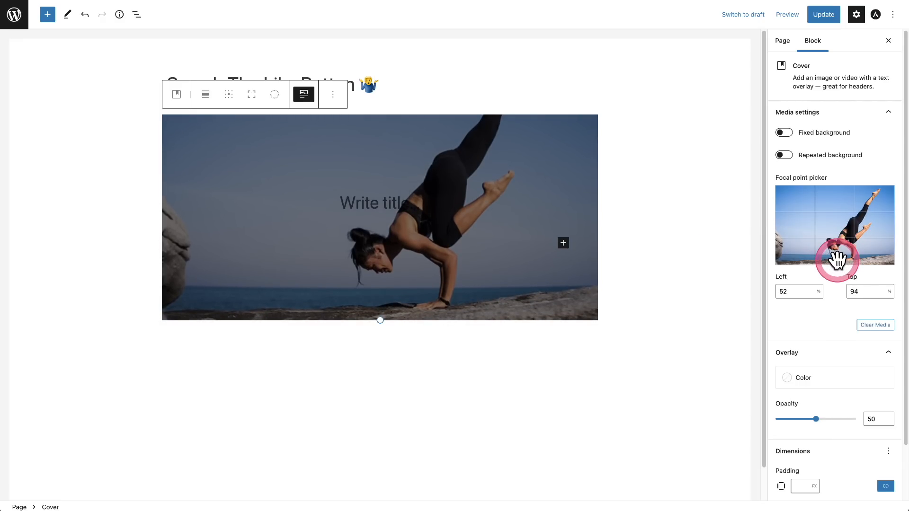
- Write the cover title How Ya Like Me Now? over the yoga photo
{"action": "left_click", "coordinate": [380, 202]}
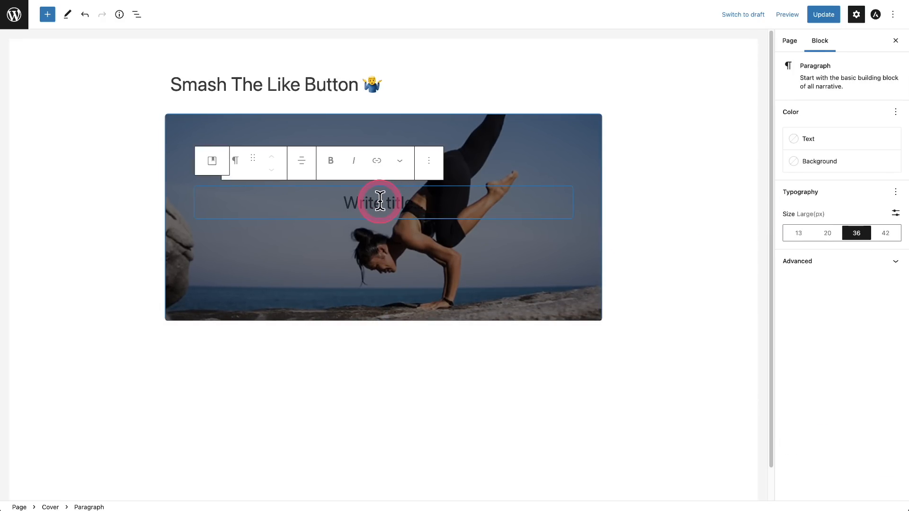
{"action": "type", "text": "How Ya Like Me Now?"}
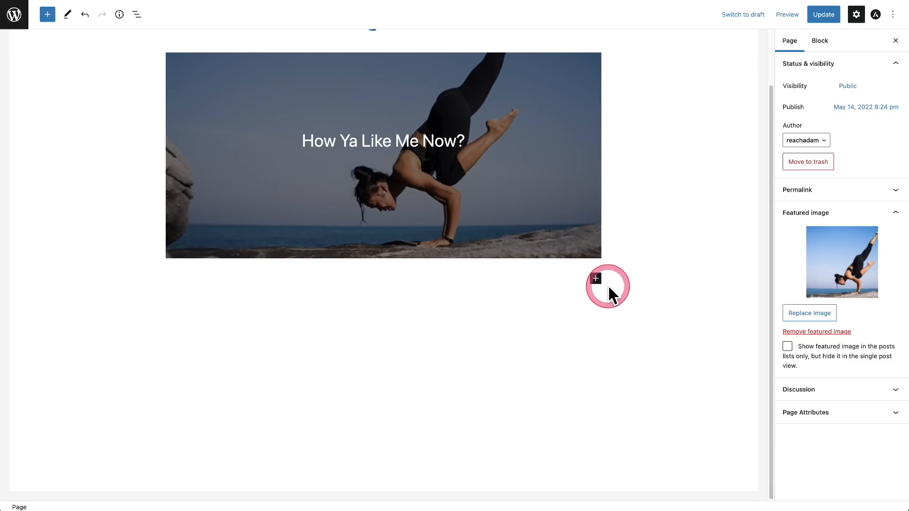
- Insert a Group block below the cover holding the Subscribe If You Haven't heading and a portrait photo
{"action": "left_click", "coordinate": [595, 278]}
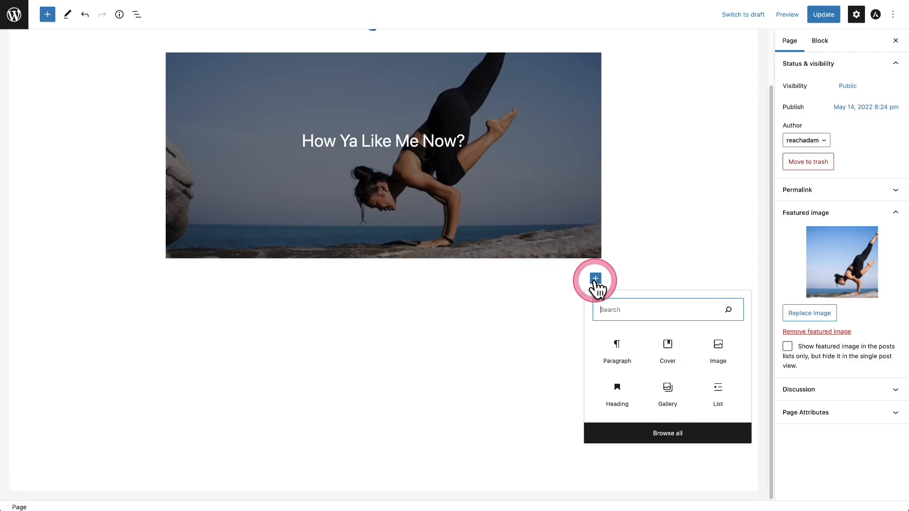
{"action": "type", "text": "grou"}
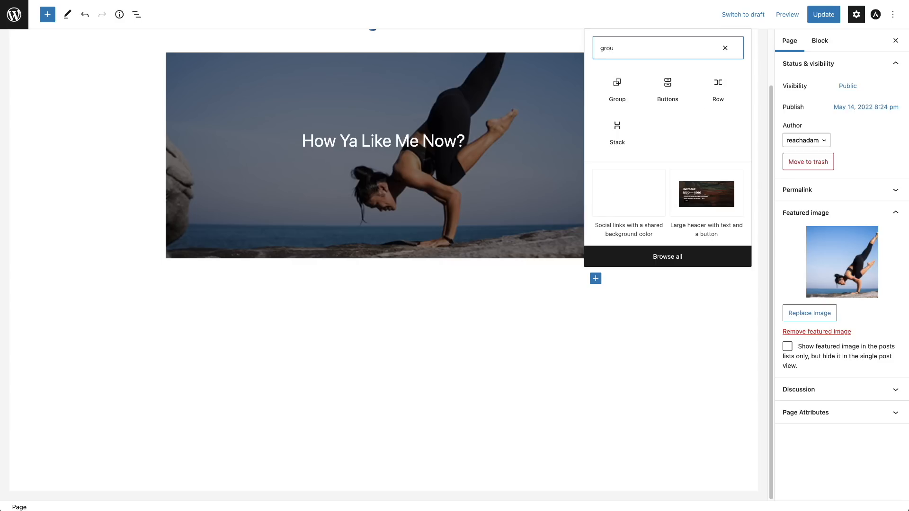
{"action": "left_click", "coordinate": [617, 82]}
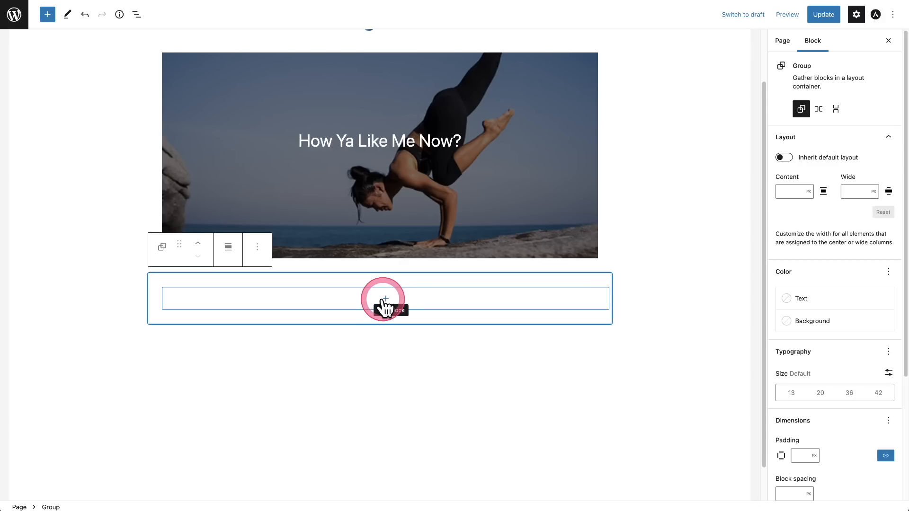
{"action": "left_click", "coordinate": [382, 300]}
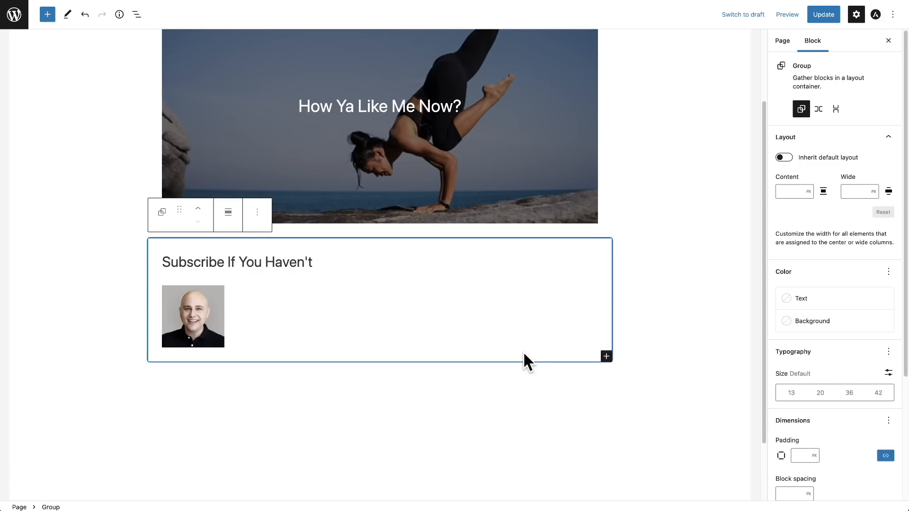
{"action": "left_click", "coordinate": [801, 109]}
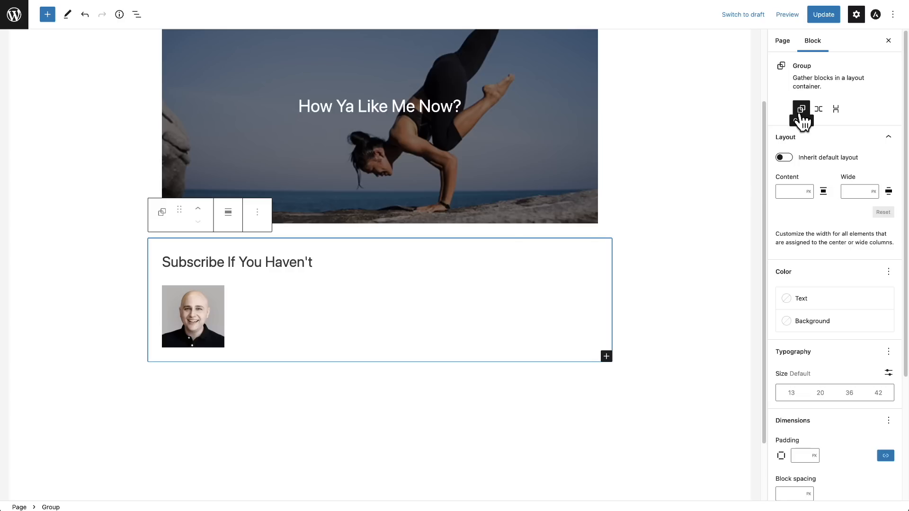
- Turn the stacked subscribe group into a horizontal Row layout
{"action": "left_click", "coordinate": [818, 100]}
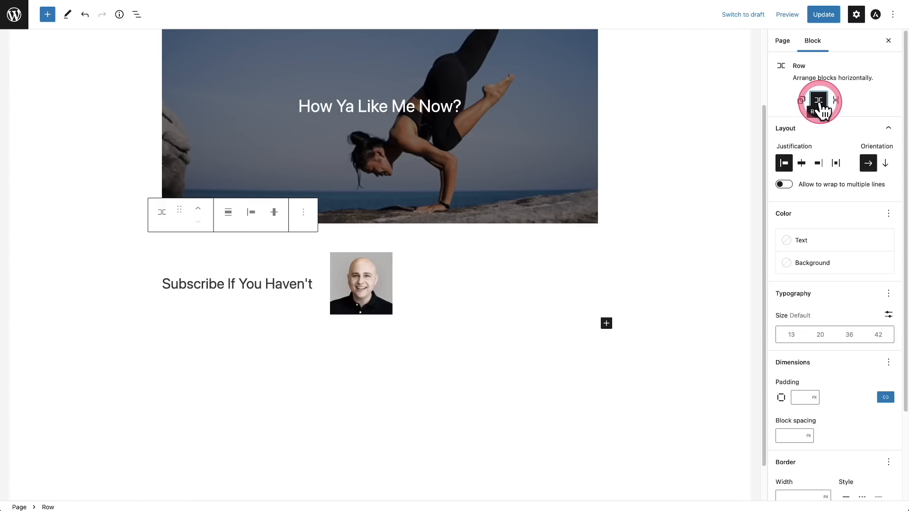
{"action": "left_click", "coordinate": [243, 305]}
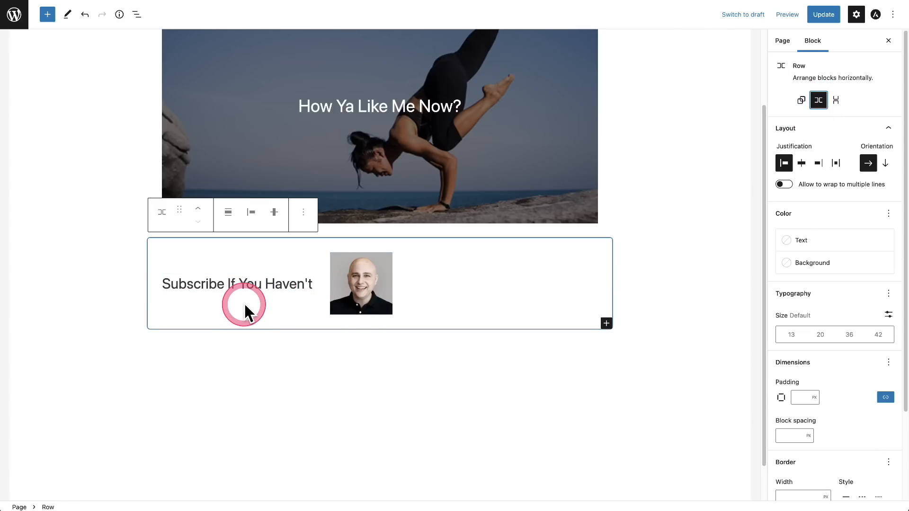
{"action": "left_click", "coordinate": [836, 100]}
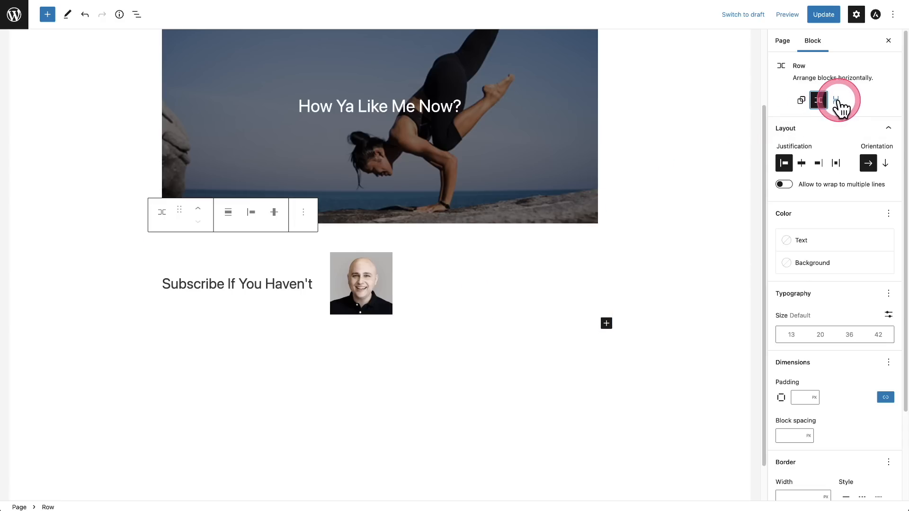
{"action": "left_click", "coordinate": [835, 101]}
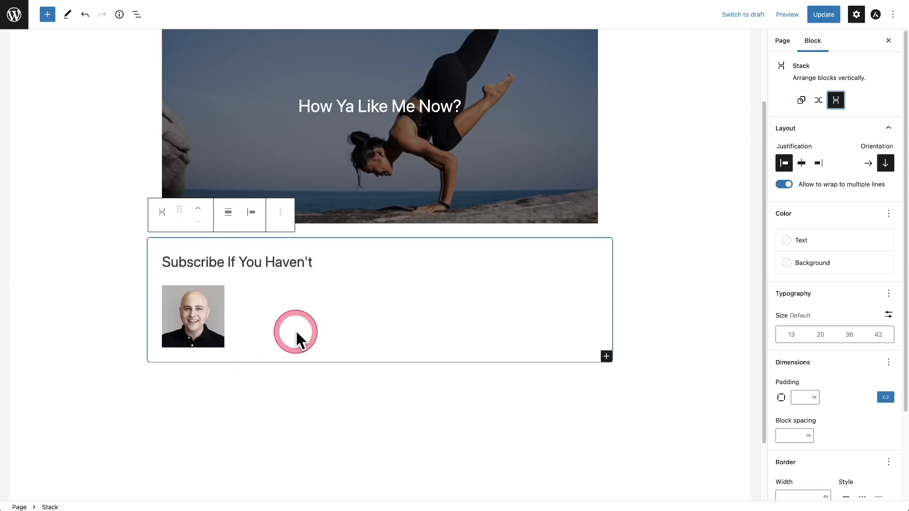
{"action": "left_click", "coordinate": [818, 100]}
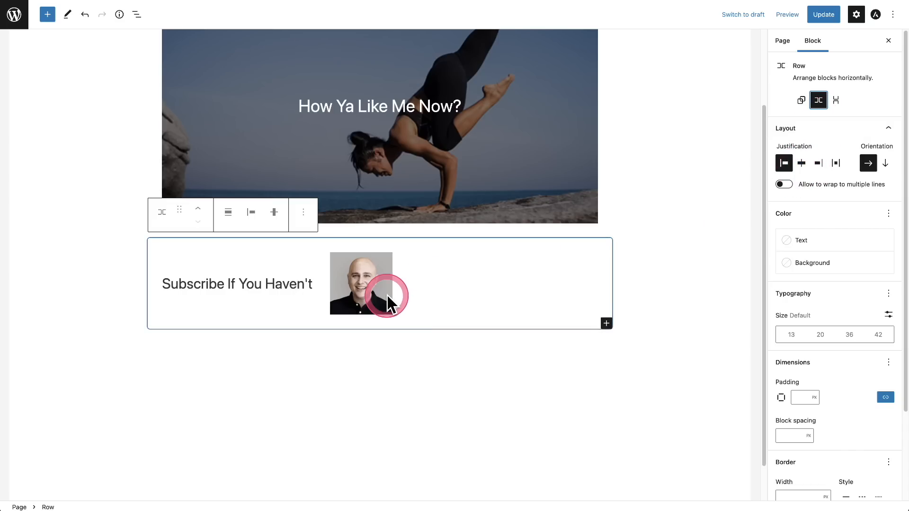
- Try center and right justification, finishing on Space between for the heading and photo
{"action": "left_click", "coordinate": [801, 163]}
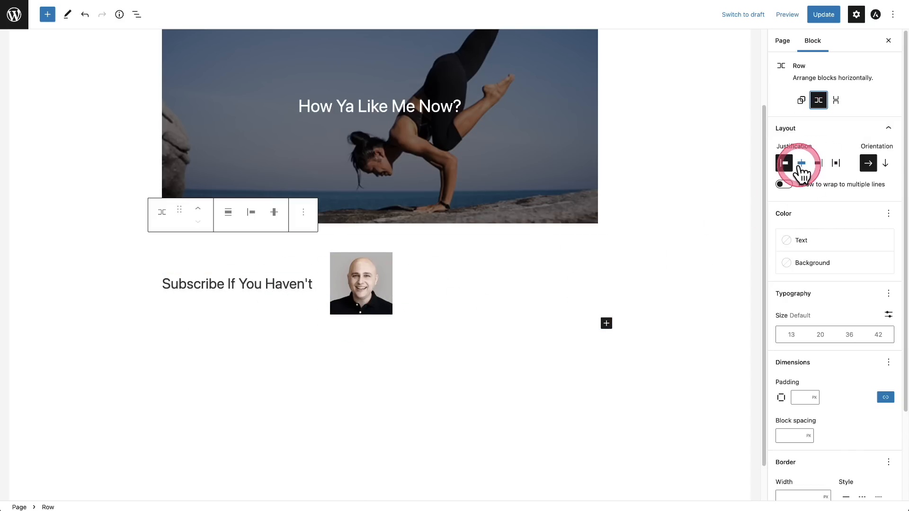
{"action": "left_click", "coordinate": [801, 162]}
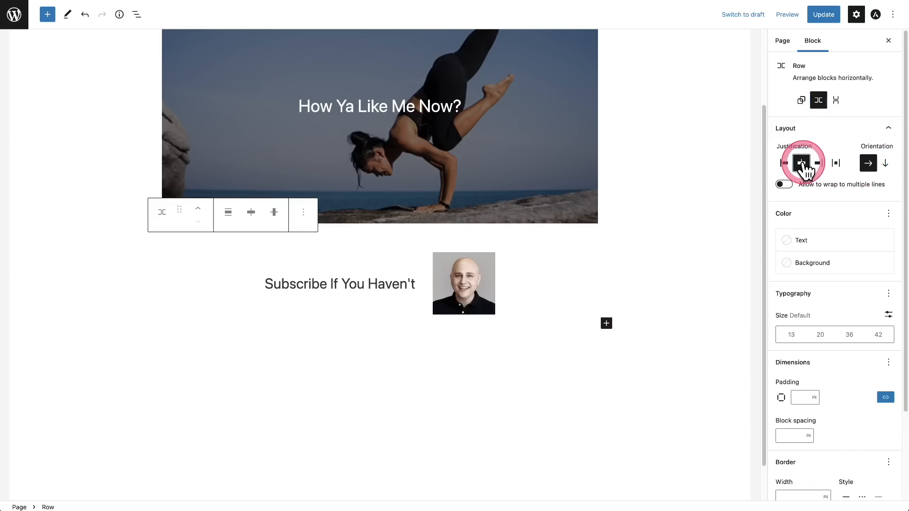
{"action": "left_click", "coordinate": [818, 163]}
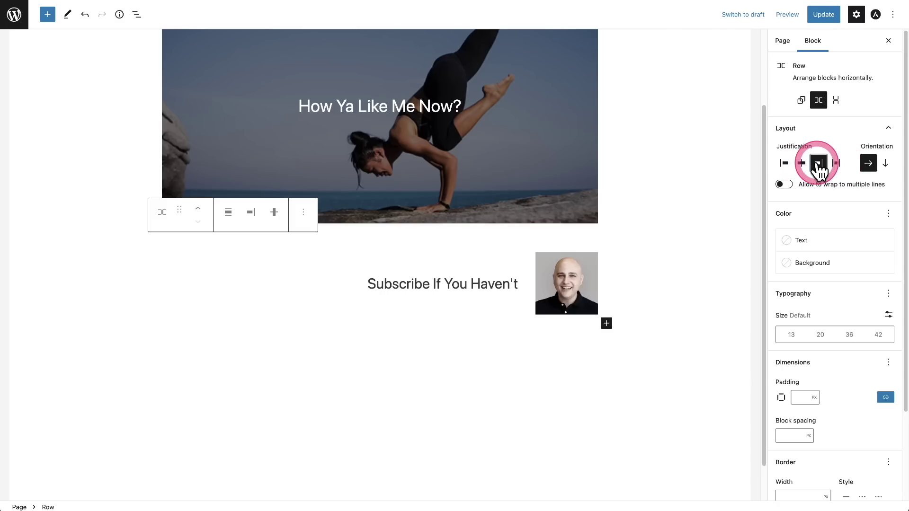
{"action": "left_click", "coordinate": [835, 163]}
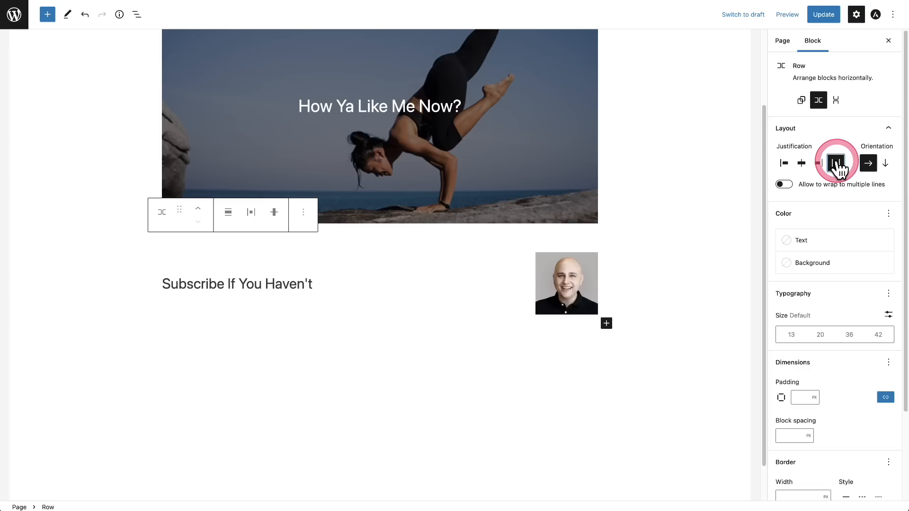
{"action": "left_click", "coordinate": [836, 162]}
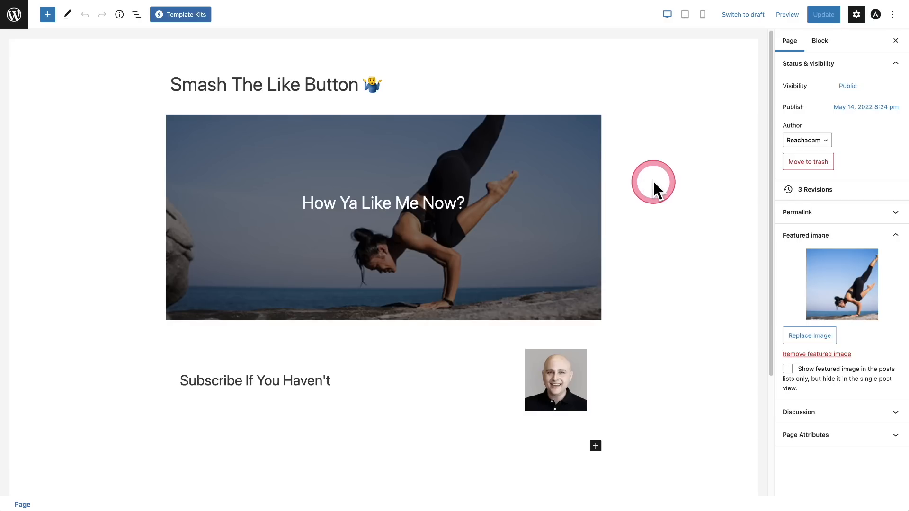
{"action": "left_click", "coordinate": [383, 217]}
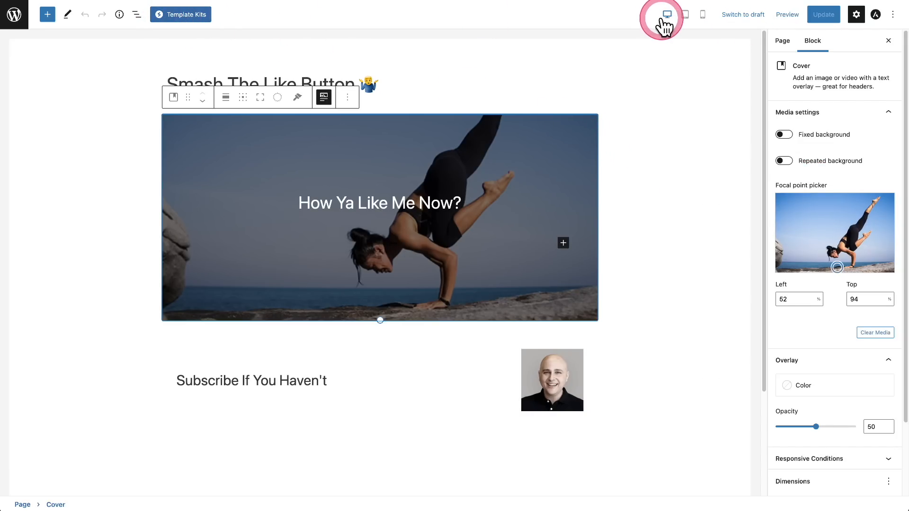
{"action": "mouse_move", "coordinate": [685, 14]}
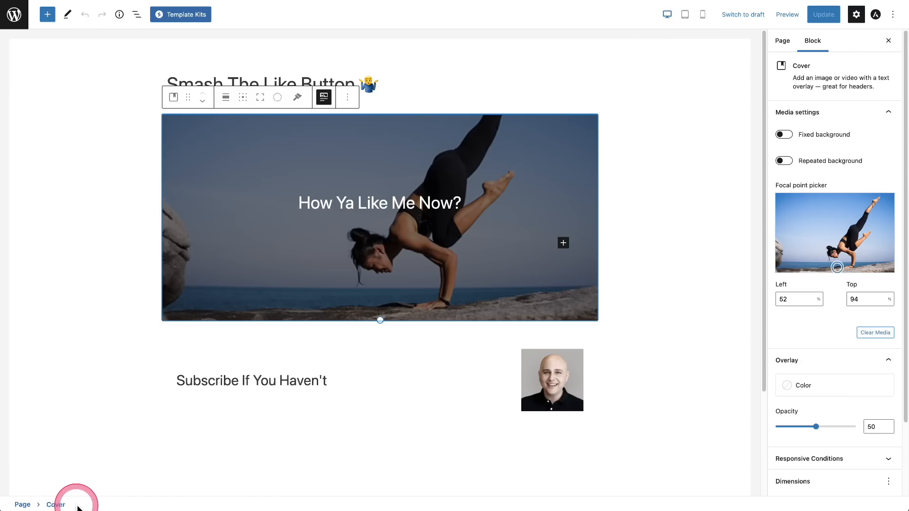
{"action": "mouse_move", "coordinate": [172, 452]}
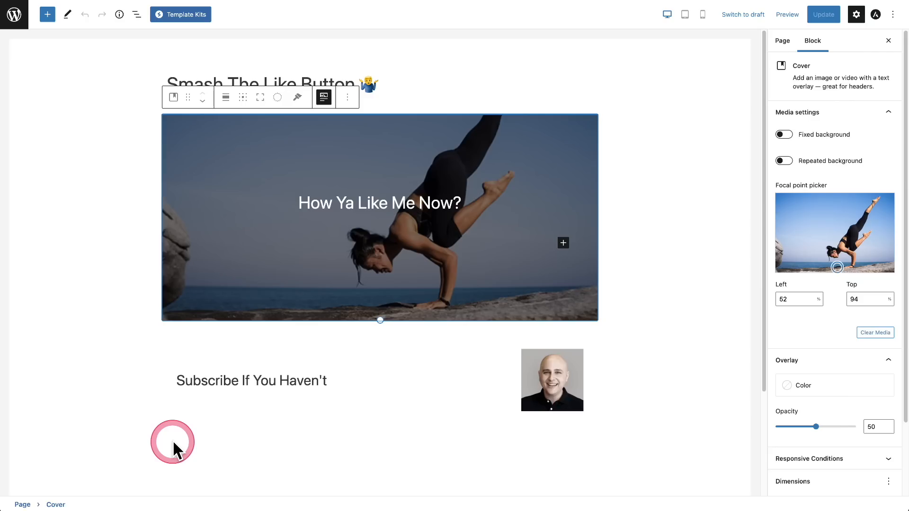
{"action": "left_click", "coordinate": [47, 15]}
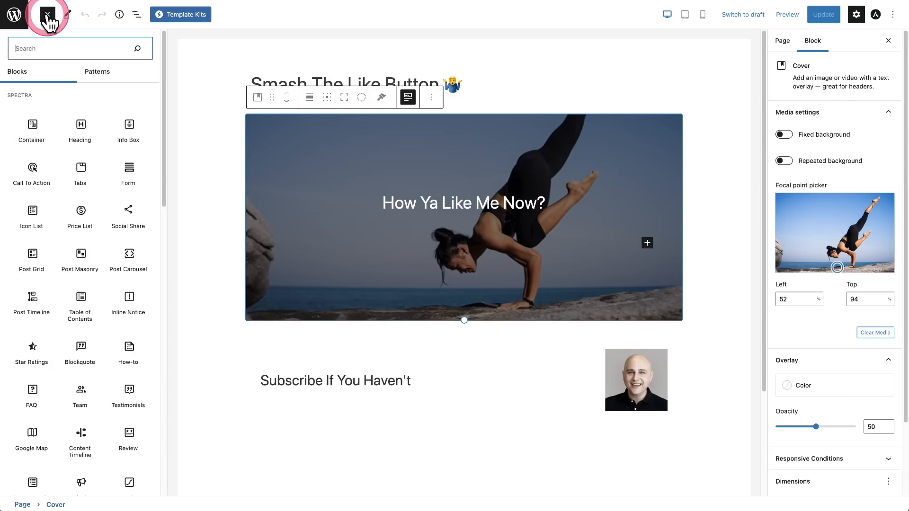
{"action": "left_click", "coordinate": [48, 14]}
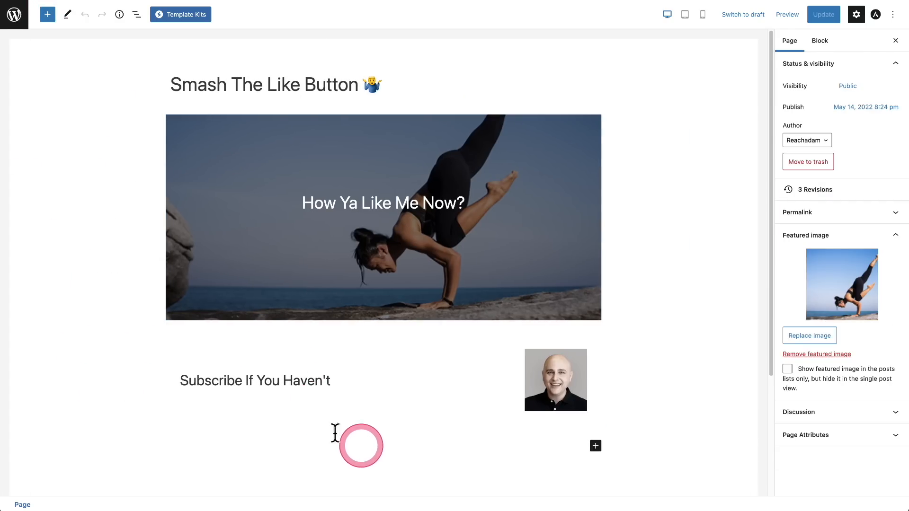
- Add a Spectra Container with the single-column layout below the subscribe row
{"action": "left_click", "coordinate": [47, 14]}
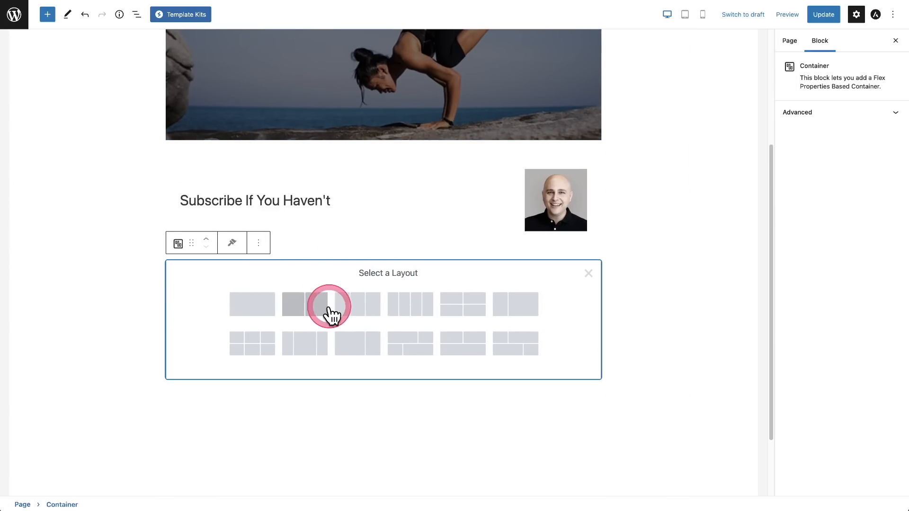
{"action": "mouse_move", "coordinate": [368, 323]}
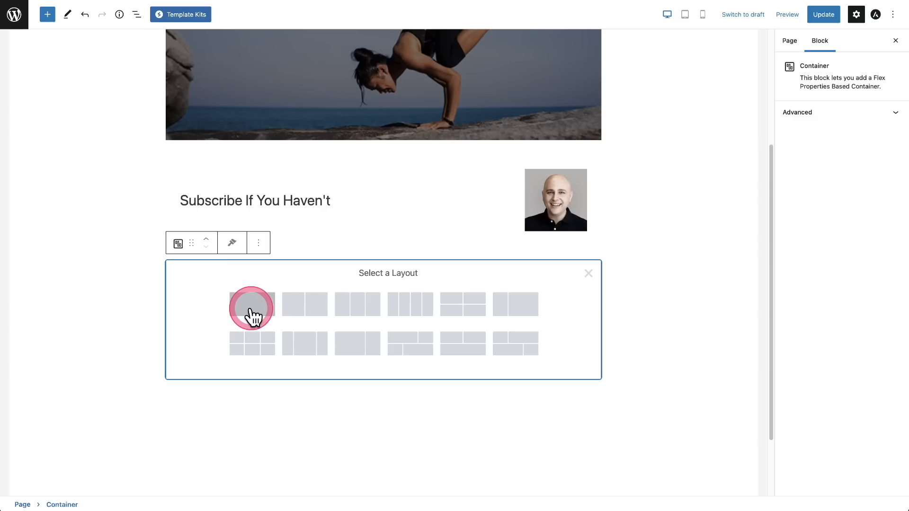
{"action": "left_click", "coordinate": [252, 309]}
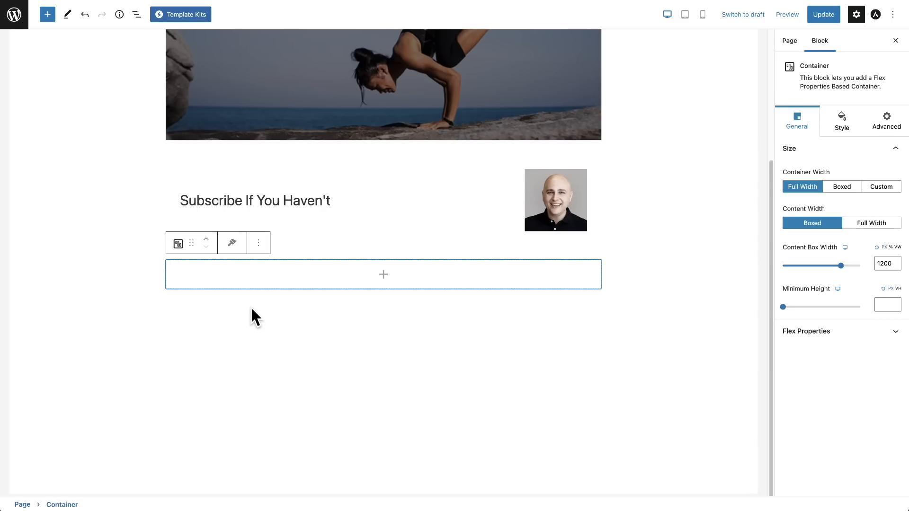
{"action": "left_click", "coordinate": [385, 259]}
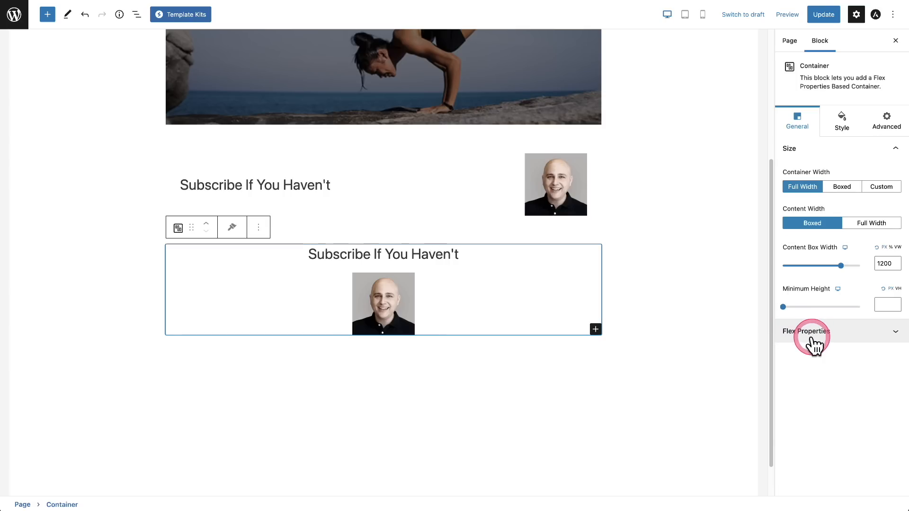
- Set the container's Flex Properties direction to Row so heading and photo sit side by side
{"action": "left_click", "coordinate": [808, 332]}
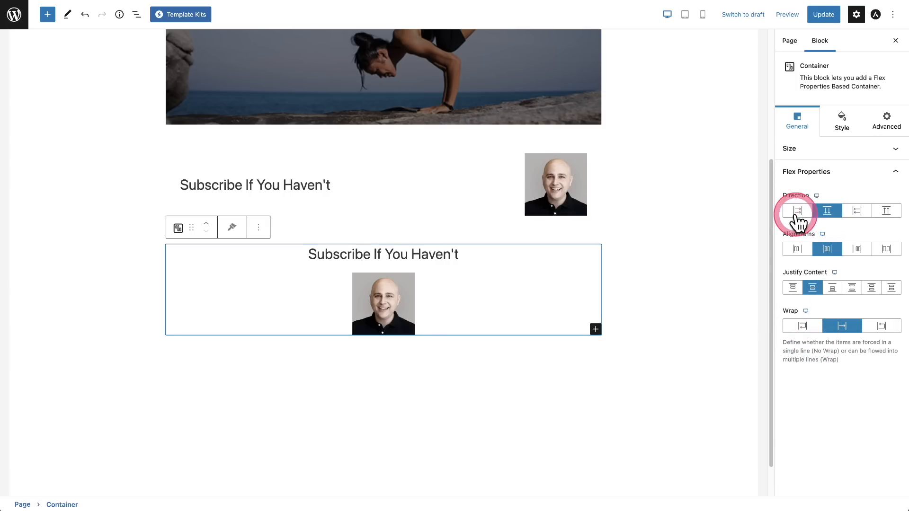
{"action": "left_click", "coordinate": [797, 210]}
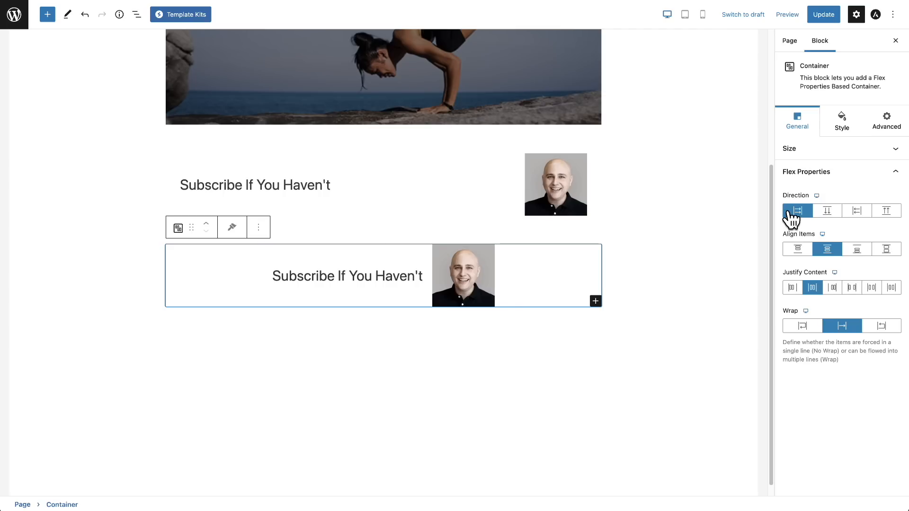
{"action": "left_click", "coordinate": [826, 211]}
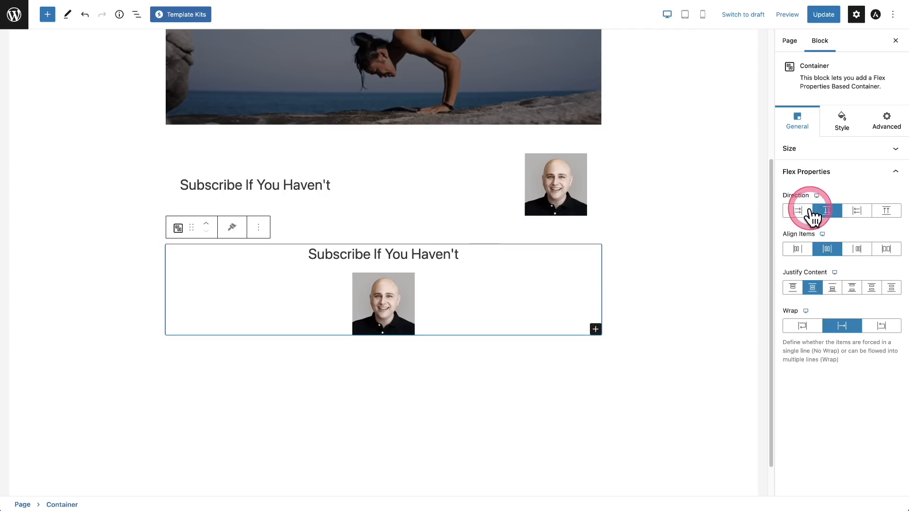
{"action": "left_click", "coordinate": [797, 210]}
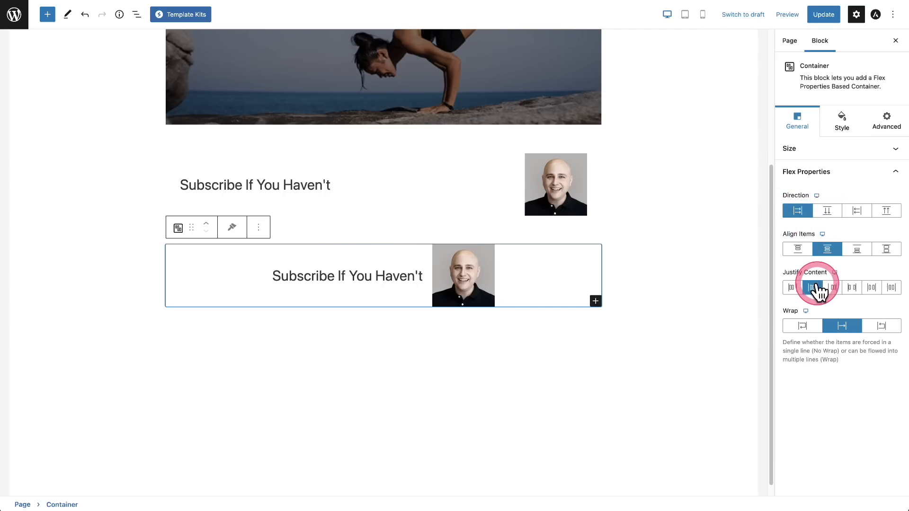
{"action": "mouse_move", "coordinate": [858, 287]}
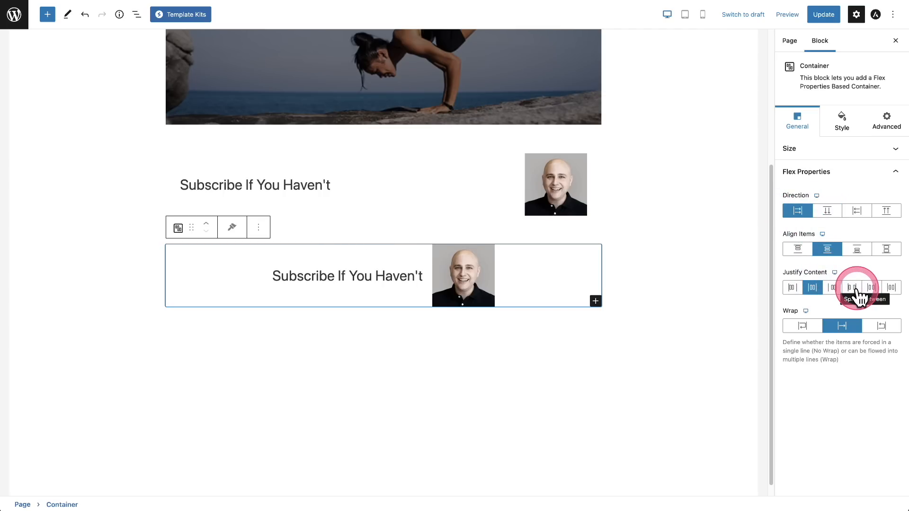
- Try Justify Content options and finish on Space Between for the heading and photo
{"action": "left_click", "coordinate": [852, 288]}
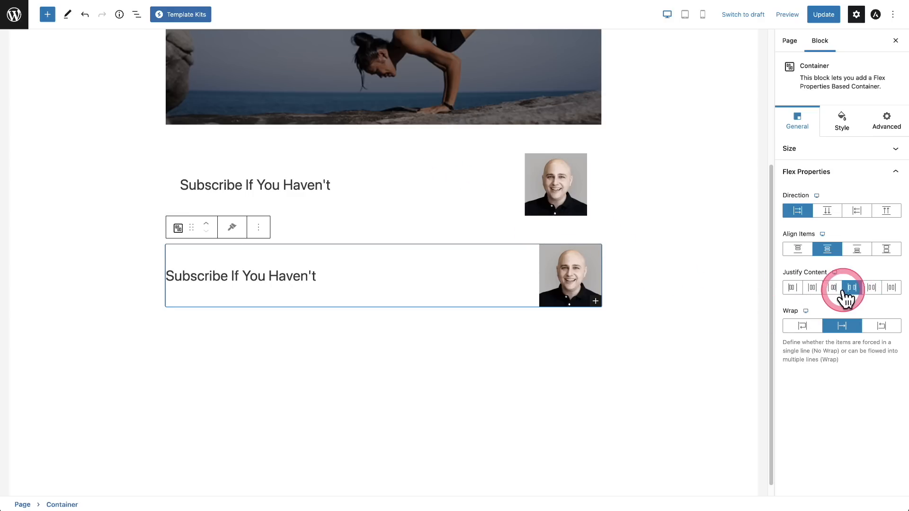
{"action": "mouse_move", "coordinate": [875, 287]}
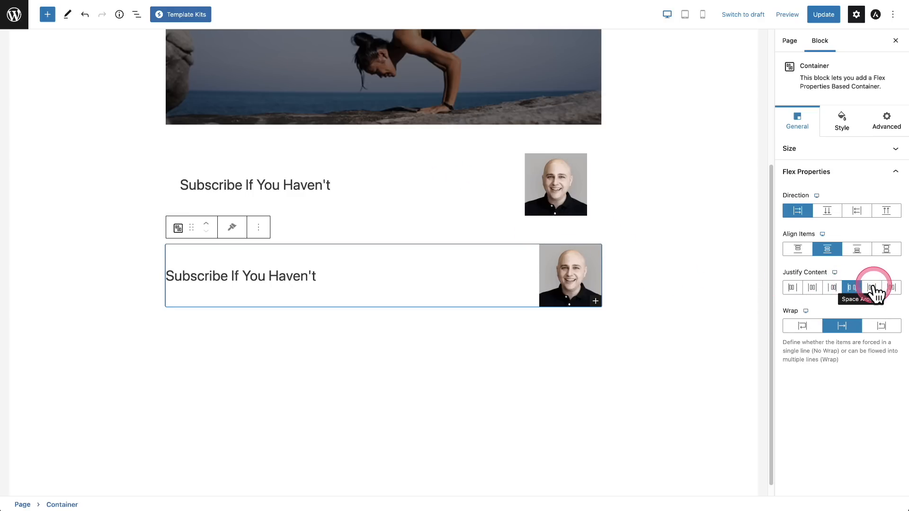
{"action": "left_click", "coordinate": [867, 288]}
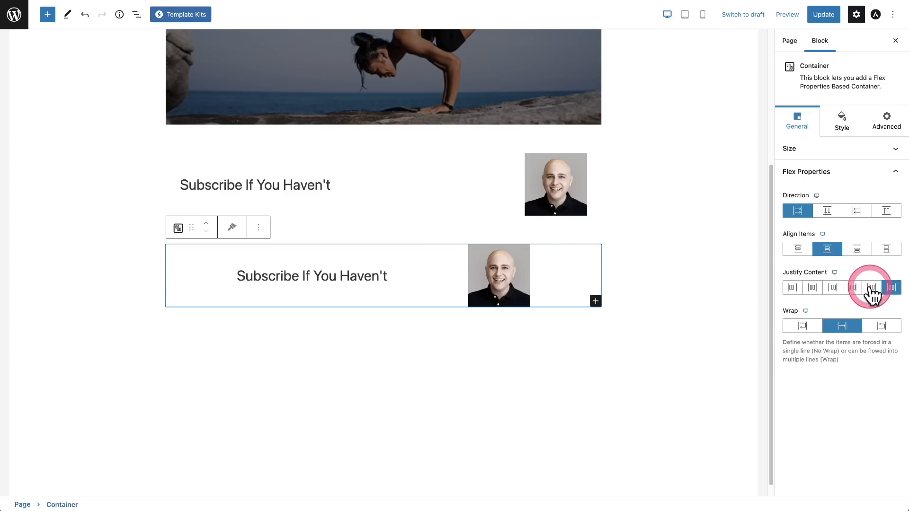
{"action": "left_click", "coordinate": [852, 288]}
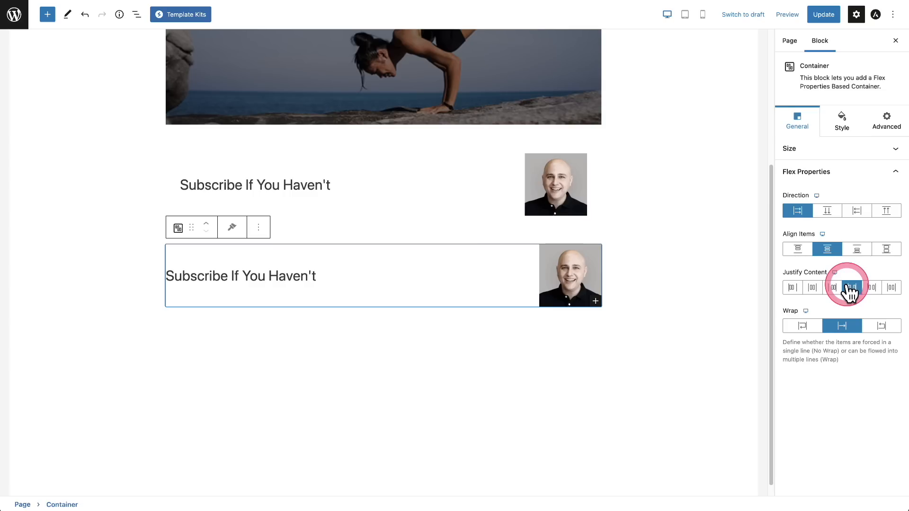
{"action": "left_click", "coordinate": [852, 288]}
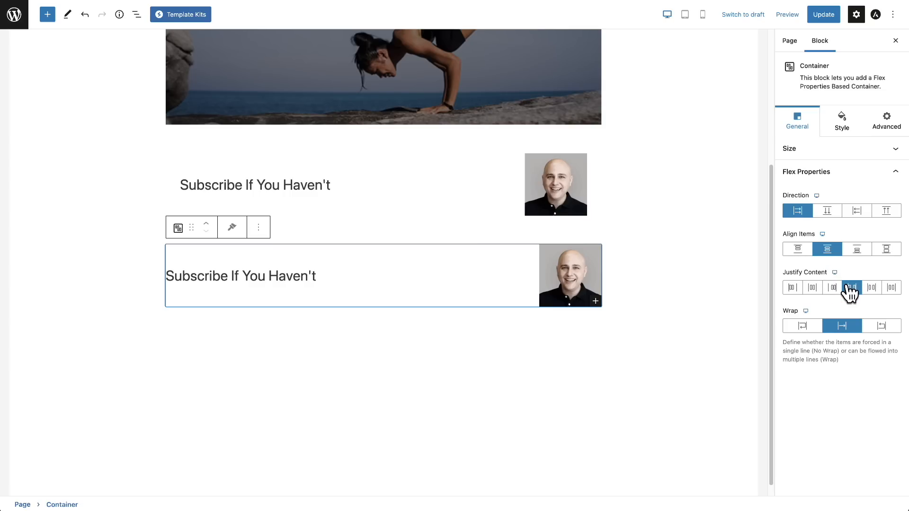
{"action": "left_click", "coordinate": [852, 288]}
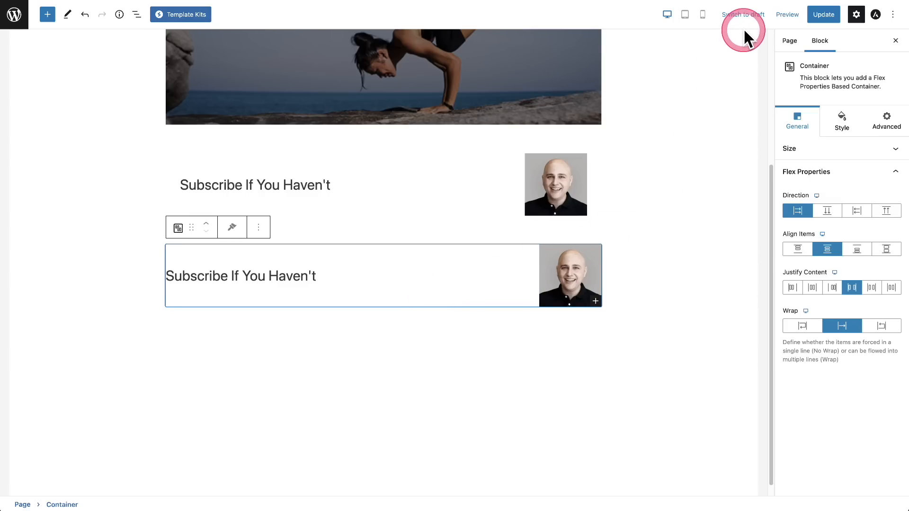
- Preview at mobile width, show the List View outline and select the Row block
{"action": "left_click", "coordinate": [701, 14]}
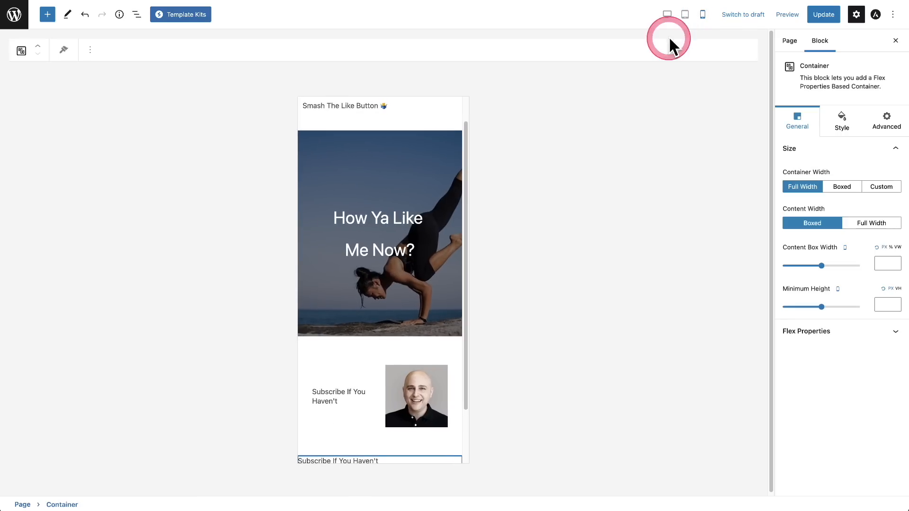
{"action": "scroll", "scroll_direction": "down", "scroll_amount": 3}
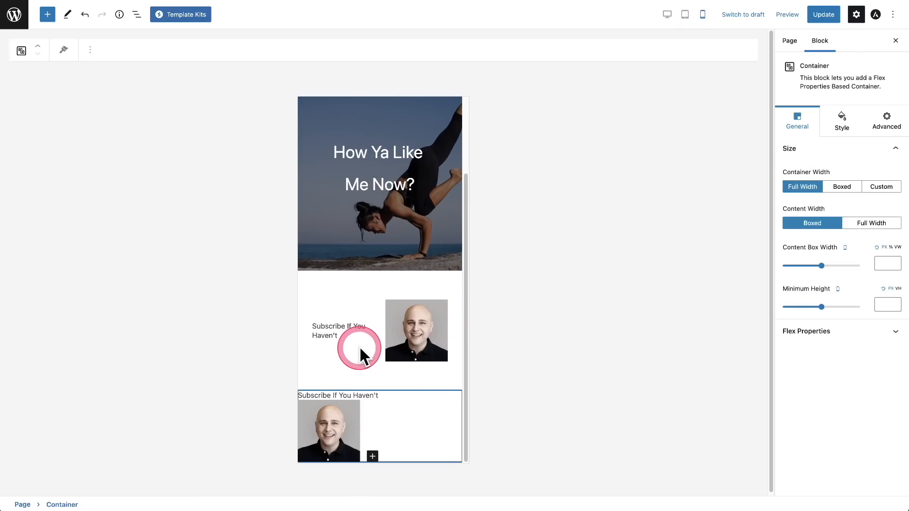
{"action": "mouse_move", "coordinate": [377, 362]}
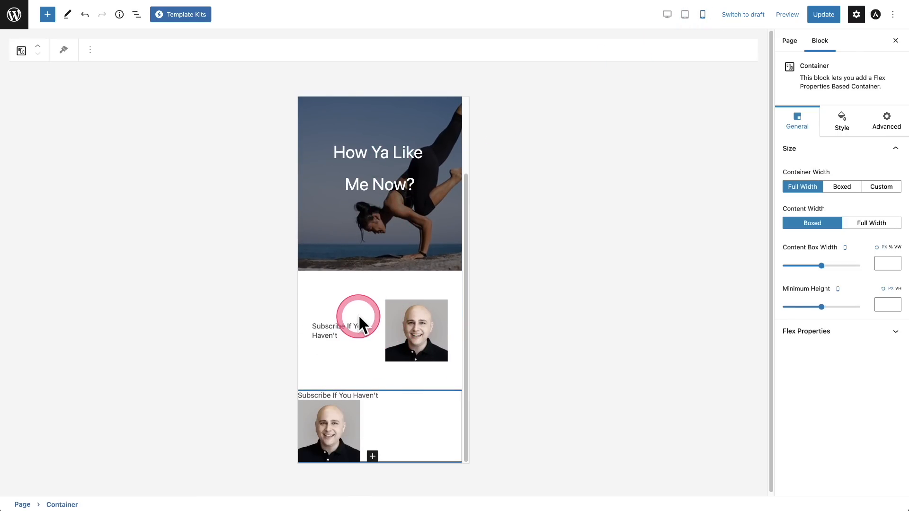
{"action": "left_click", "coordinate": [339, 325]}
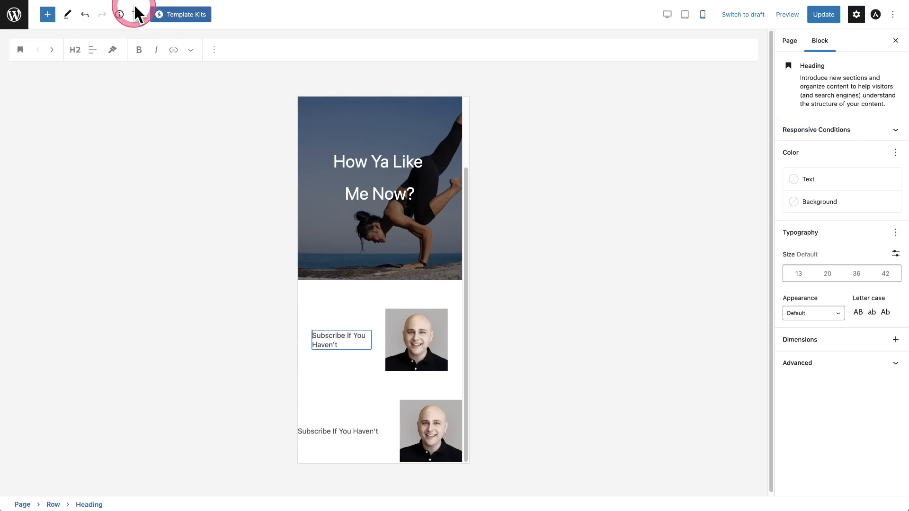
{"action": "left_click", "coordinate": [136, 14]}
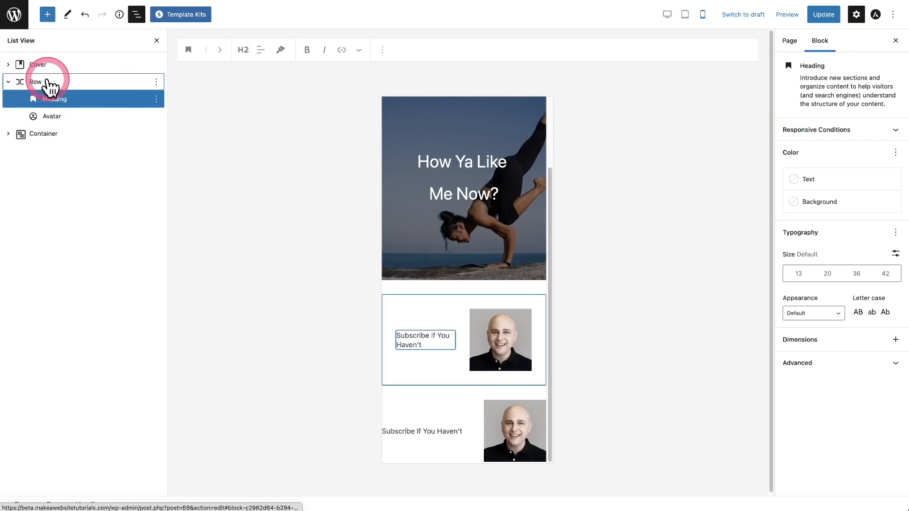
{"action": "left_click", "coordinate": [36, 81]}
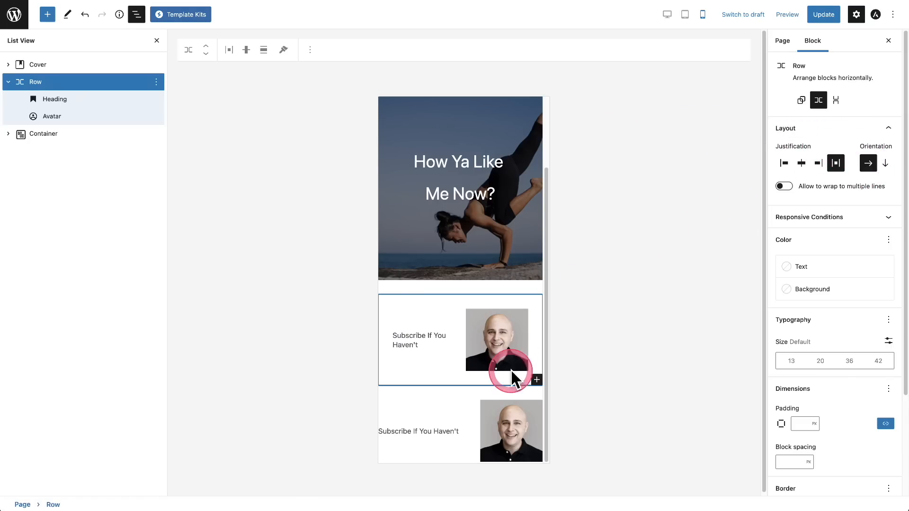
- Select the lower Container and set its flex direction to Row Reverse, putting the avatar first
{"action": "left_click", "coordinate": [55, 150]}
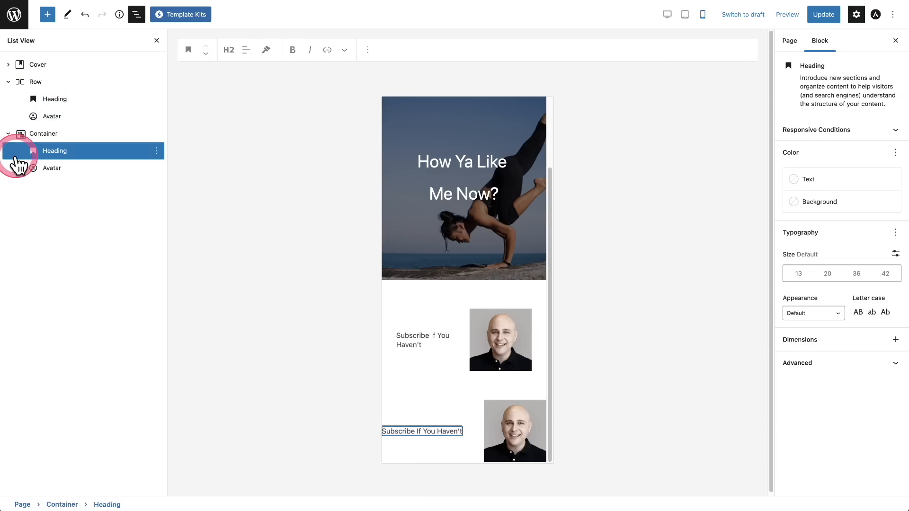
{"action": "left_click", "coordinate": [43, 134]}
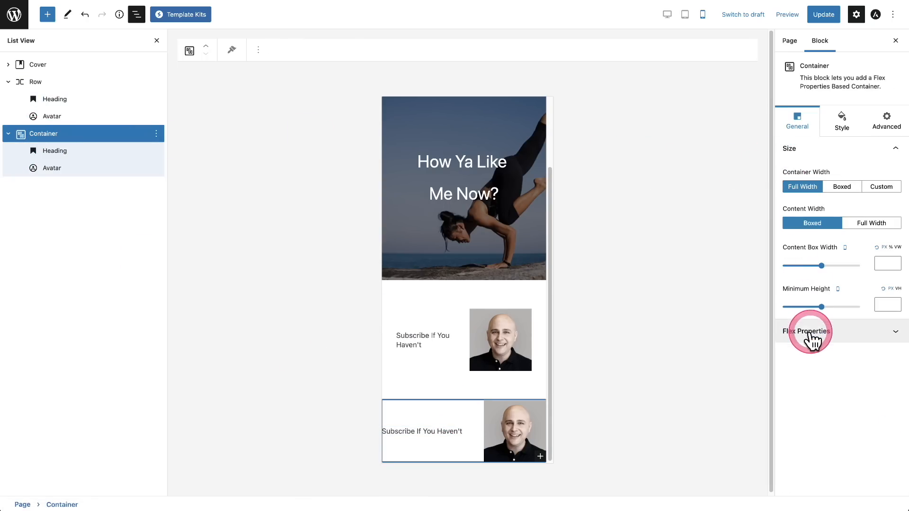
{"action": "left_click", "coordinate": [808, 331]}
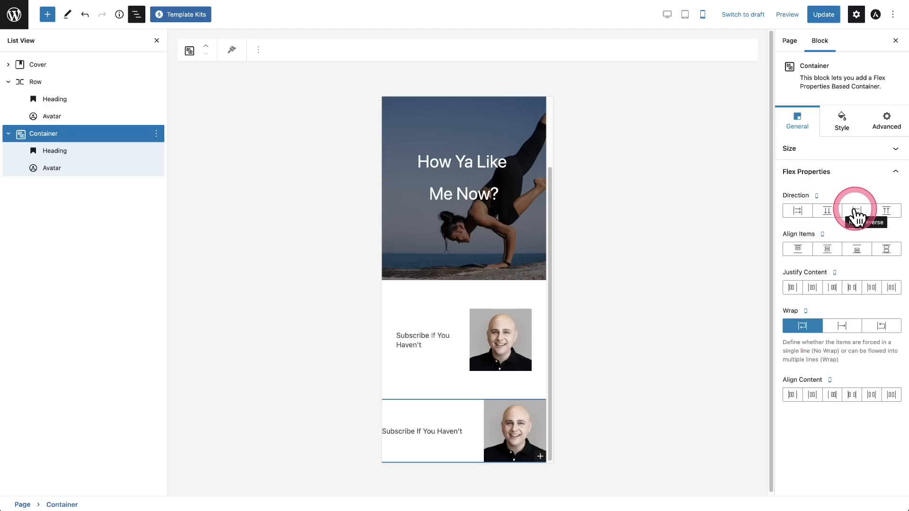
{"action": "left_click", "coordinate": [856, 210]}
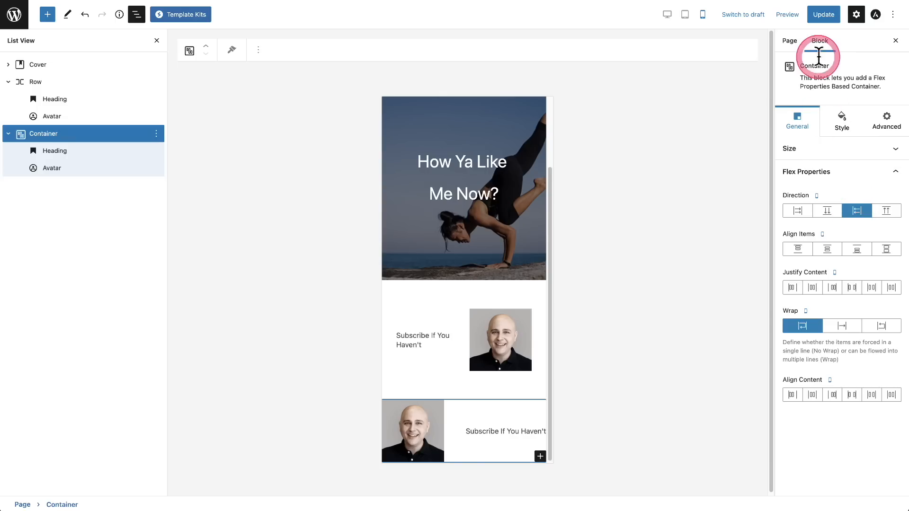
{"action": "mouse_move", "coordinate": [413, 432]}
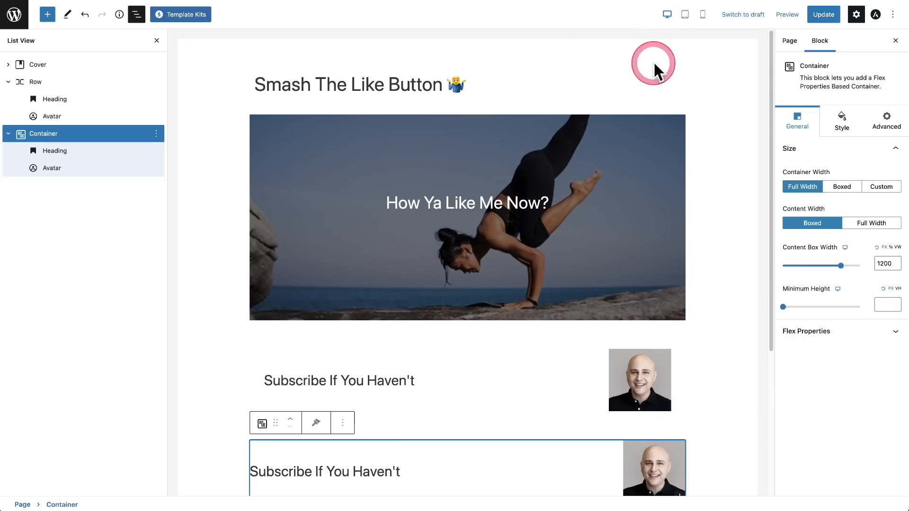
- Review the lower Container and the Subscribe row, then select the row's avatar
{"action": "scroll", "scroll_direction": "down", "scroll_amount": 3}
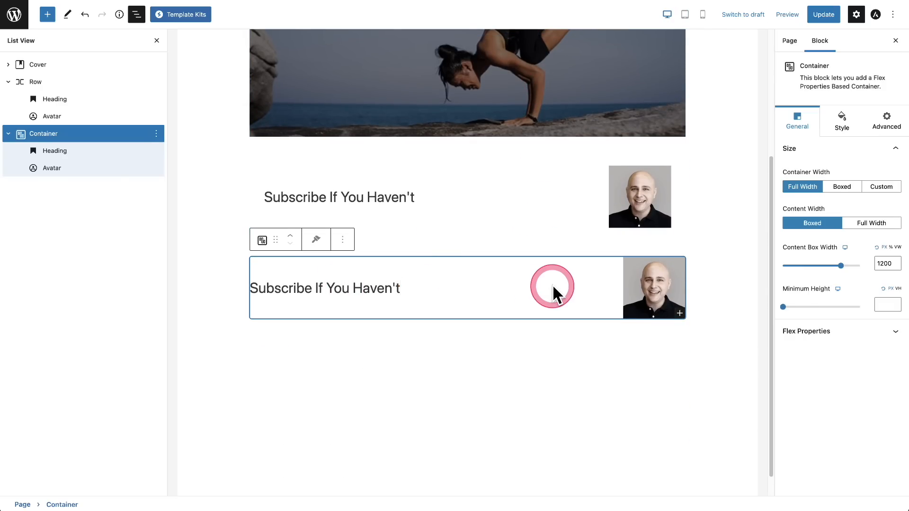
{"action": "left_click", "coordinate": [551, 285]}
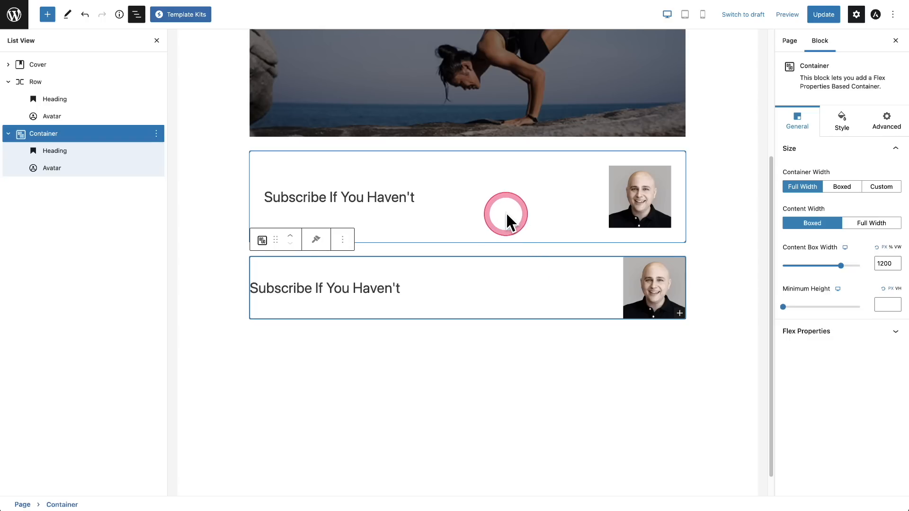
{"action": "left_click", "coordinate": [338, 197]}
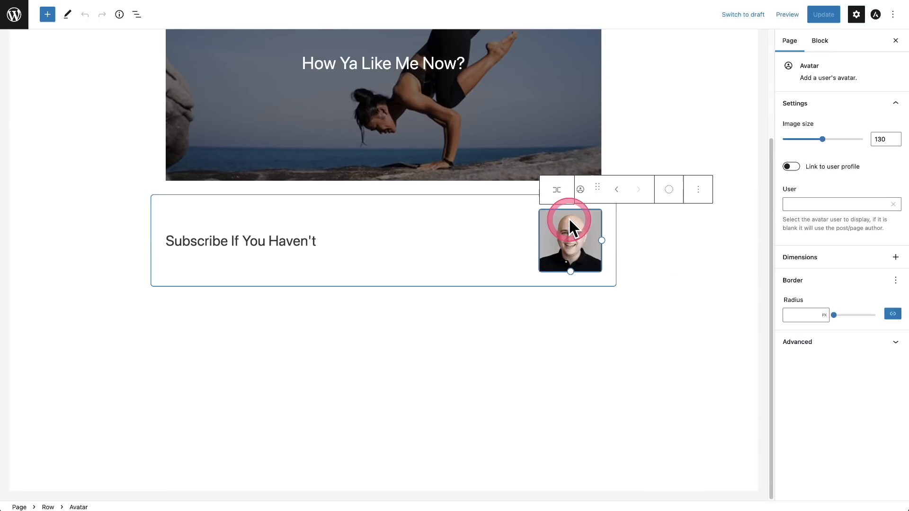
{"action": "left_click", "coordinate": [820, 41]}
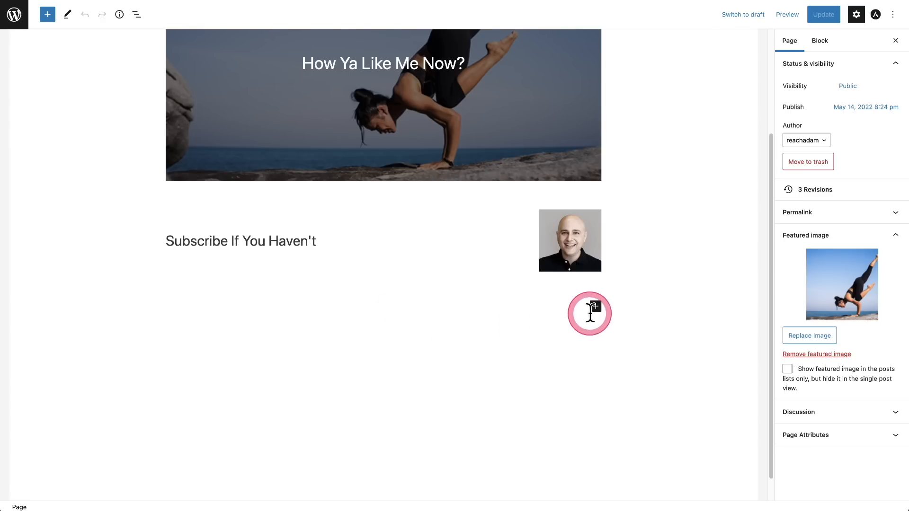
- Insert an Avatar block below the Subscribe row via the inserter search 'ava'
{"action": "left_click", "coordinate": [595, 307]}
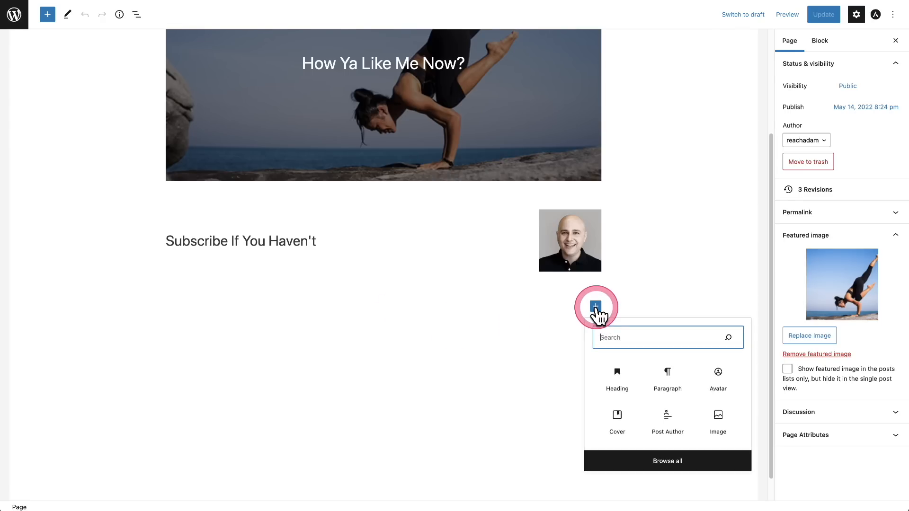
{"action": "type", "text": "ava"}
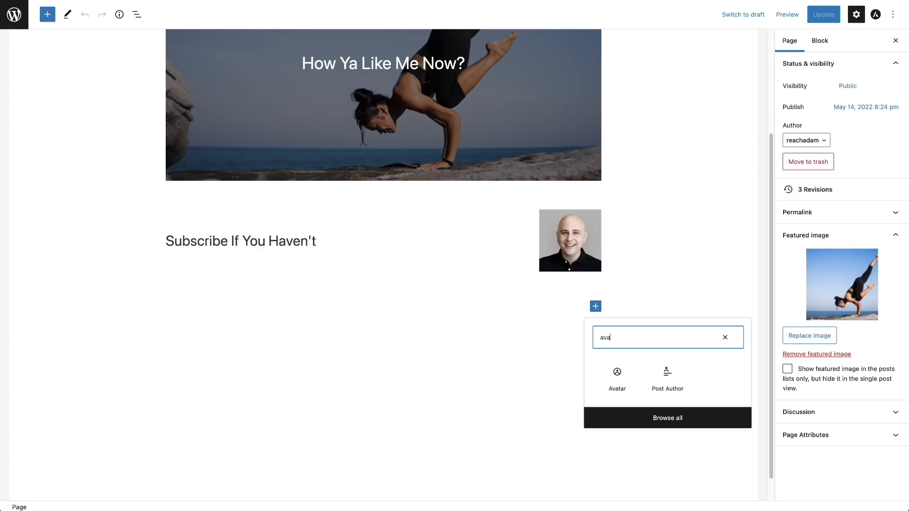
{"action": "left_click", "coordinate": [617, 371]}
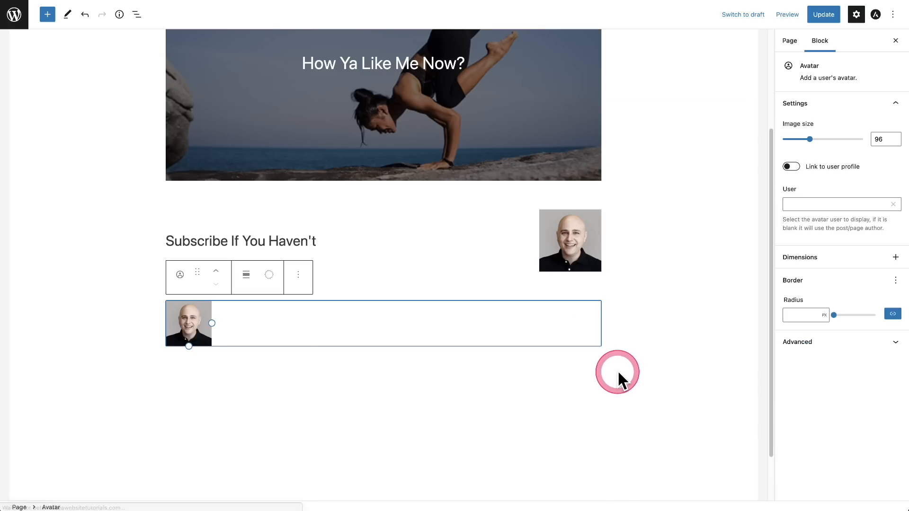
{"action": "mouse_move", "coordinate": [831, 142]}
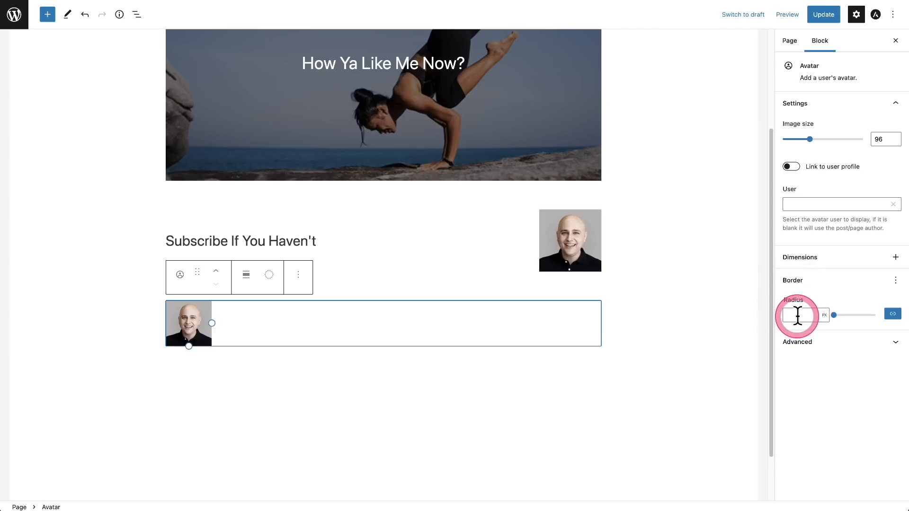
- Unlink the avatar's border radius sides and set one corner's radius to 5 px
{"action": "left_click", "coordinate": [798, 315]}
{"action": "type", "text": "90"}
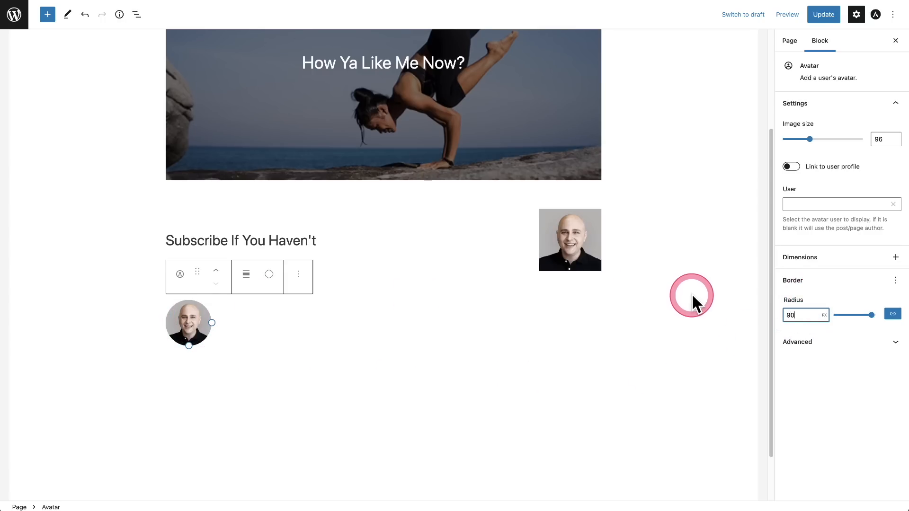
{"action": "mouse_move", "coordinate": [892, 313]}
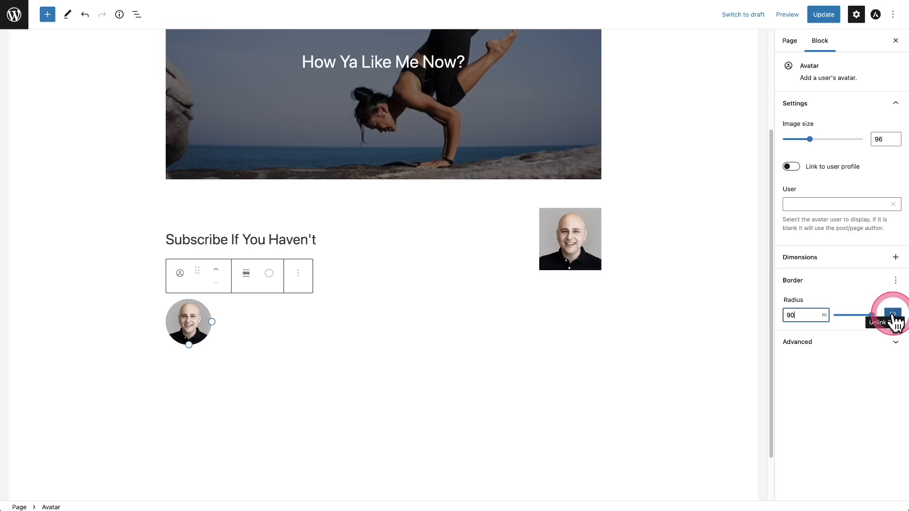
{"action": "left_click", "coordinate": [891, 315]}
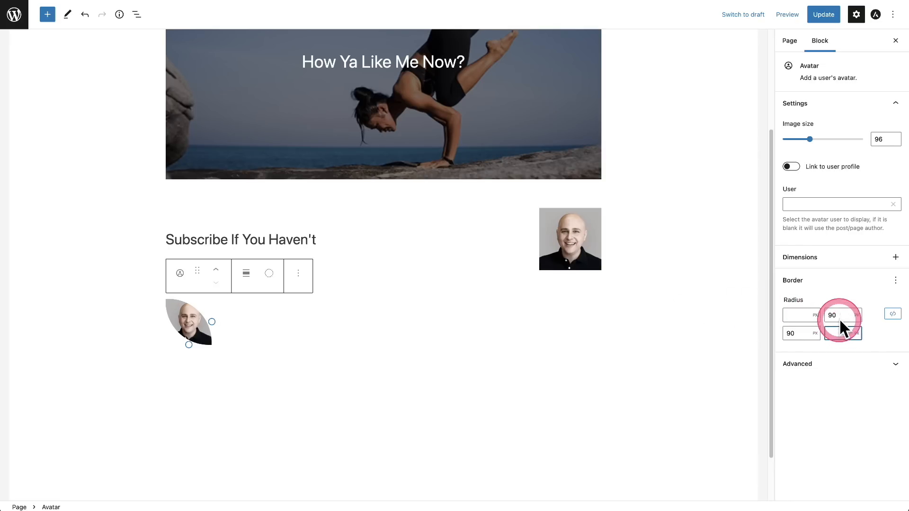
{"action": "left_click", "coordinate": [839, 315]}
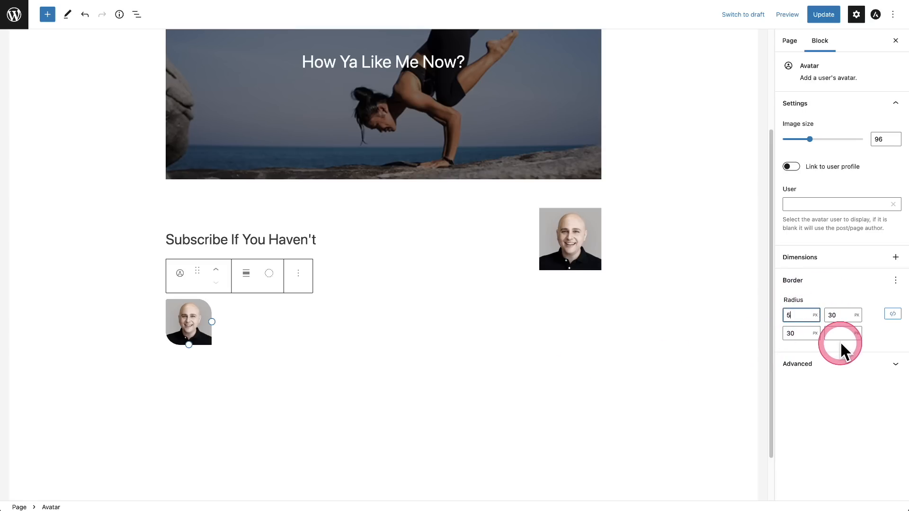
{"action": "type", "text": "5"}
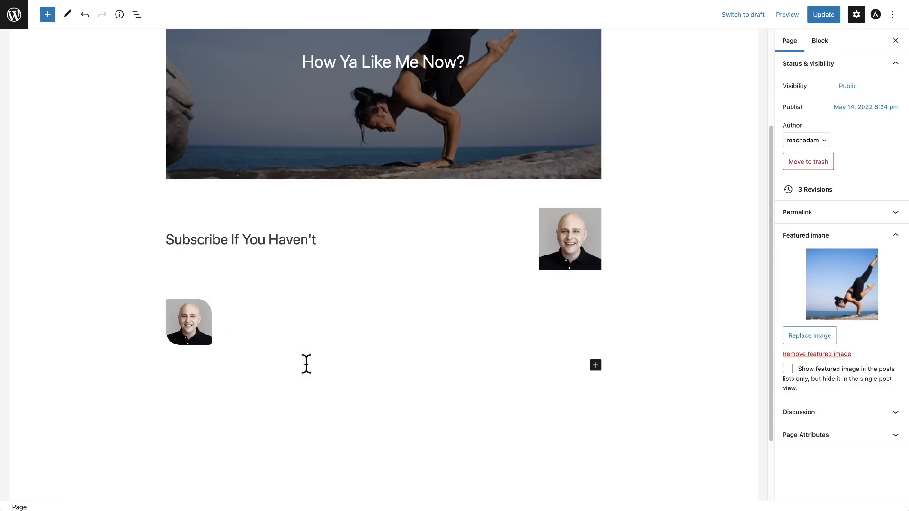
- Search 'com' below the avatar, try the Comments block, then reopen the inserter there
{"action": "left_click", "coordinate": [594, 365]}
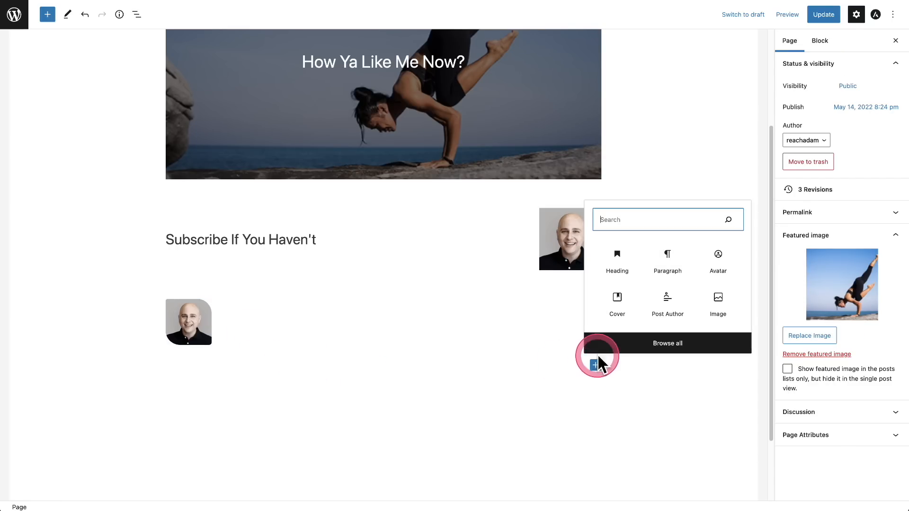
{"action": "type", "text": "com"}
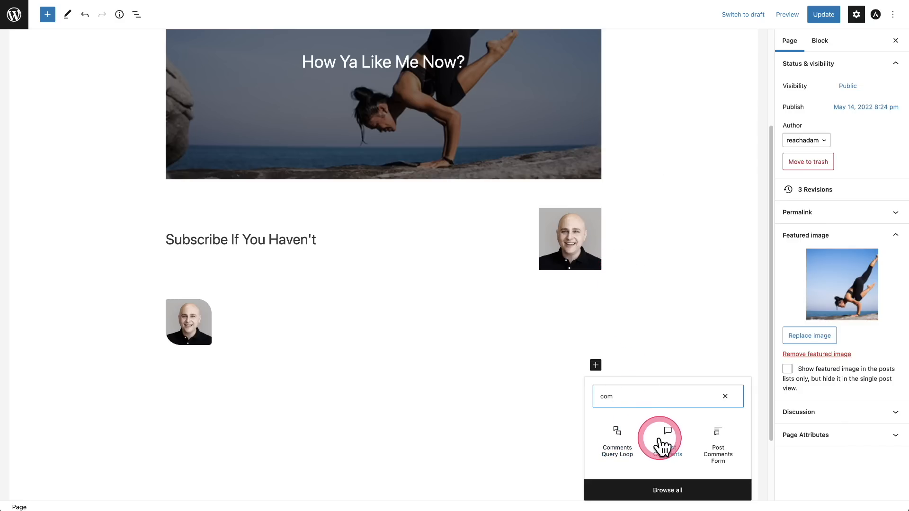
{"action": "left_click", "coordinate": [617, 439]}
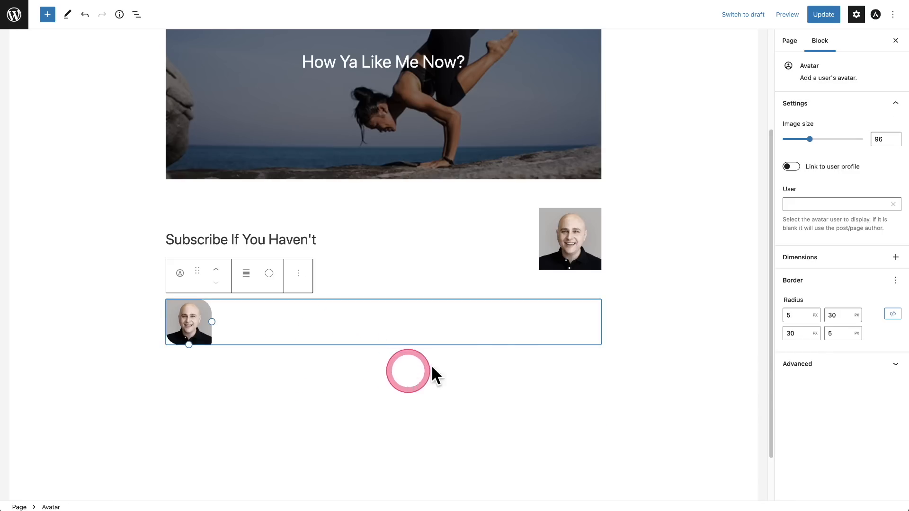
{"action": "left_click", "coordinate": [595, 363]}
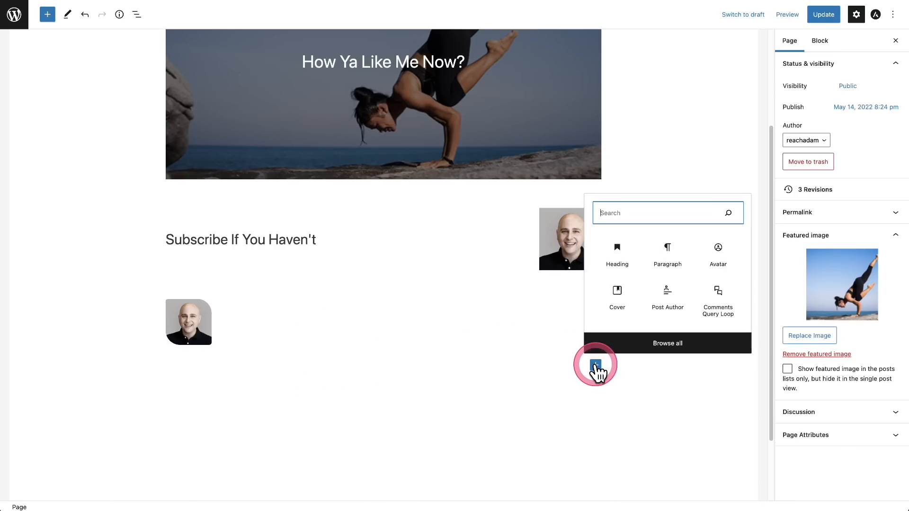
{"action": "mouse_move", "coordinate": [640, 242]}
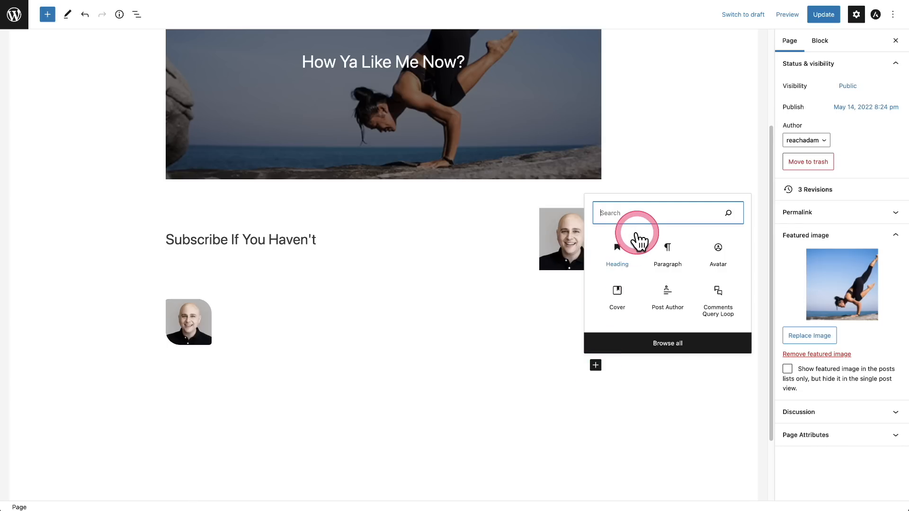
- Search block results with 'res' and 'rea', insert the first read-related block, and place the Columns layout
{"action": "type", "text": "res"}
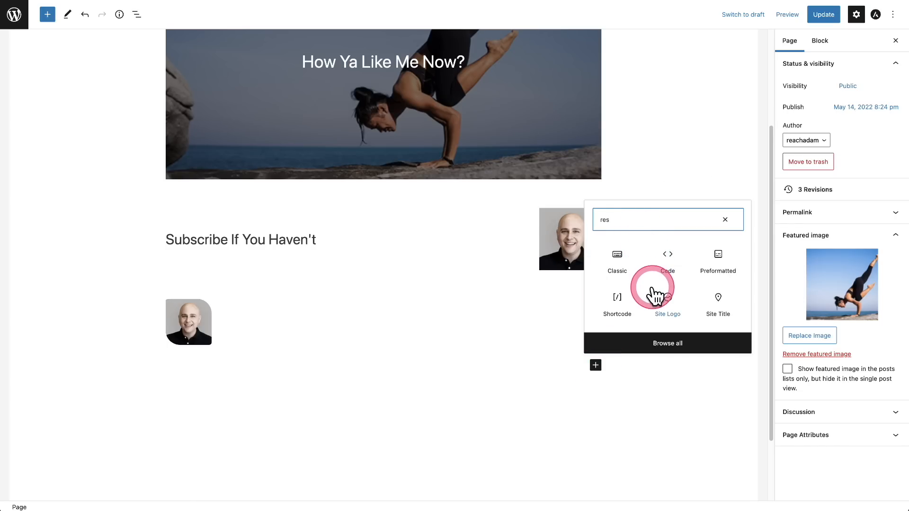
{"action": "type", "text": "read"}
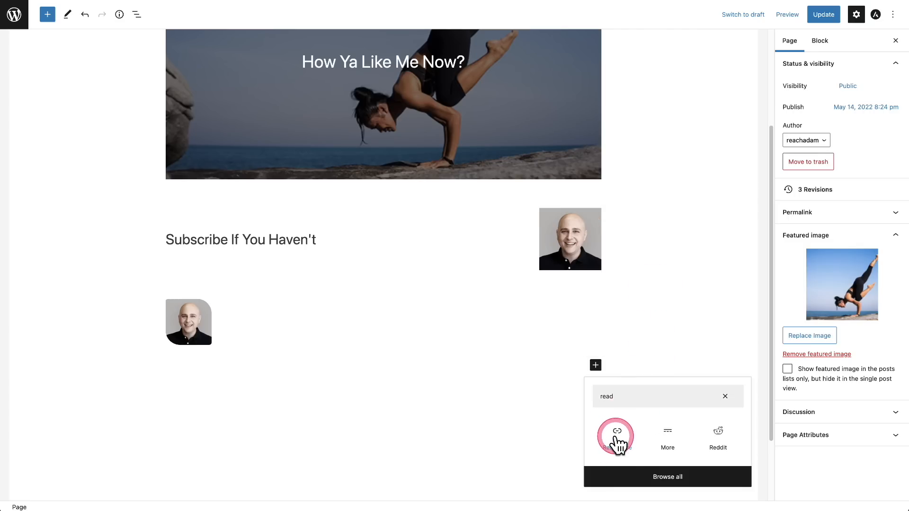
{"action": "left_click", "coordinate": [615, 431]}
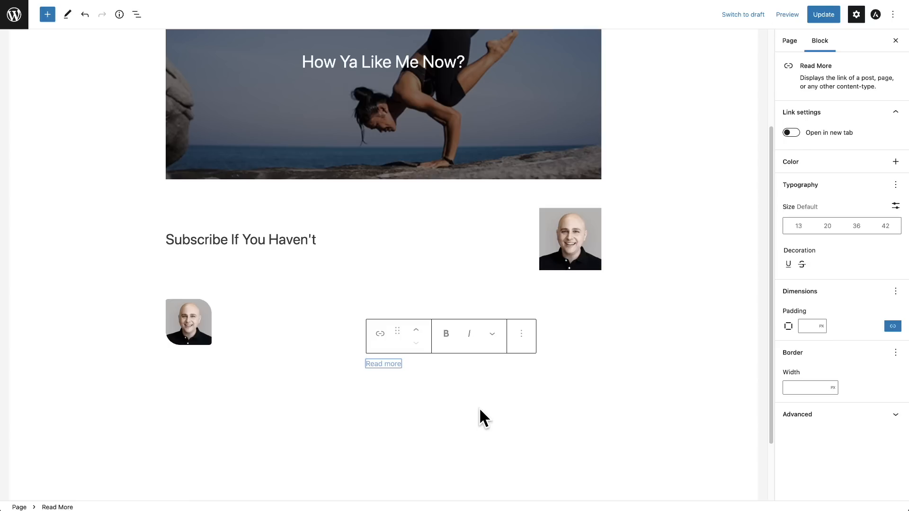
{"action": "left_click", "coordinate": [521, 333]}
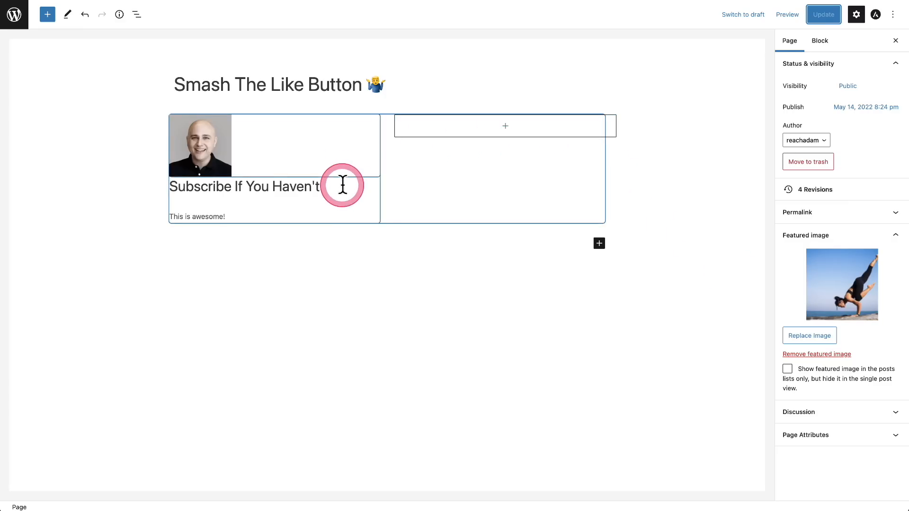
{"action": "mouse_move", "coordinate": [378, 144]}
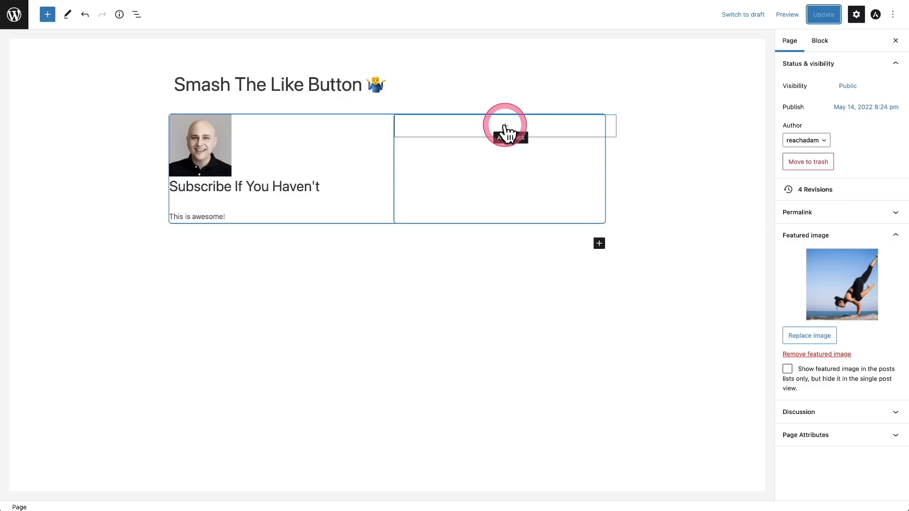
- Insert a Checkout Form block in the right column as a new form titled 'Membership' with the Default design
{"action": "left_click", "coordinate": [505, 127]}
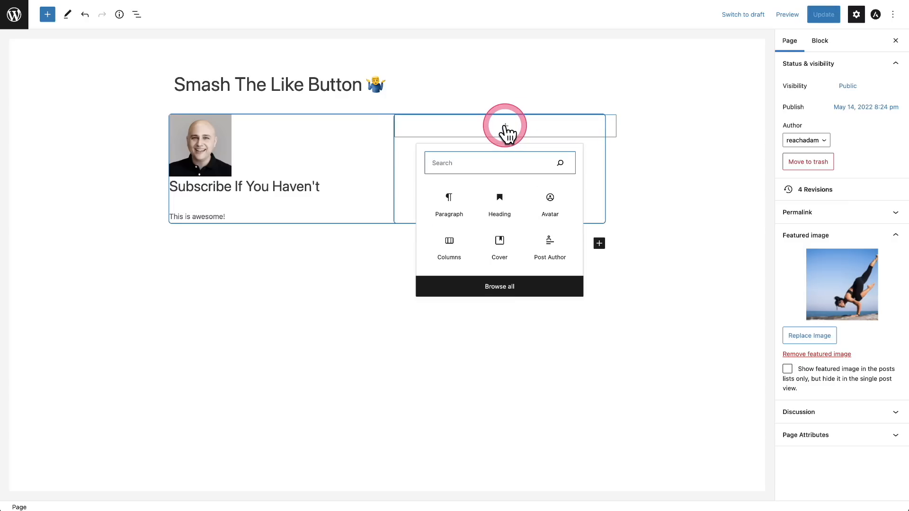
{"action": "type", "text": "che"}
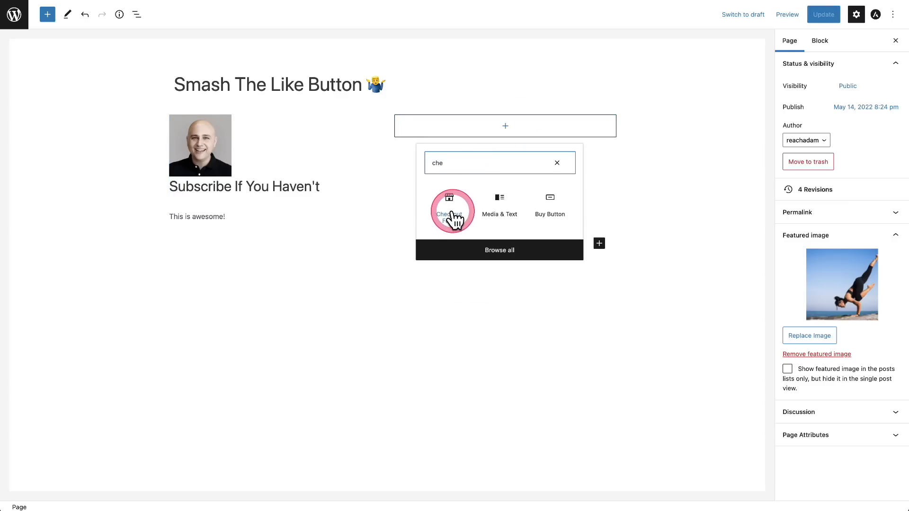
{"action": "left_click", "coordinate": [453, 210]}
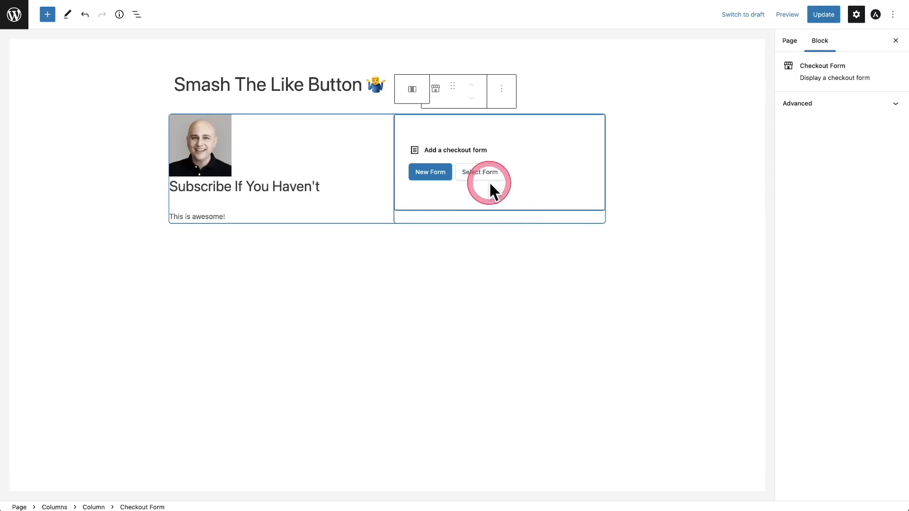
{"action": "left_click", "coordinate": [429, 171]}
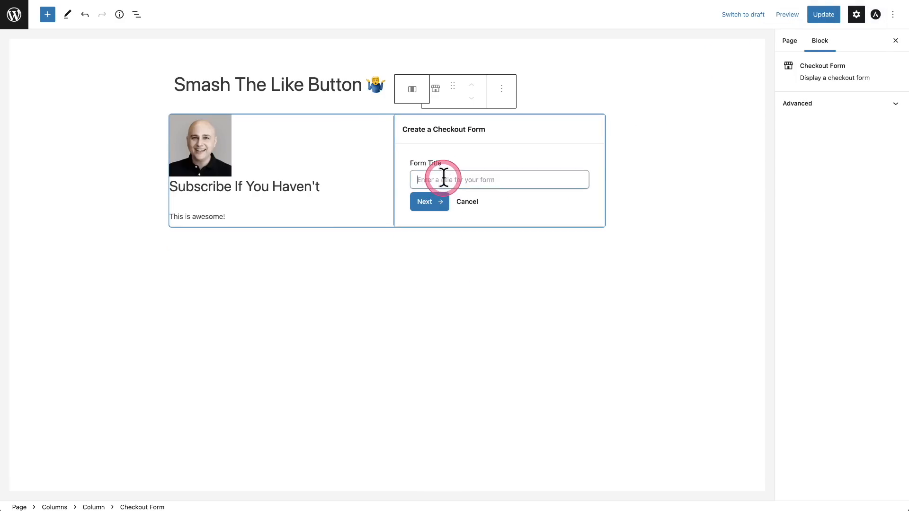
{"action": "type", "text": "Membership"}
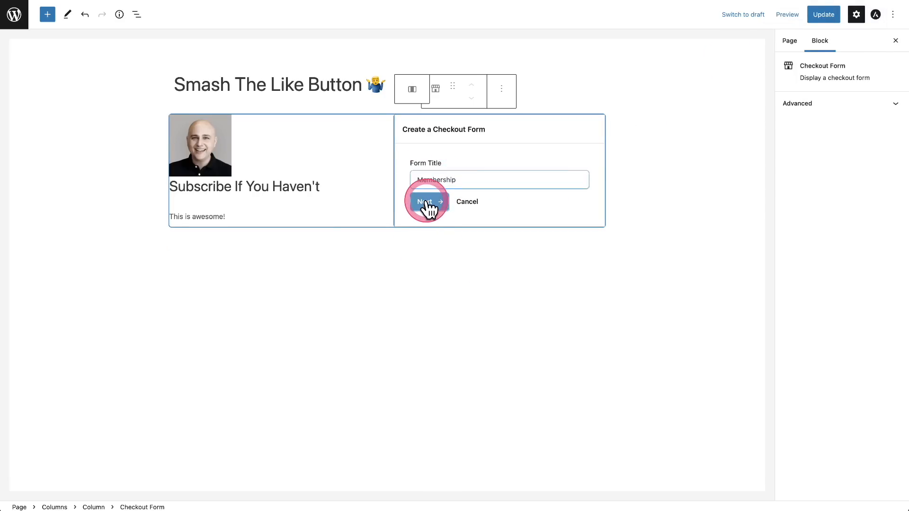
{"action": "left_click", "coordinate": [425, 202]}
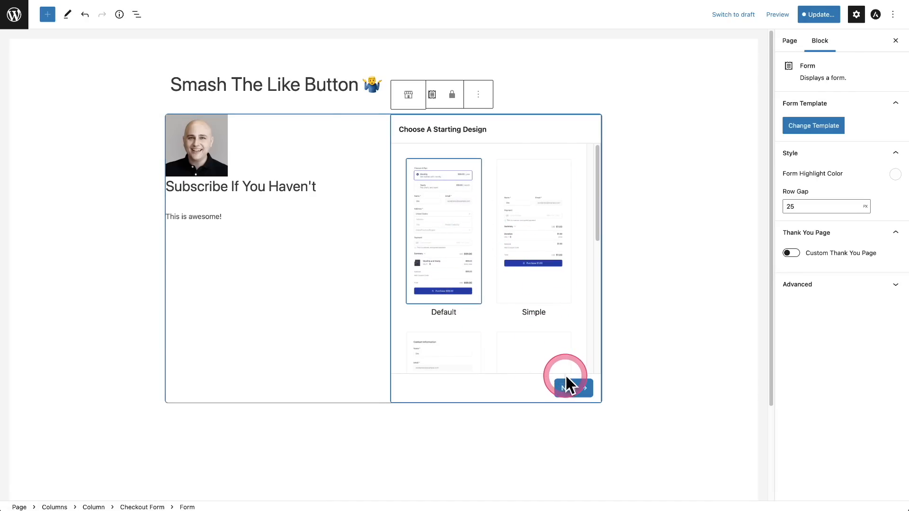
{"action": "left_click", "coordinate": [573, 388]}
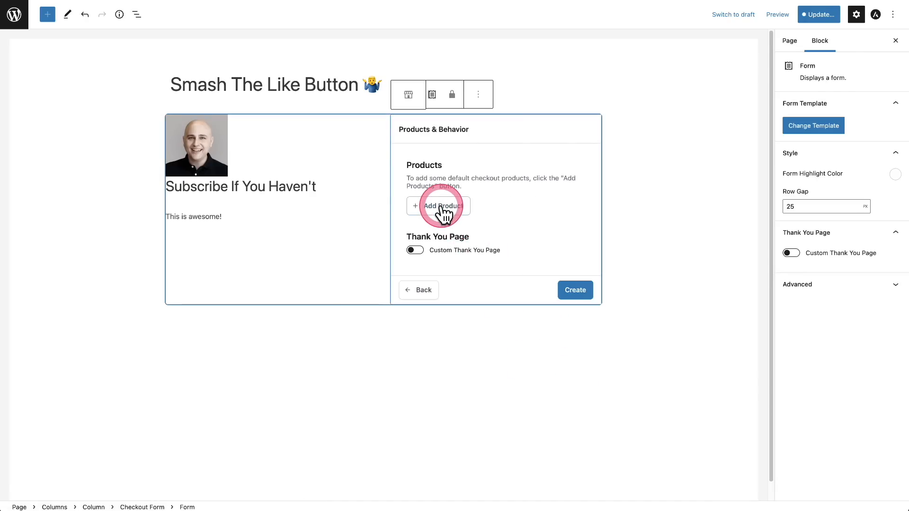
- Add the $299.00 one-time and $199.00 yearly memberships, requiring the customer to choose one
{"action": "left_click", "coordinate": [438, 207]}
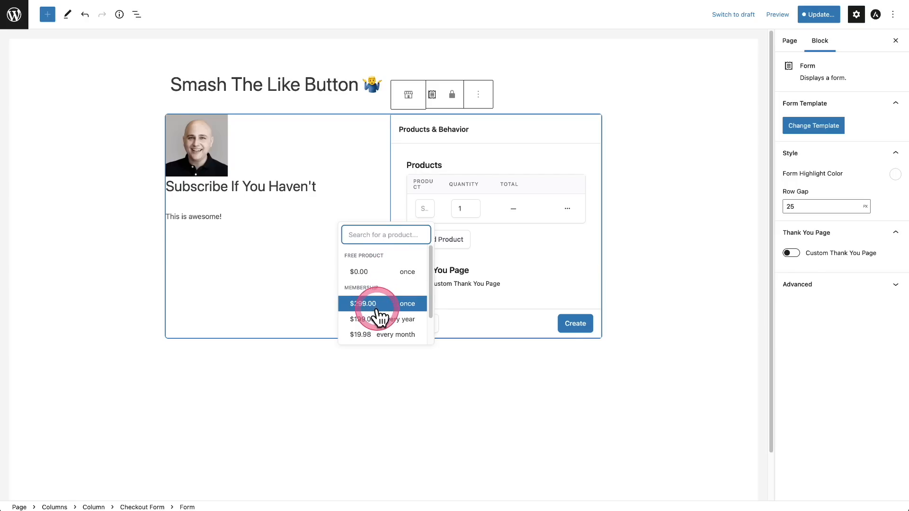
{"action": "left_click", "coordinate": [377, 303]}
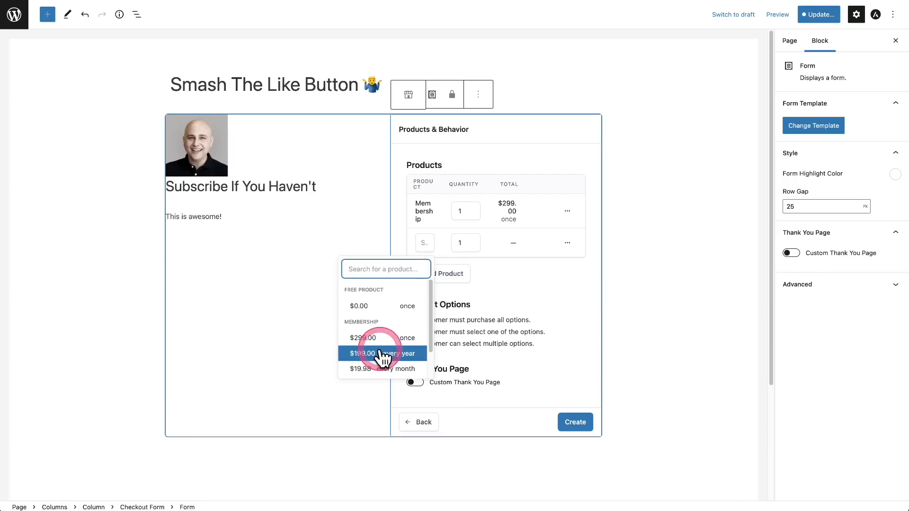
{"action": "left_click", "coordinate": [383, 354]}
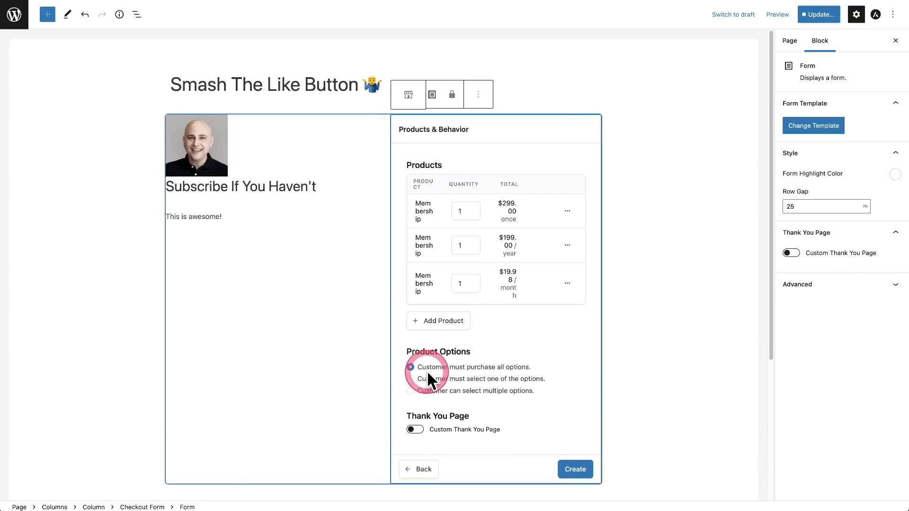
{"action": "left_click", "coordinate": [576, 468]}
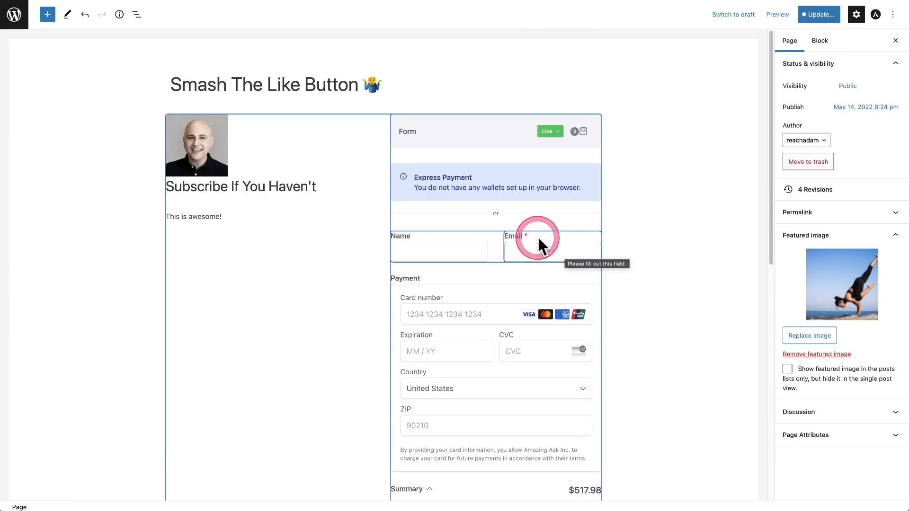
- Add a Price Selector inside the form with the $19.98 monthly price and another price choice
{"action": "left_click", "coordinate": [496, 225]}
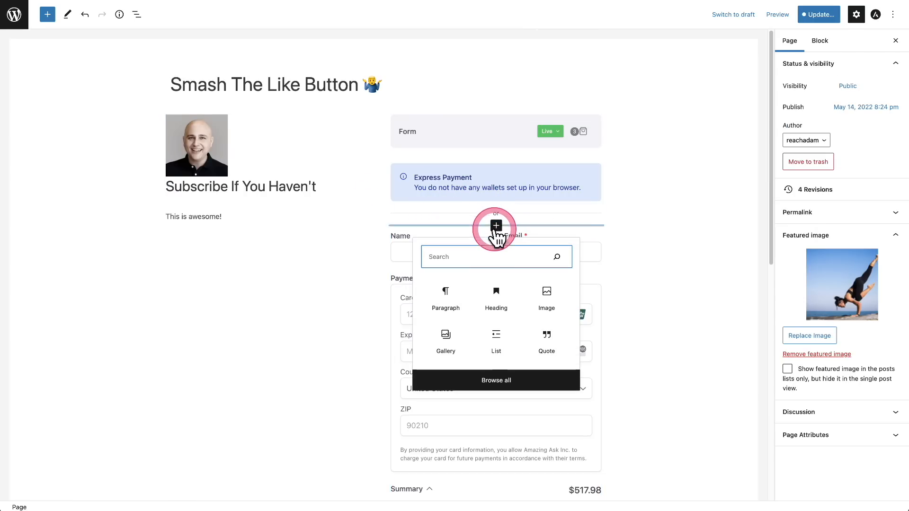
{"action": "type", "text": "pric"}
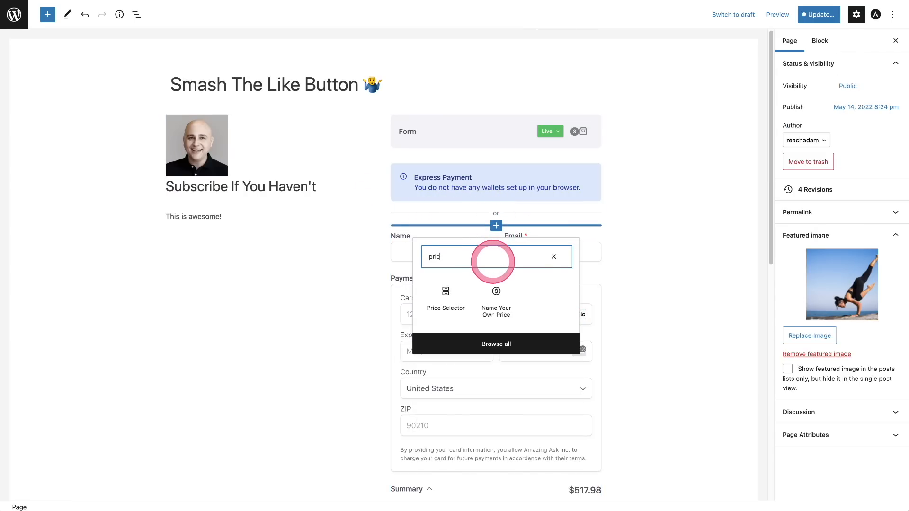
{"action": "left_click", "coordinate": [445, 295]}
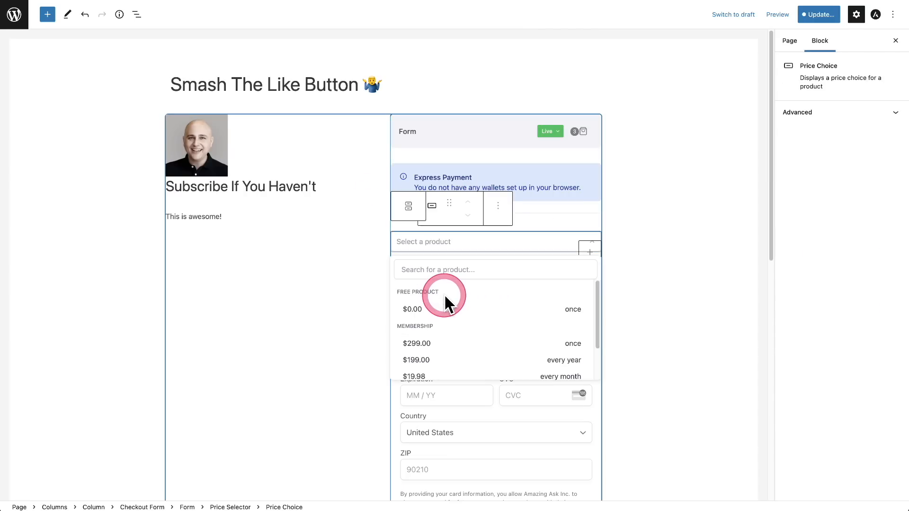
{"action": "mouse_move", "coordinate": [451, 376]}
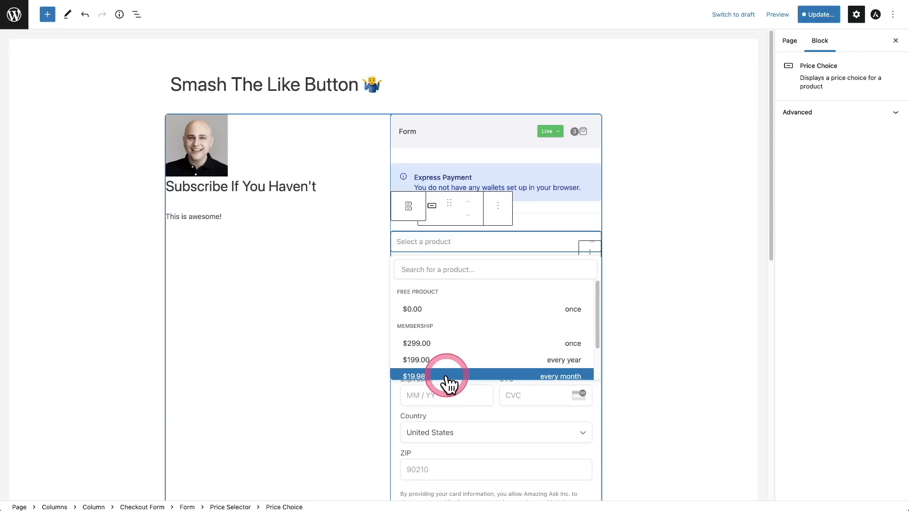
{"action": "left_click", "coordinate": [451, 377]}
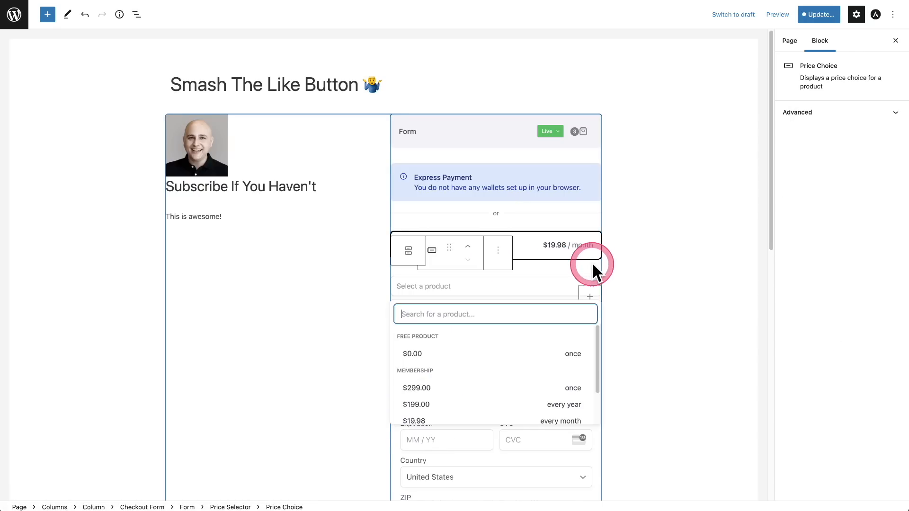
{"action": "left_click", "coordinate": [416, 406]}
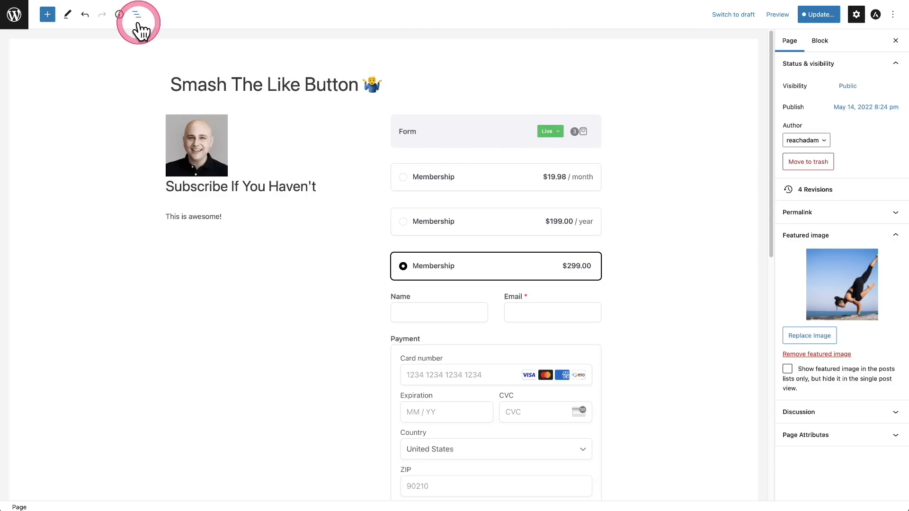
- Show List View, expand the Columns tree to all nested blocks, and select the Avatar entry
{"action": "left_click", "coordinate": [137, 15]}
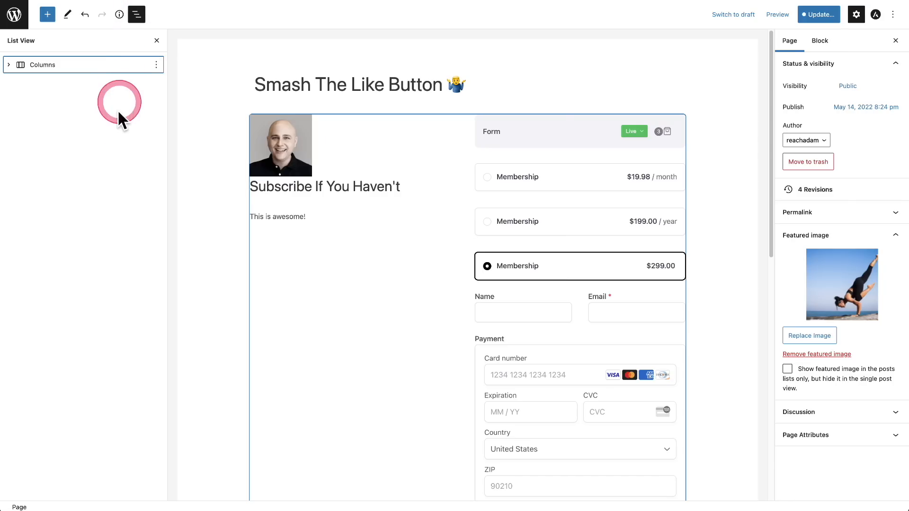
{"action": "mouse_move", "coordinate": [121, 144]}
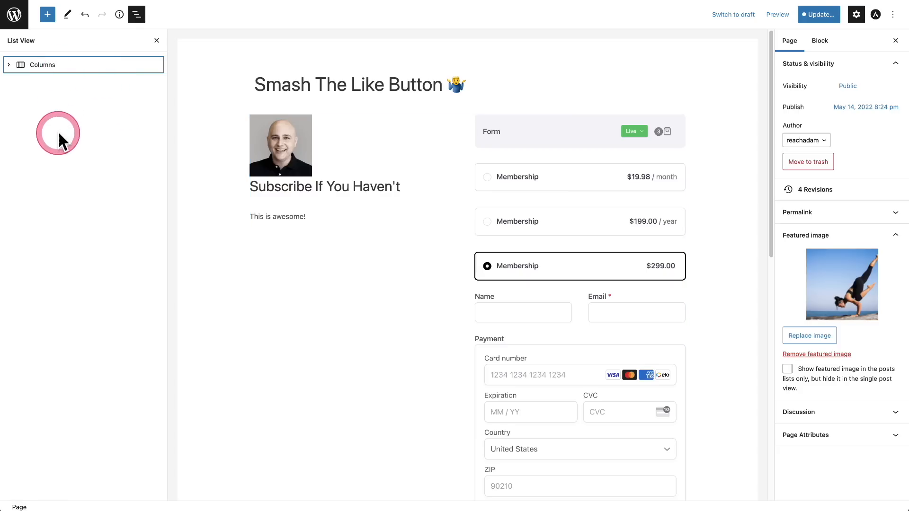
{"action": "mouse_move", "coordinate": [76, 393]}
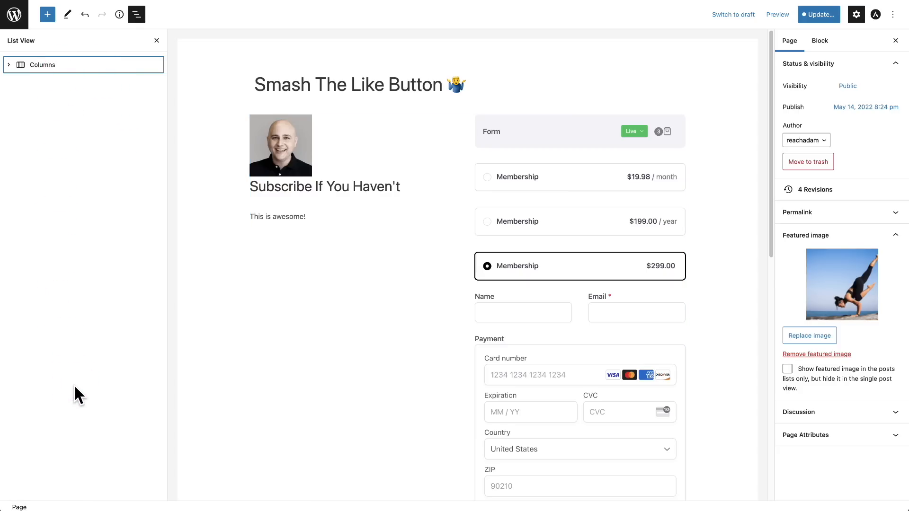
{"action": "left_click", "coordinate": [10, 64]}
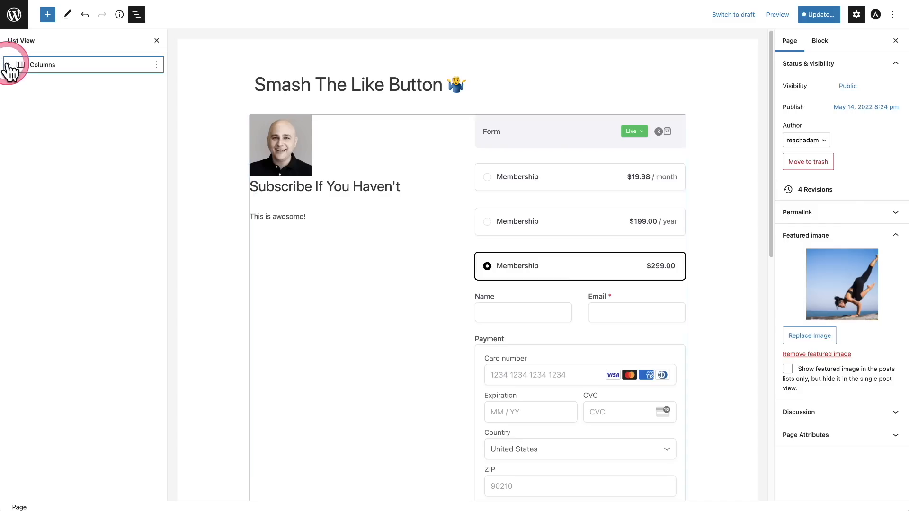
{"action": "left_click", "coordinate": [8, 64]}
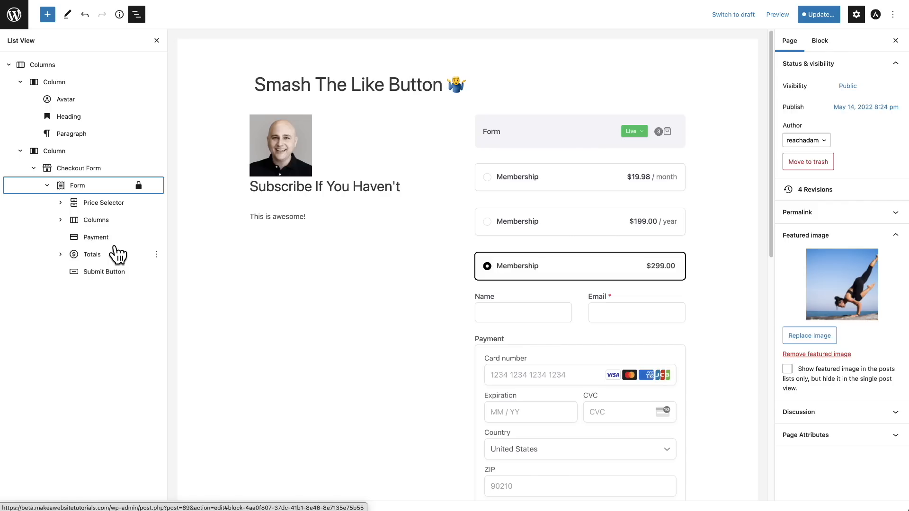
{"action": "left_click", "coordinate": [66, 99]}
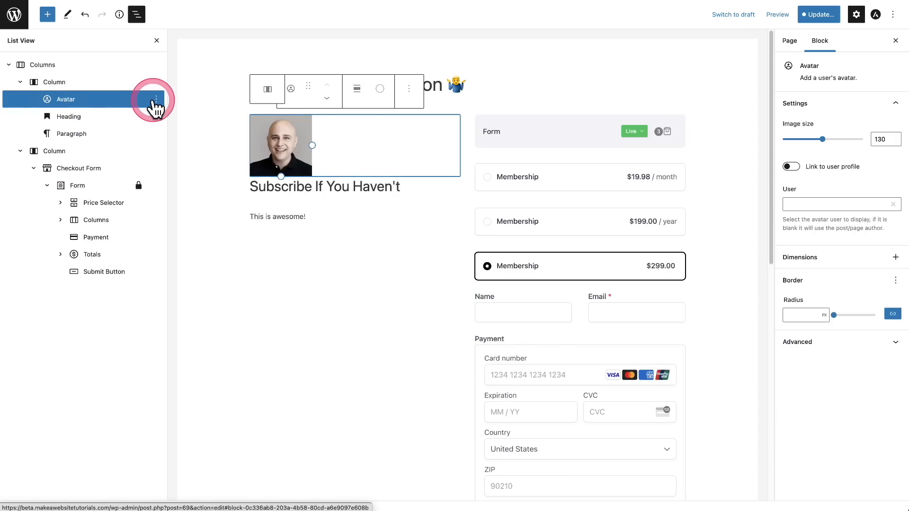
- From the heading's More options, choose Lock and tick Lock all to prevent moving and removal
{"action": "left_click", "coordinate": [157, 99]}
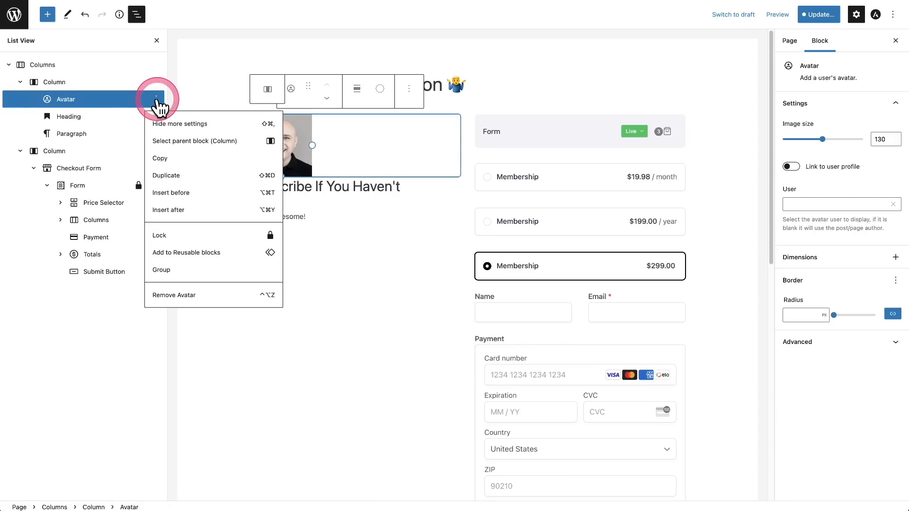
{"action": "mouse_move", "coordinate": [182, 244]}
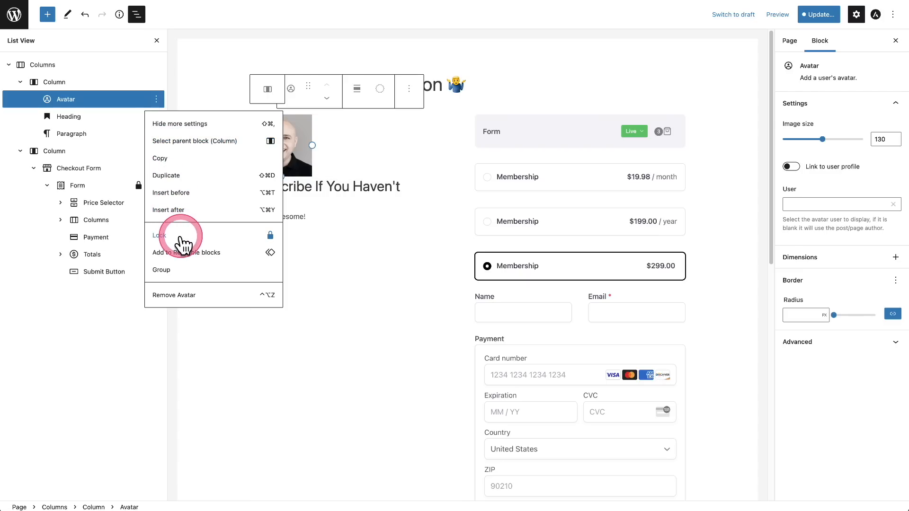
{"action": "mouse_move", "coordinate": [409, 89]}
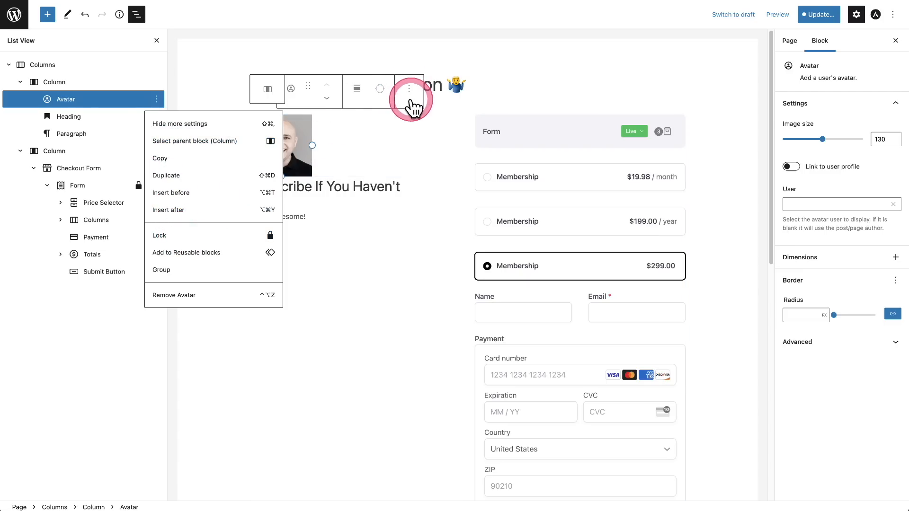
{"action": "left_click", "coordinate": [68, 116]}
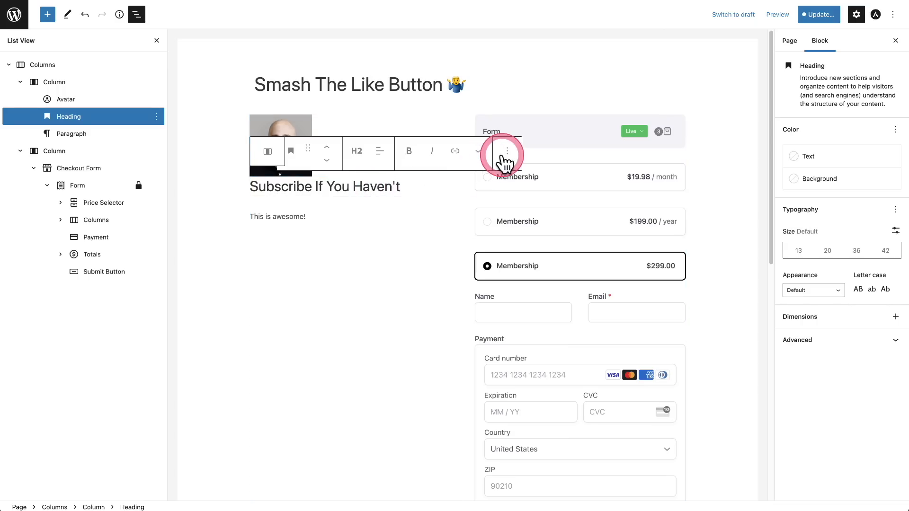
{"action": "left_click", "coordinate": [506, 151]}
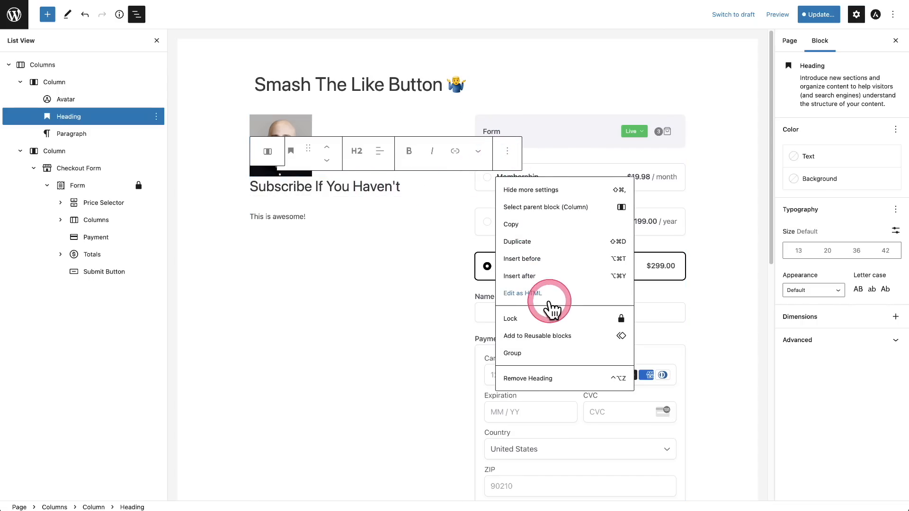
{"action": "left_click", "coordinate": [509, 318]}
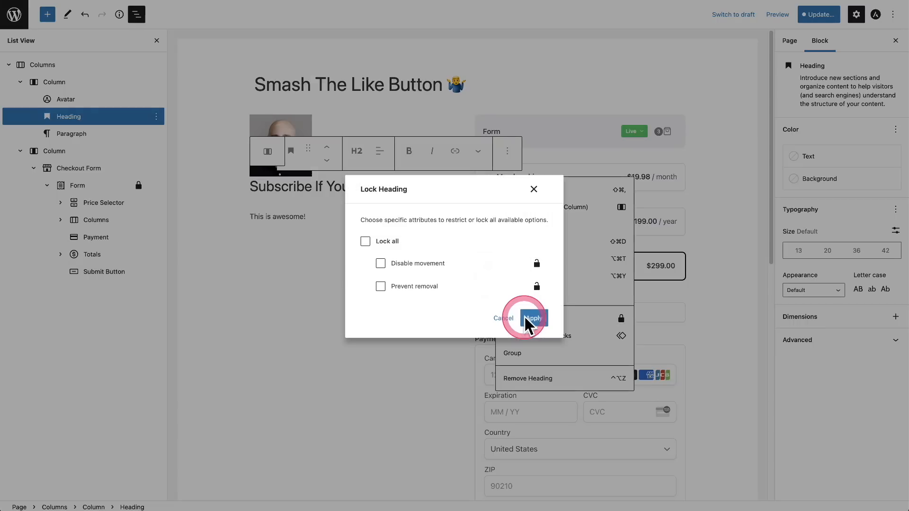
{"action": "mouse_move", "coordinate": [432, 308]}
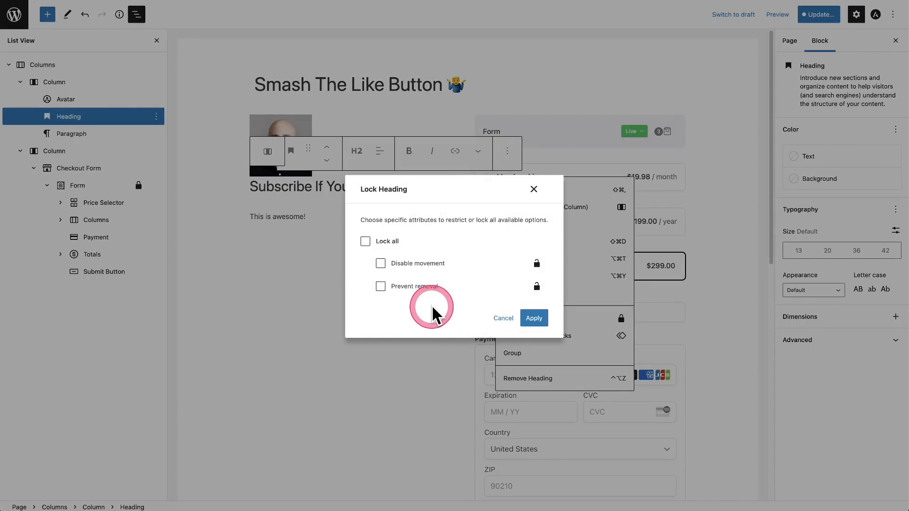
{"action": "mouse_move", "coordinate": [437, 318]}
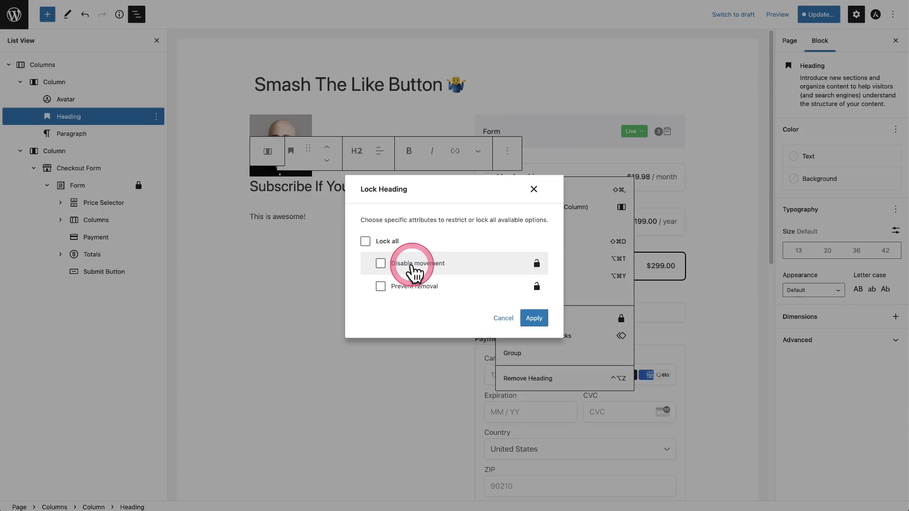
{"action": "mouse_move", "coordinate": [480, 295]}
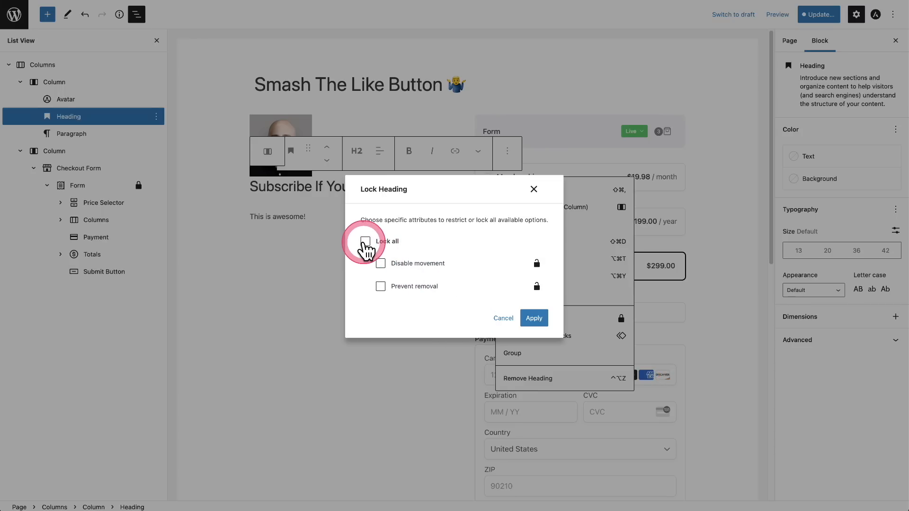
{"action": "left_click", "coordinate": [534, 318]}
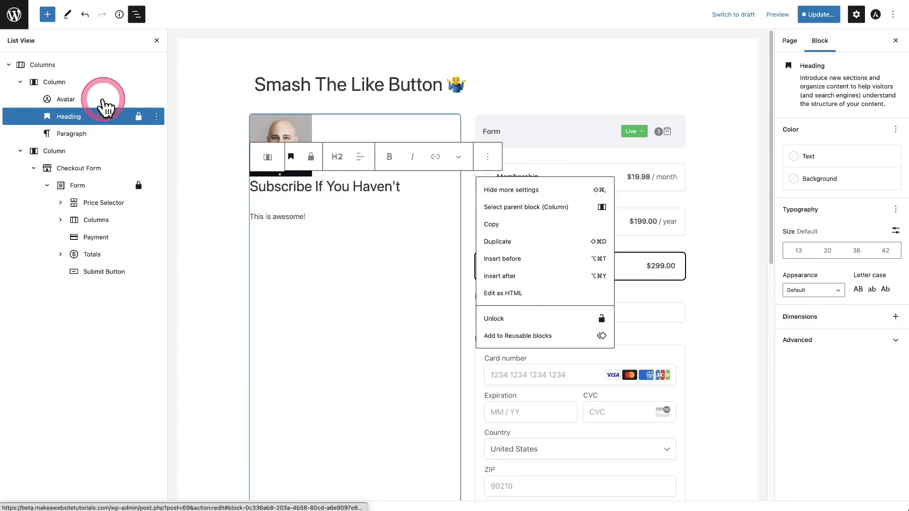
{"action": "mouse_move", "coordinate": [106, 374]}
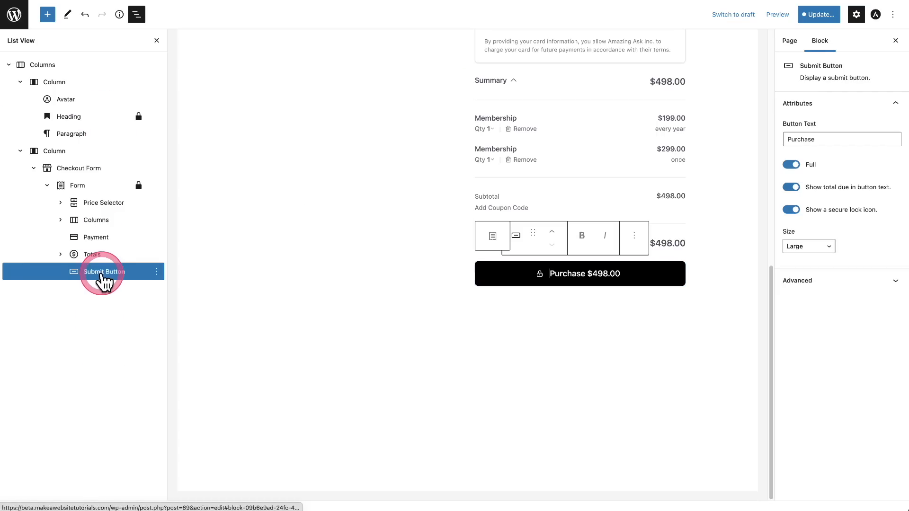
- Select blocks in List View, open the locked heading's options, and close them again
{"action": "left_click", "coordinate": [68, 117]}
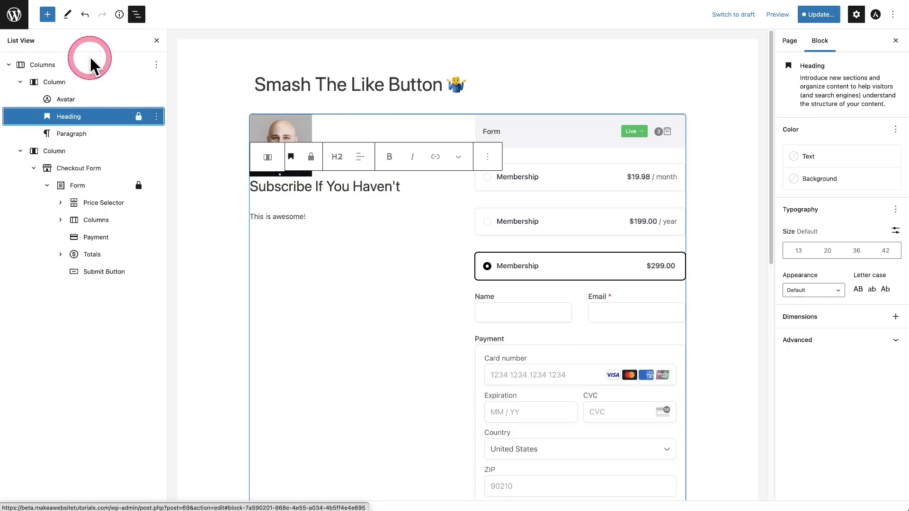
{"action": "left_click", "coordinate": [156, 117]}
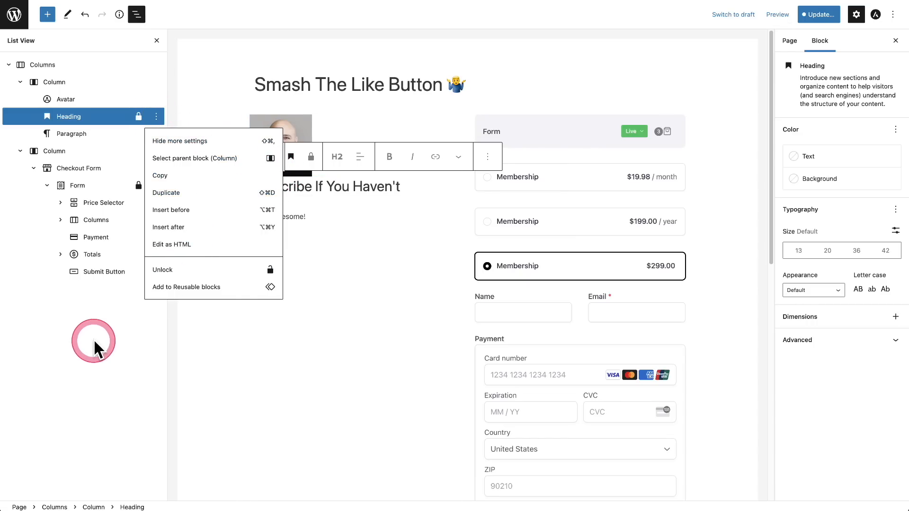
{"action": "left_click", "coordinate": [93, 342]}
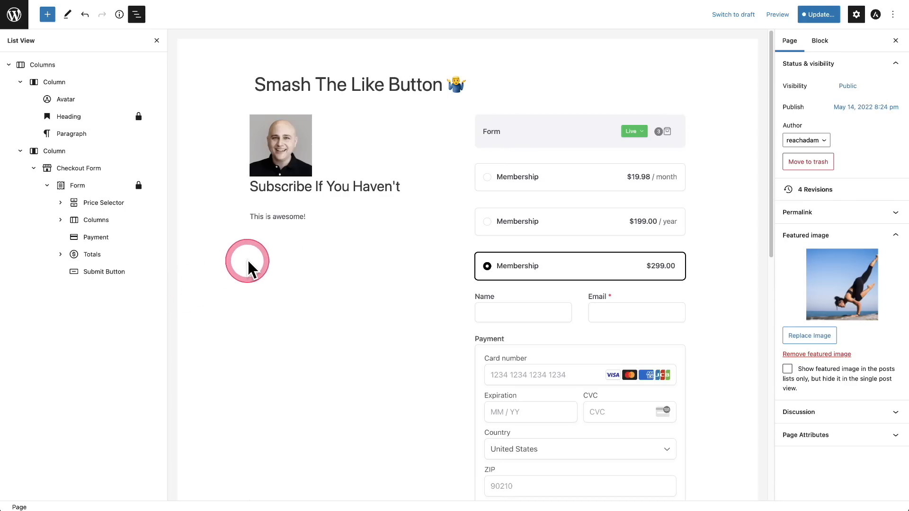
- Select the Subscribe If You Haven't heading and try the small 13px size
{"action": "left_click", "coordinate": [298, 186]}
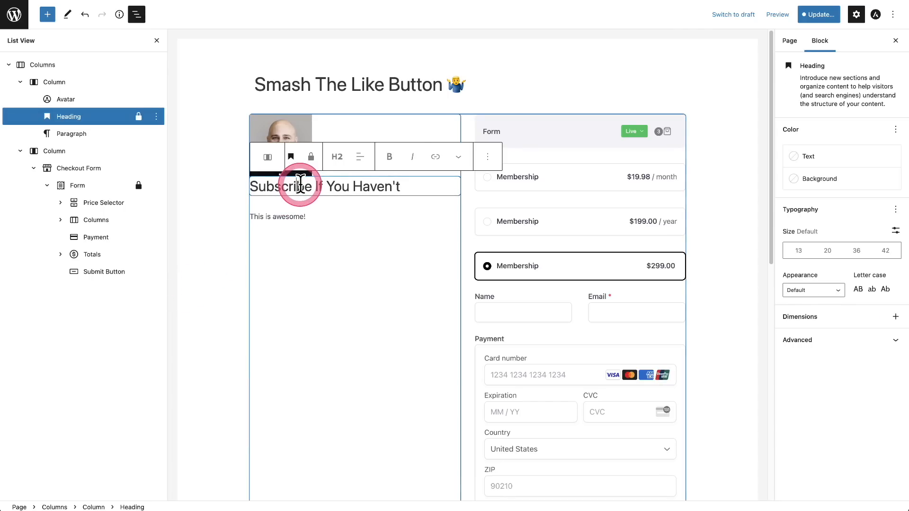
{"action": "left_click", "coordinate": [300, 187]}
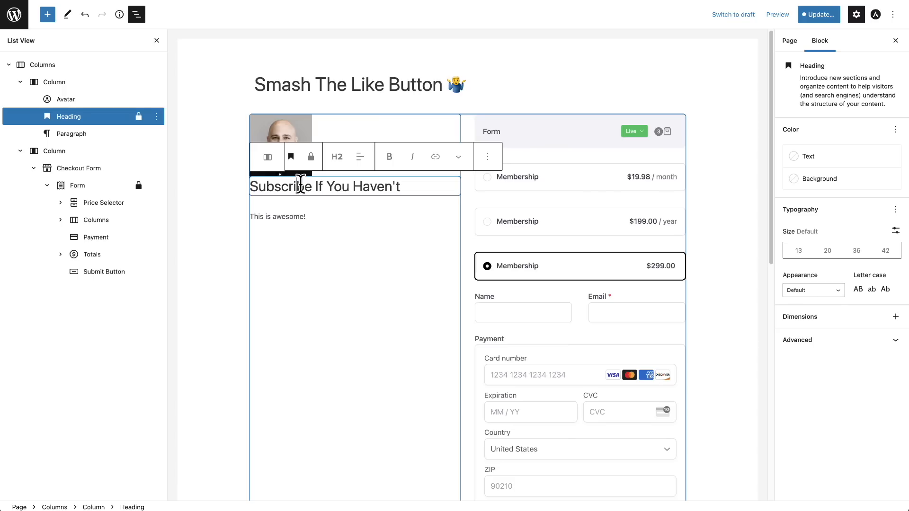
{"action": "left_click", "coordinate": [799, 250]}
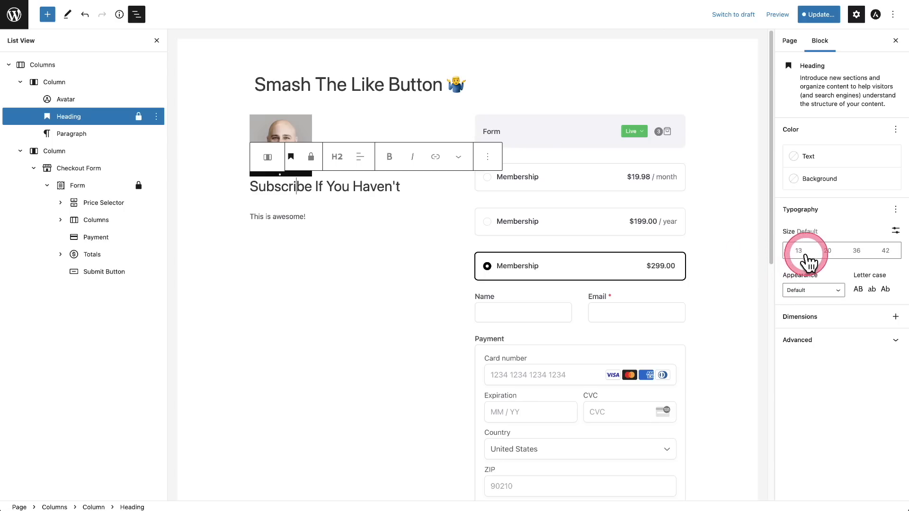
{"action": "mouse_move", "coordinate": [812, 104]}
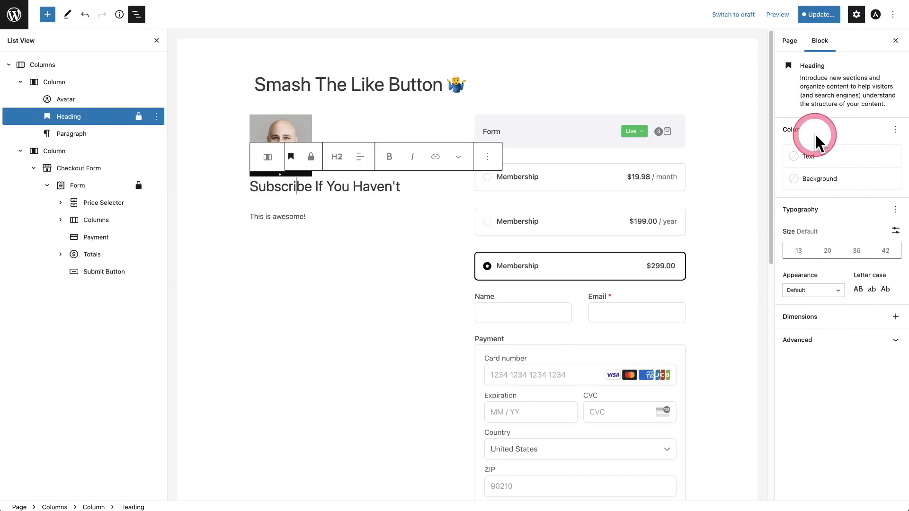
{"action": "mouse_move", "coordinate": [837, 138]}
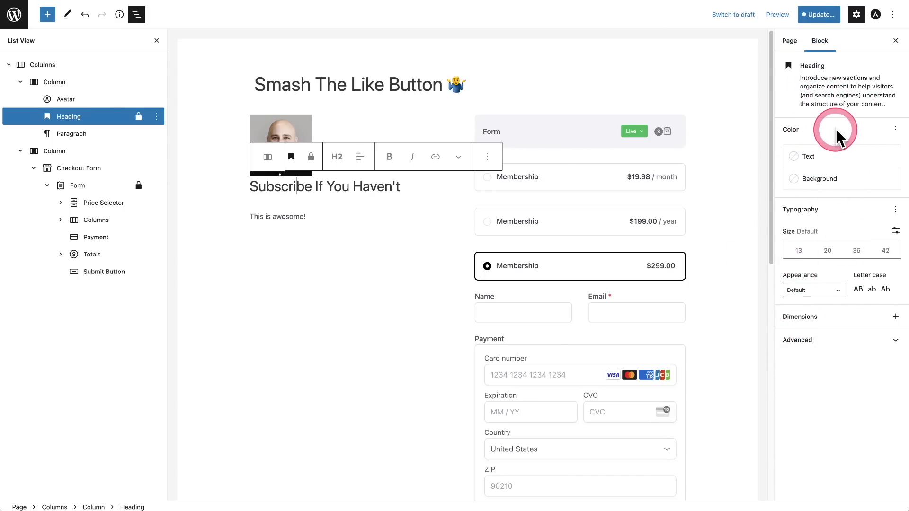
{"action": "mouse_move", "coordinate": [842, 123]}
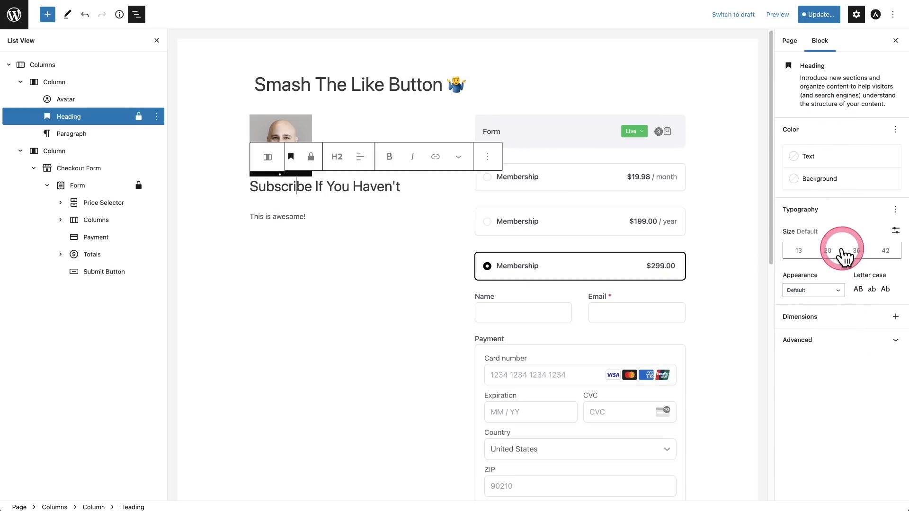
- Try Large 36px, 13px and 42px, then settle on Large, 36px, for the heading
{"action": "left_click", "coordinate": [856, 250]}
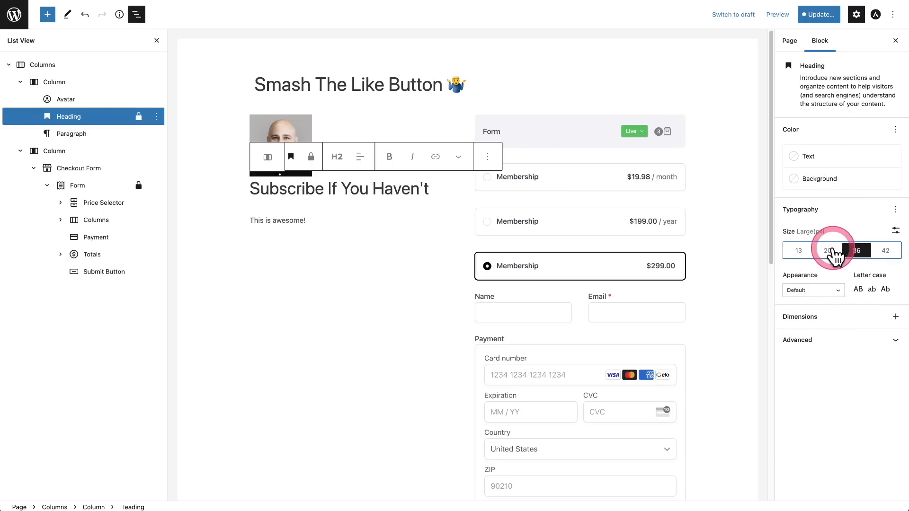
{"action": "left_click", "coordinate": [798, 250]}
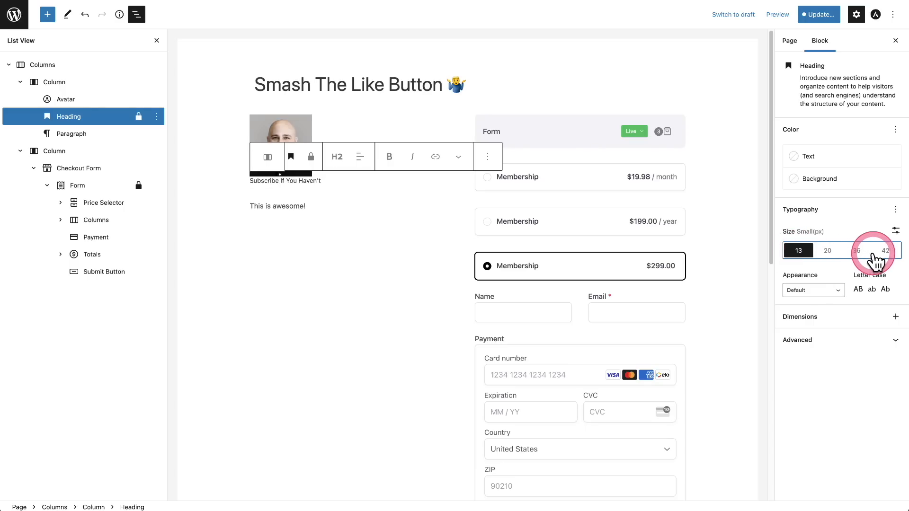
{"action": "left_click", "coordinate": [885, 249]}
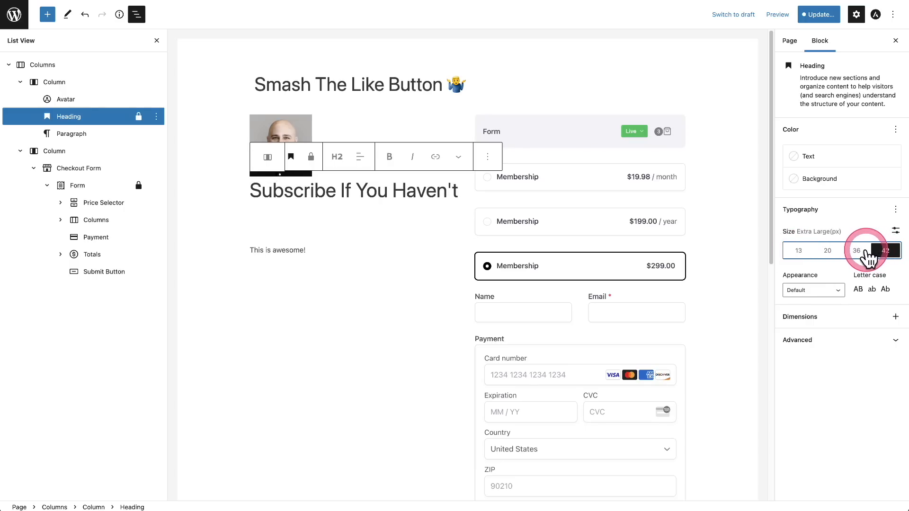
{"action": "left_click", "coordinate": [856, 249]}
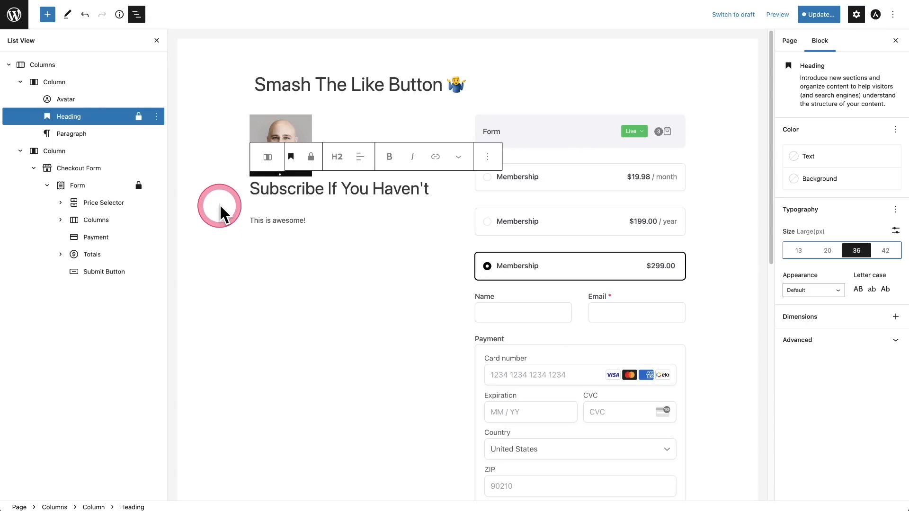
{"action": "mouse_move", "coordinate": [189, 191]}
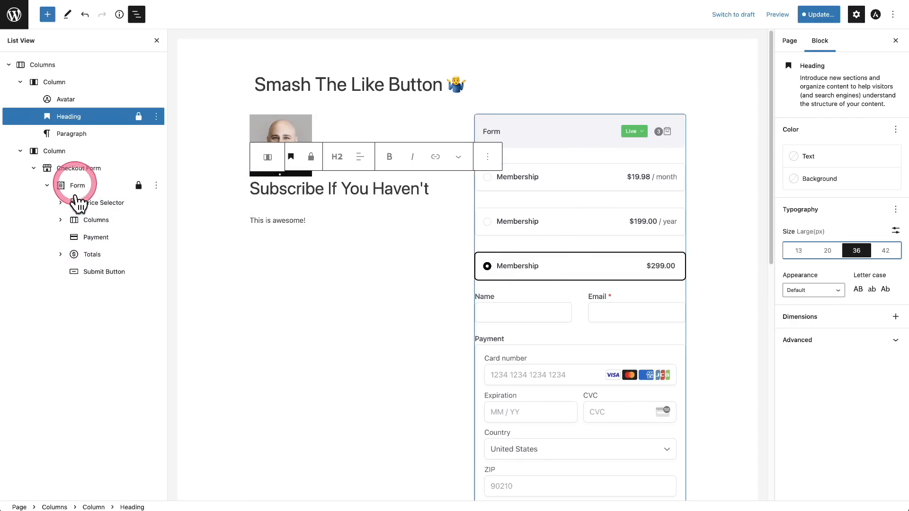
{"action": "left_click", "coordinate": [96, 237]}
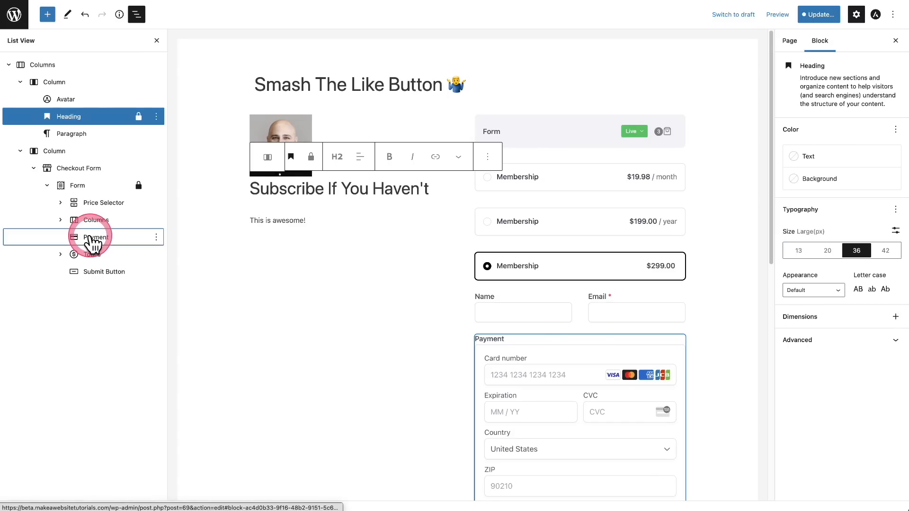
{"action": "left_click", "coordinate": [94, 236]}
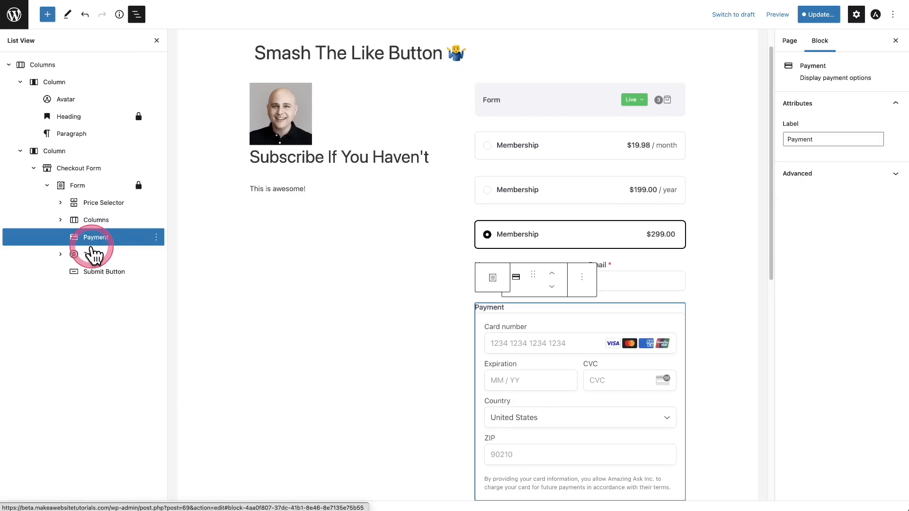
{"action": "left_click", "coordinate": [92, 254]}
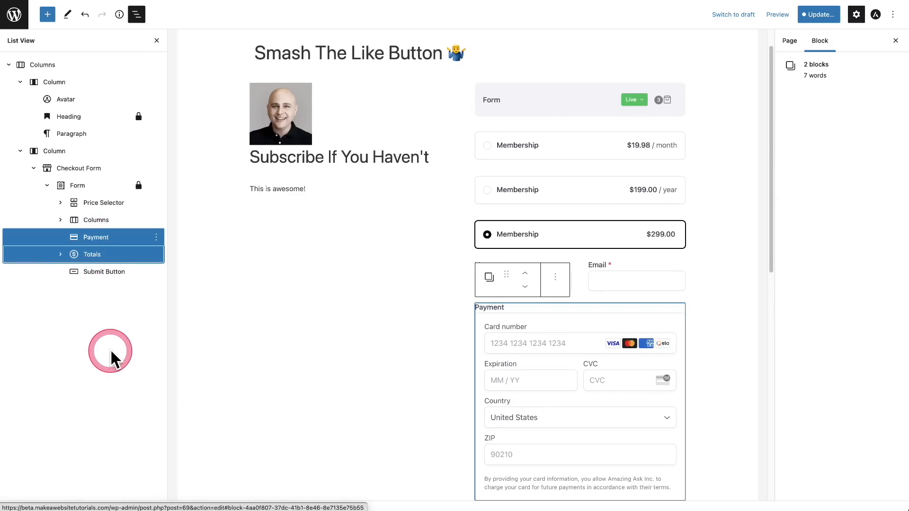
{"action": "mouse_move", "coordinate": [163, 354]}
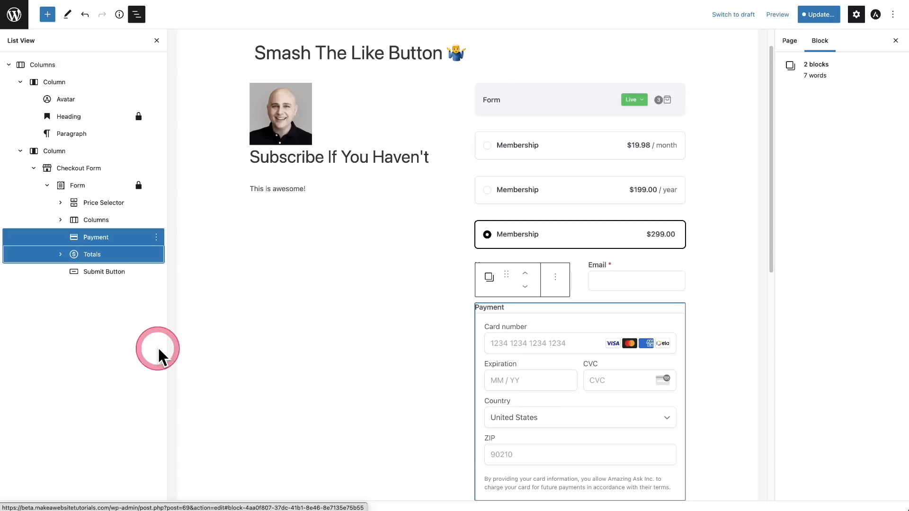
{"action": "scroll", "scroll_direction": "down", "scroll_amount": 3}
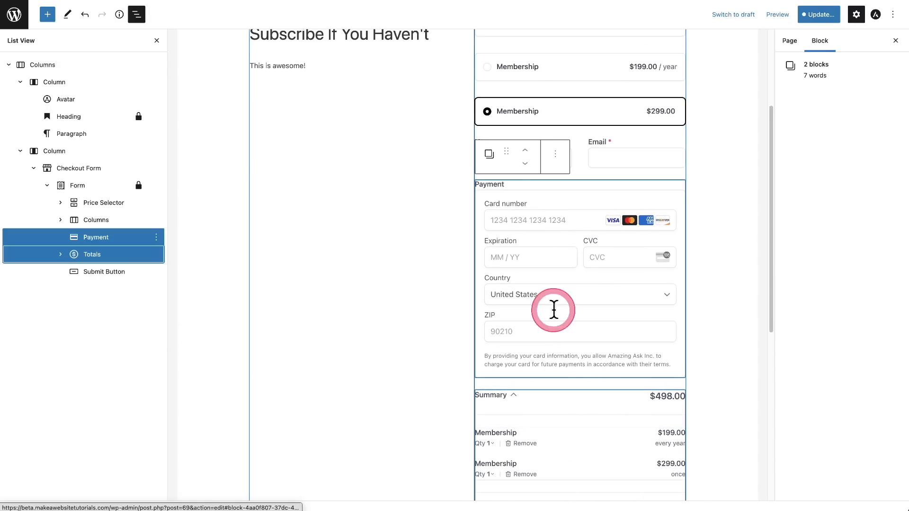
{"action": "mouse_move", "coordinate": [545, 284]}
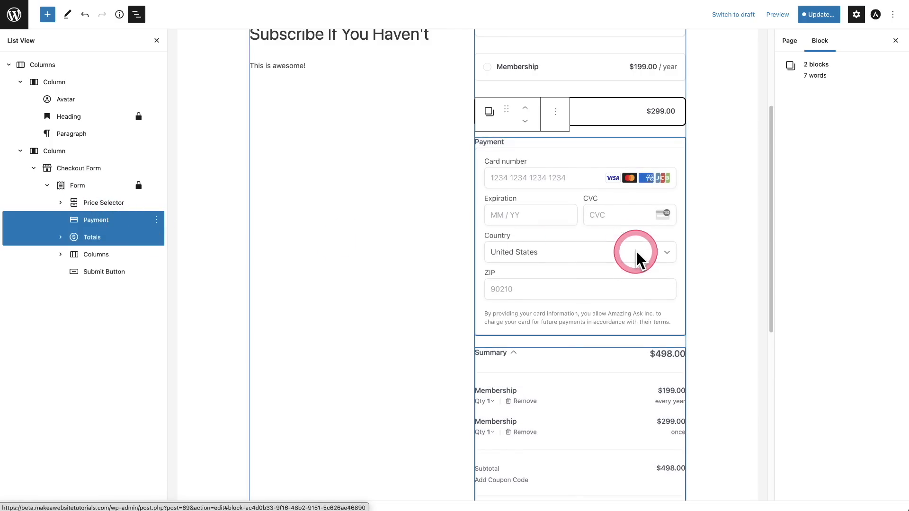
{"action": "scroll", "scroll_direction": "down", "scroll_amount": 3}
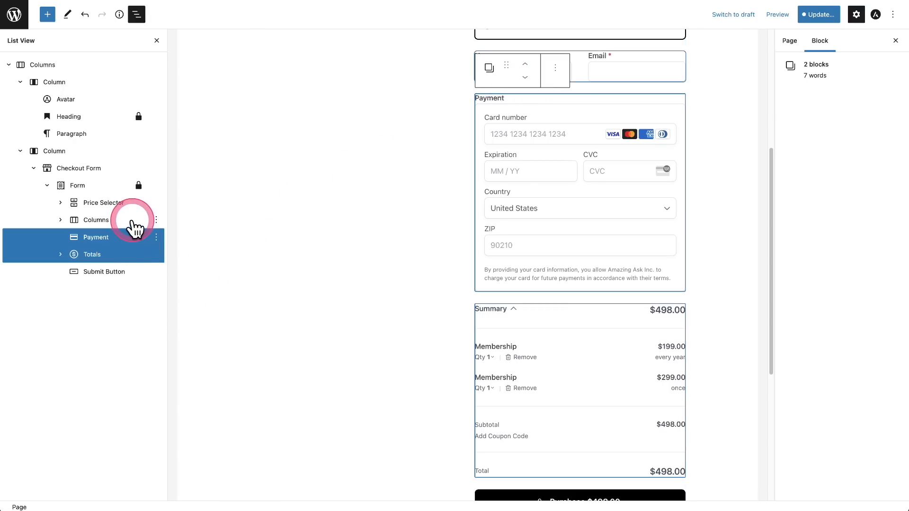
{"action": "left_click", "coordinate": [96, 220]}
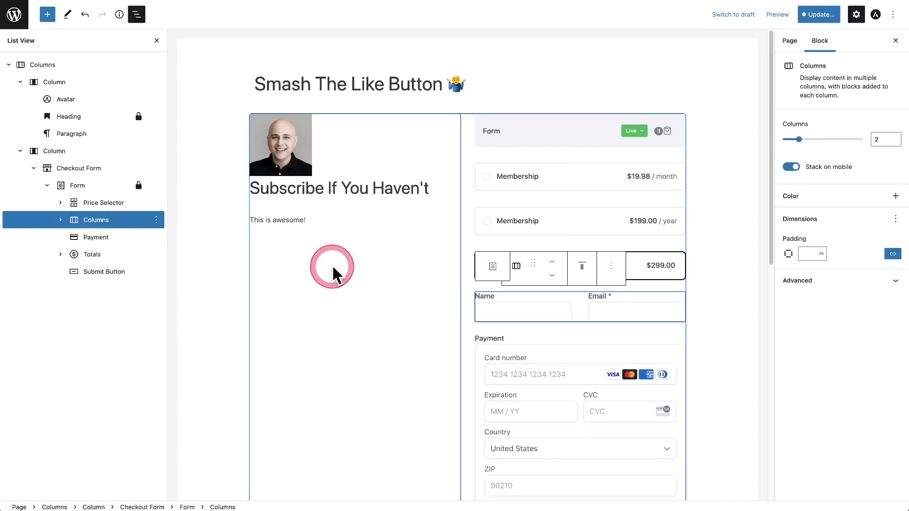
- Close the List View outline, then click into the heading and paragraph text
{"action": "left_click", "coordinate": [136, 15]}
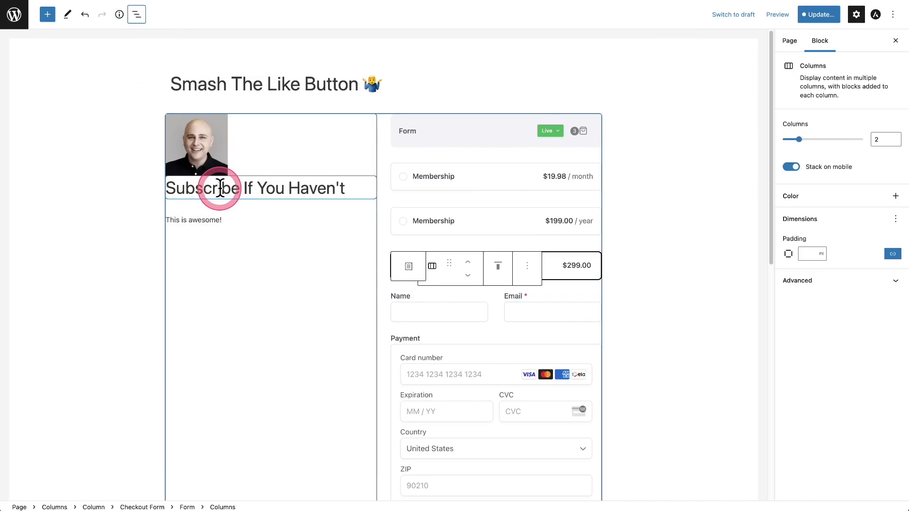
{"action": "mouse_move", "coordinate": [243, 187]}
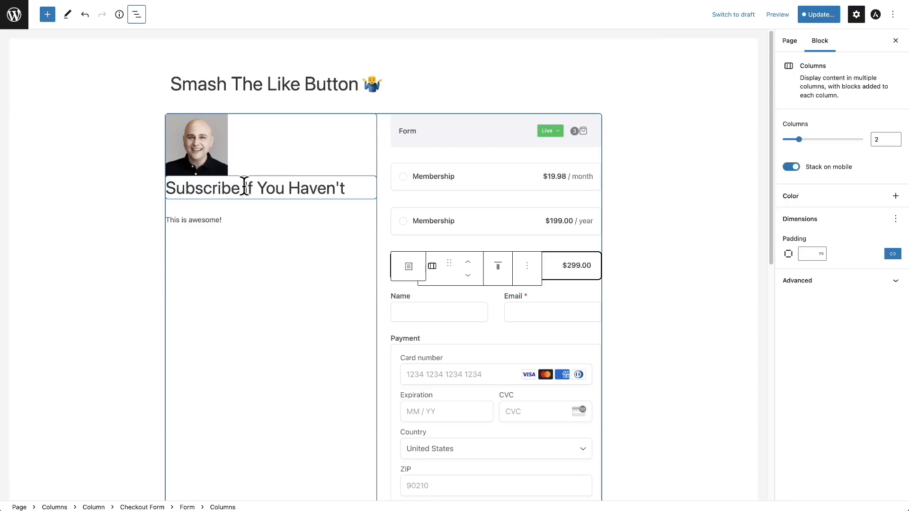
{"action": "double_click", "coordinate": [243, 188]}
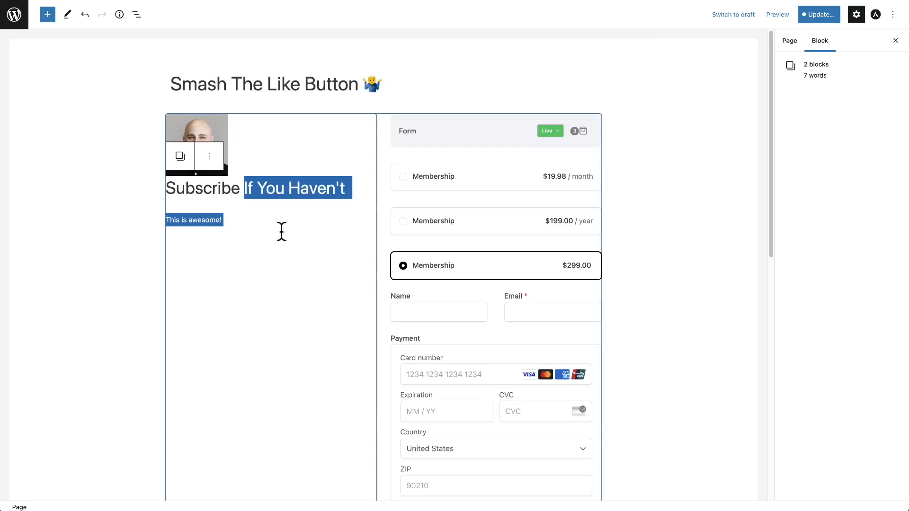
{"action": "left_click", "coordinate": [235, 226]}
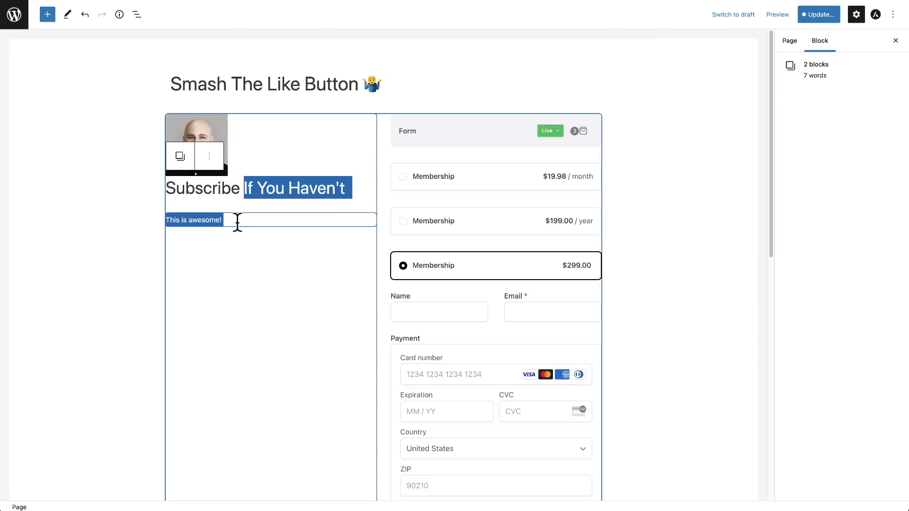
{"action": "left_click", "coordinate": [245, 111]}
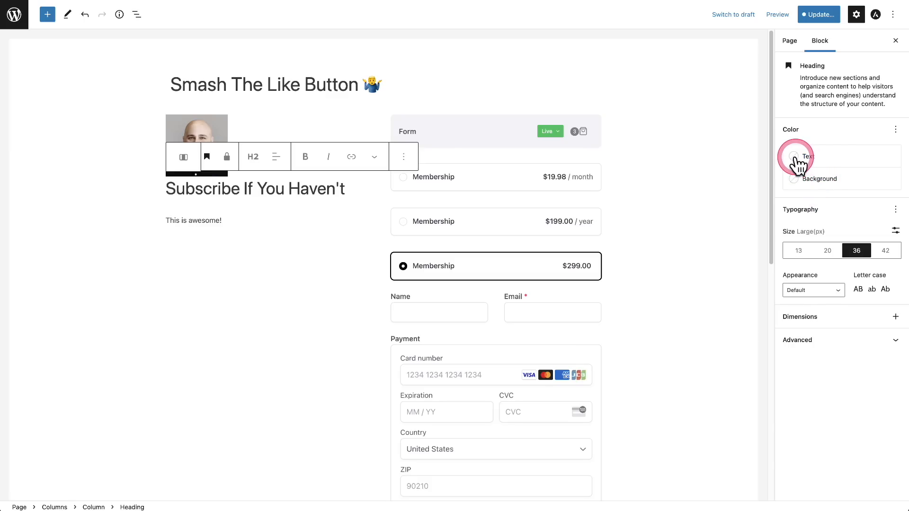
- Look at the heading's Text colour palette and center the heading
{"action": "left_click", "coordinate": [793, 156]}
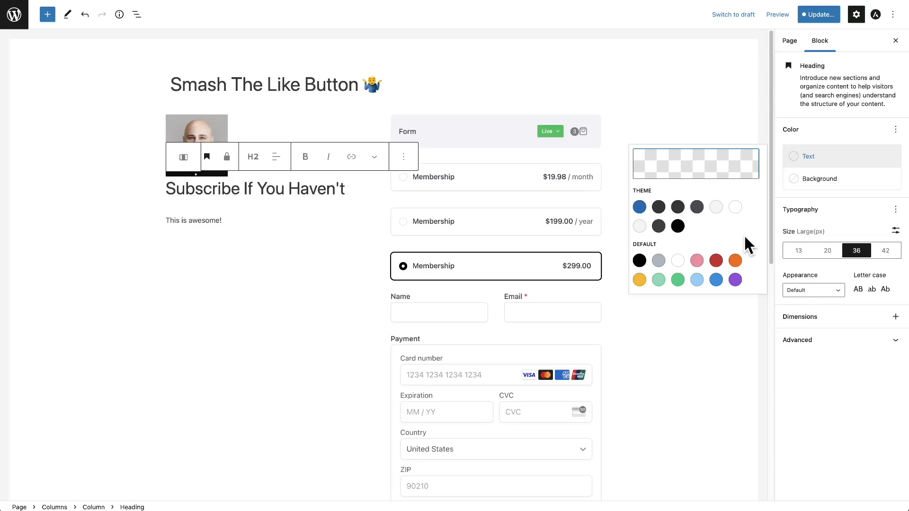
{"action": "left_click", "coordinate": [734, 260]}
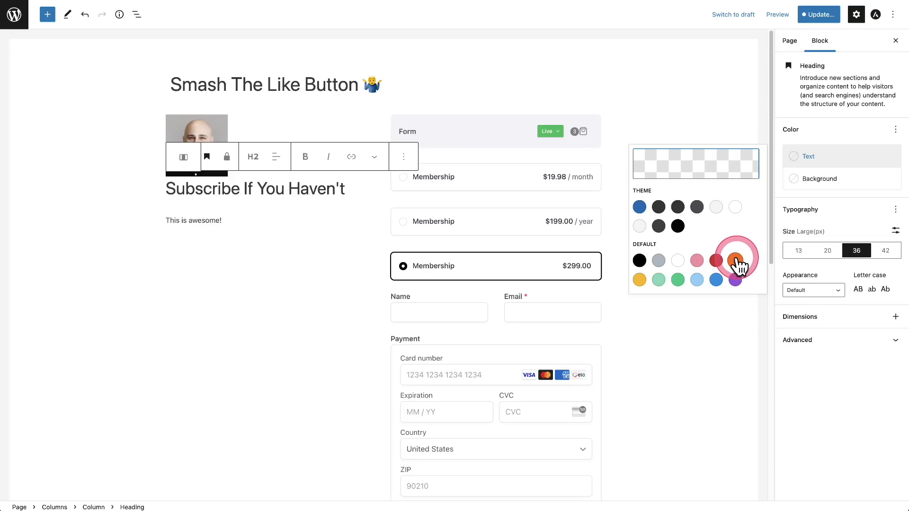
{"action": "left_click", "coordinate": [715, 260]}
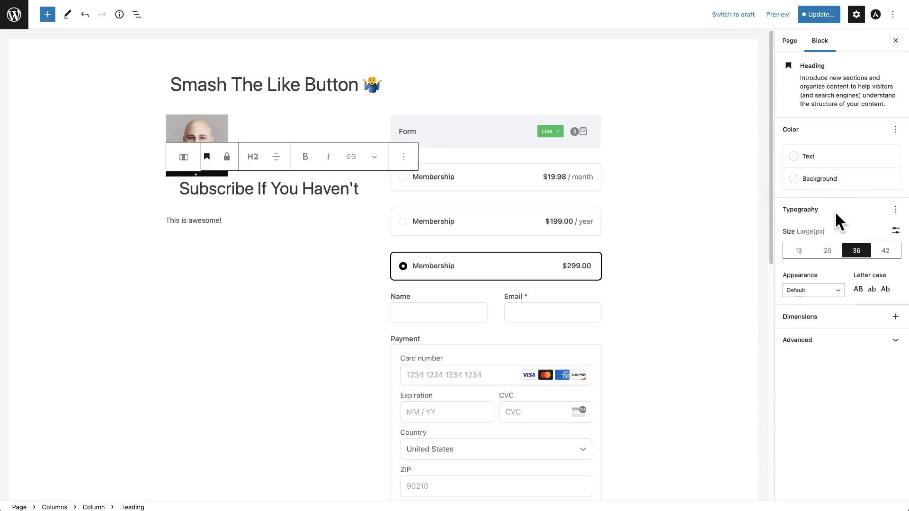
{"action": "left_click", "coordinate": [794, 156]}
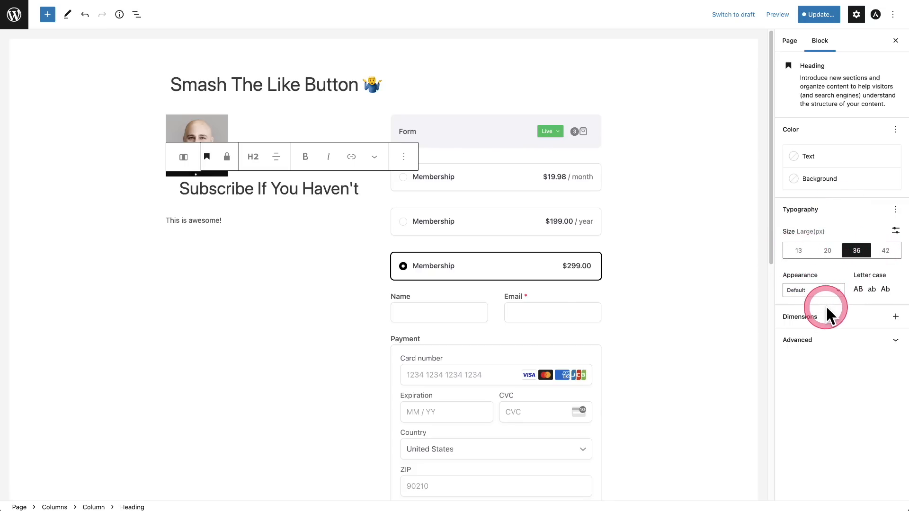
{"action": "mouse_move", "coordinate": [836, 317]}
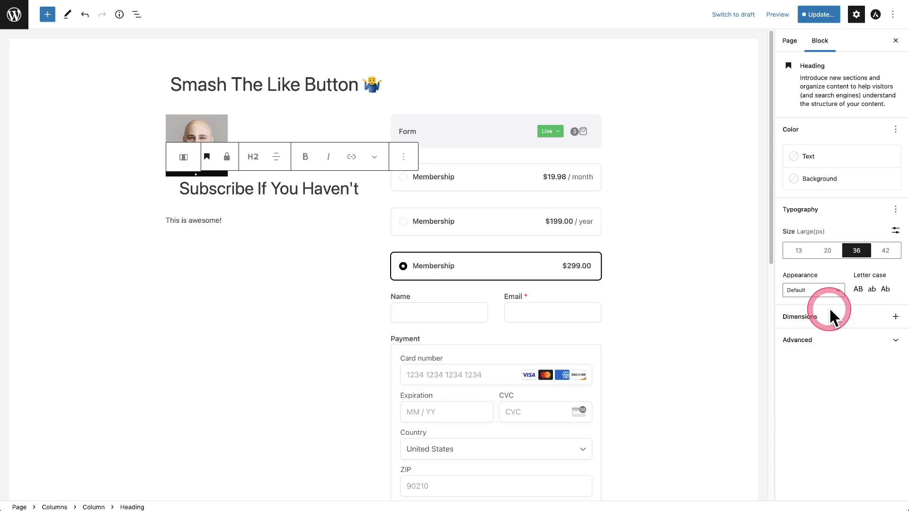
- Start a new empty block below the This is awesome! paragraph
{"action": "left_click", "coordinate": [194, 220]}
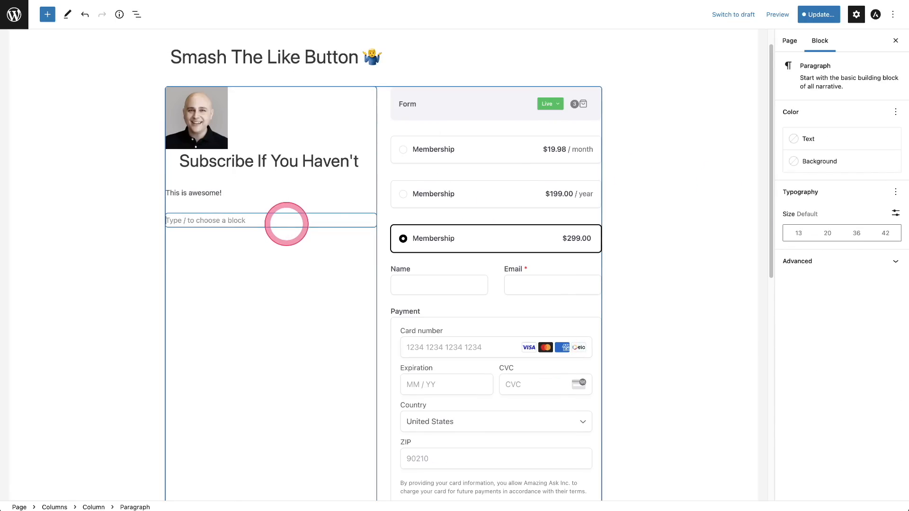
- Insert a Buttons block via /bu and label it Button 1
{"action": "type", "text": "/bu"}
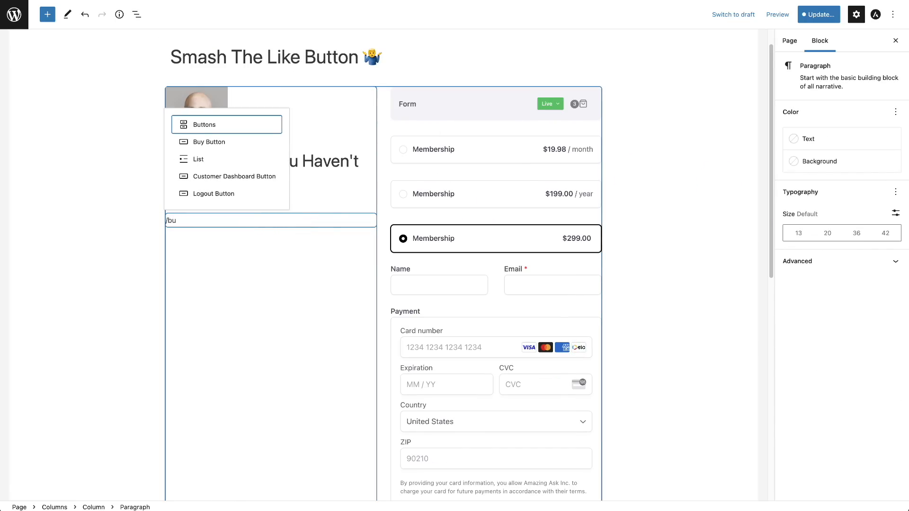
{"action": "left_click", "coordinate": [204, 125]}
{"action": "type", "text": "B"}
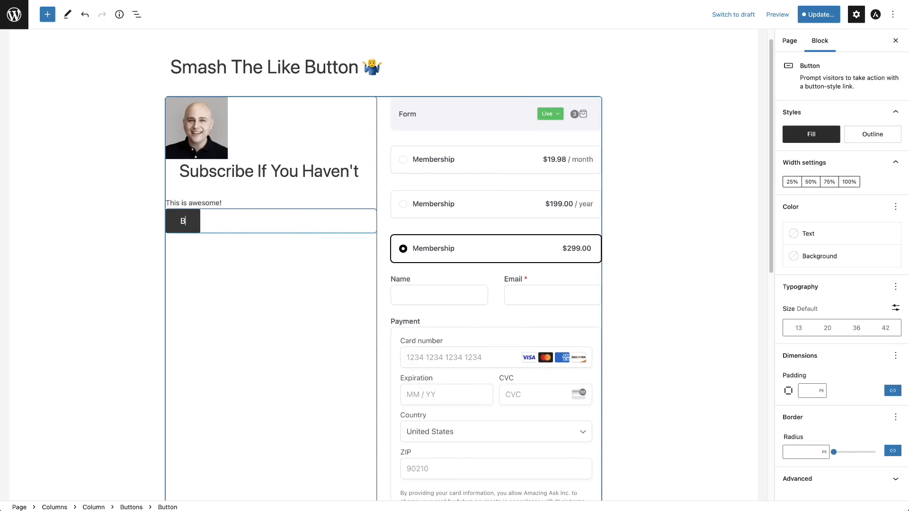
{"action": "type", "text": "utton 1"}
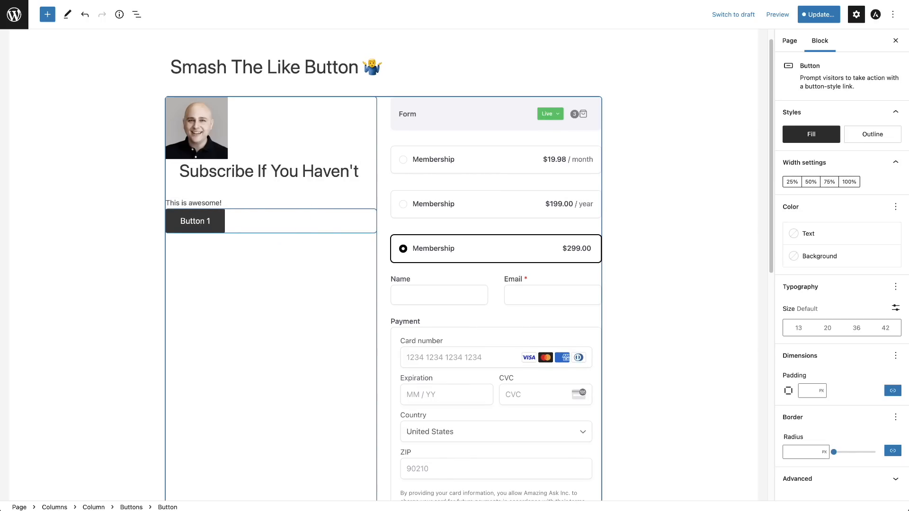
- Give Button 1 the Outline style and a tinted background colour
{"action": "left_click", "coordinate": [872, 134]}
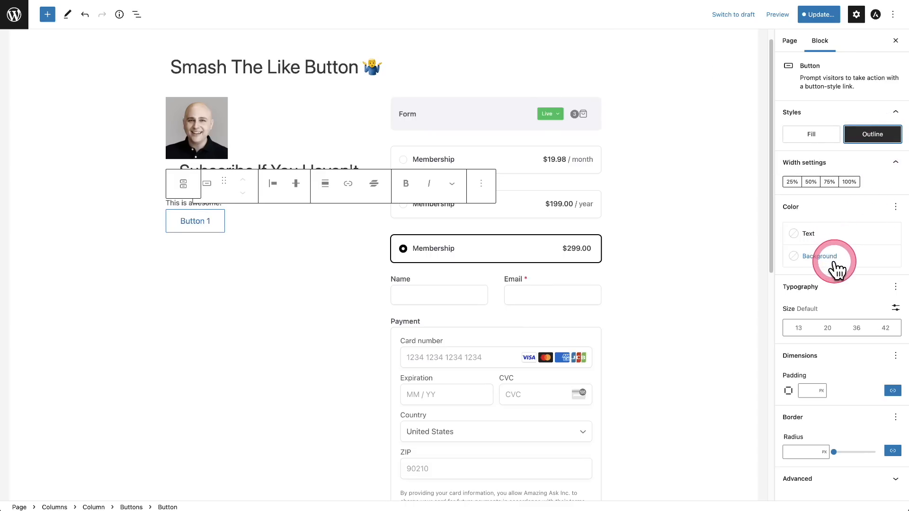
{"action": "left_click", "coordinate": [818, 255]}
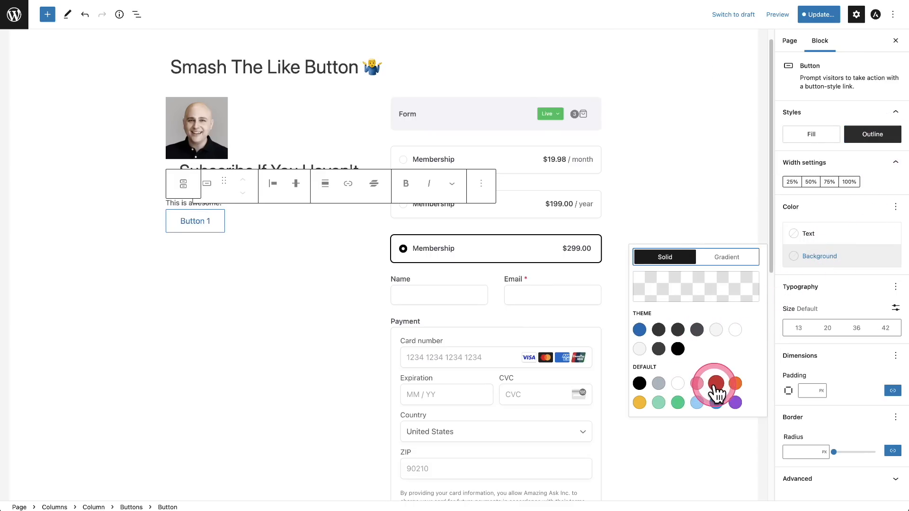
{"action": "left_click", "coordinate": [715, 384]}
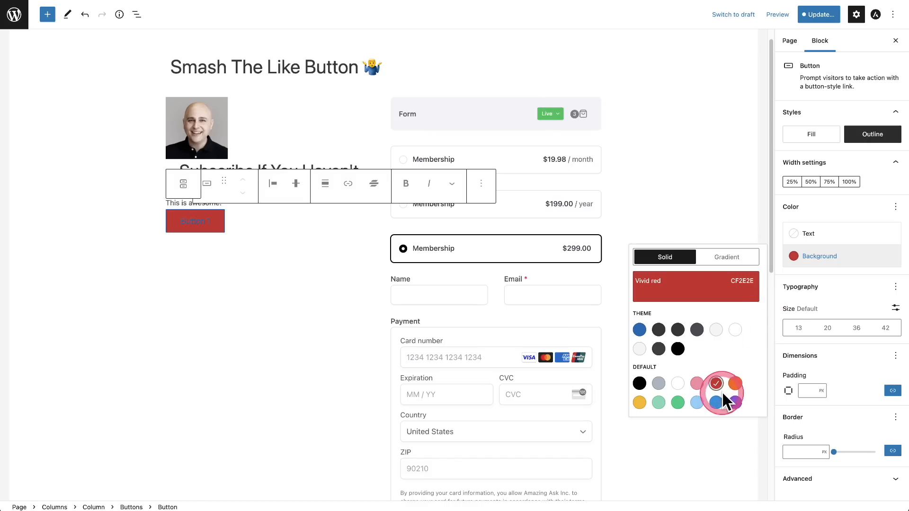
{"action": "left_click", "coordinate": [659, 383]}
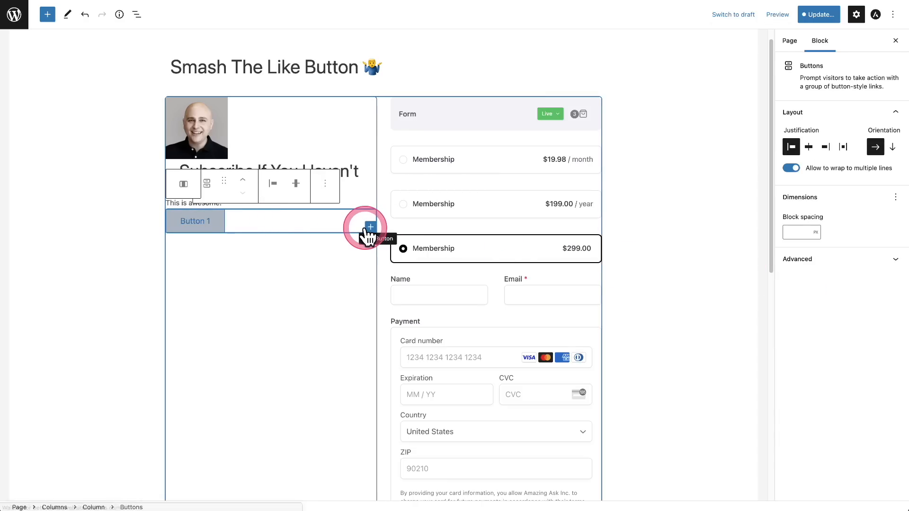
- Add a second button beside Button 1 and label it Button 2
{"action": "left_click", "coordinate": [367, 227]}
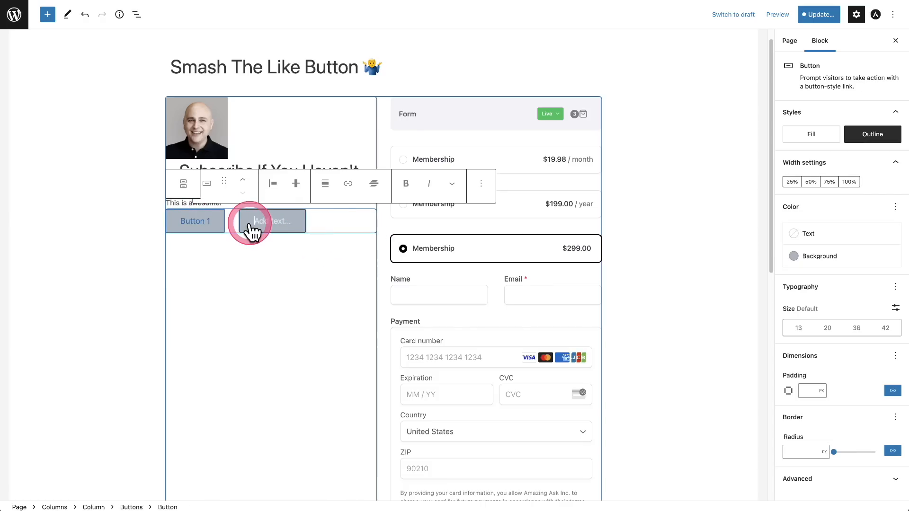
{"action": "mouse_move", "coordinate": [347, 231]}
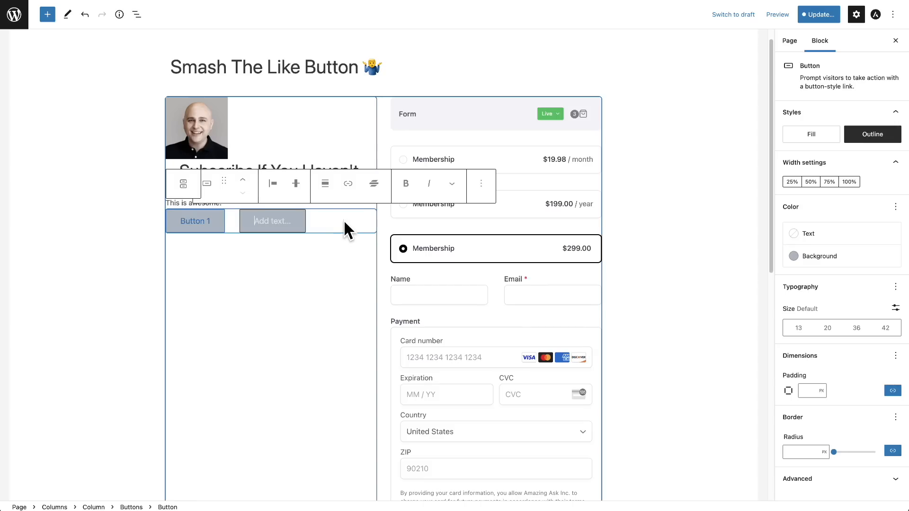
{"action": "left_click", "coordinate": [351, 220]}
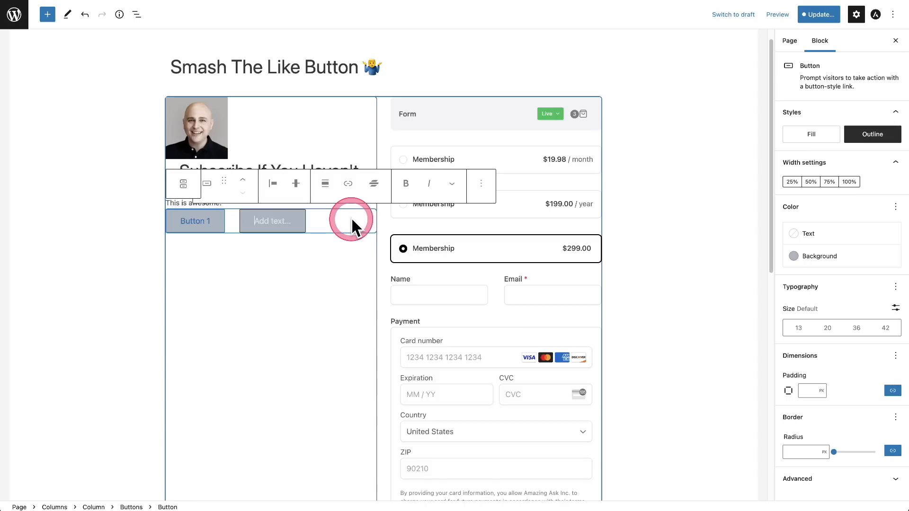
{"action": "type", "text": "Button 2"}
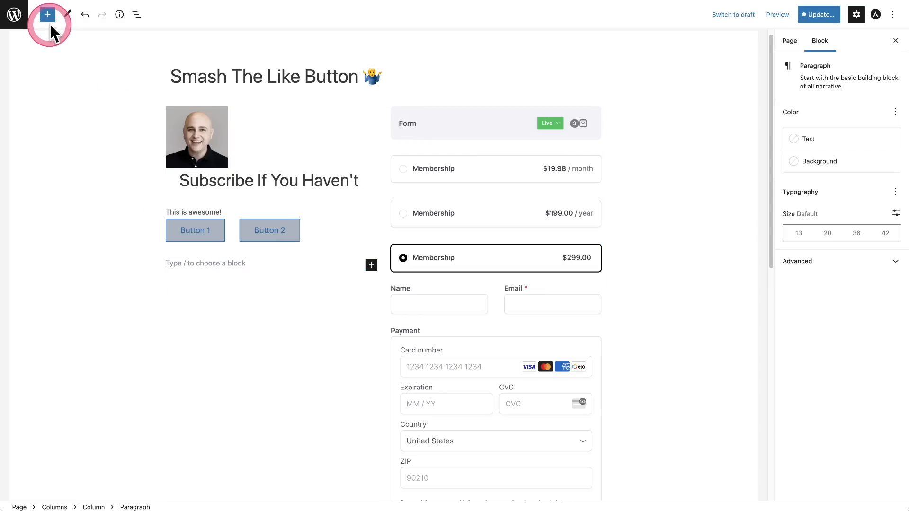
- Browse the Patterns tab in the block library, then close it
{"action": "left_click", "coordinate": [47, 14]}
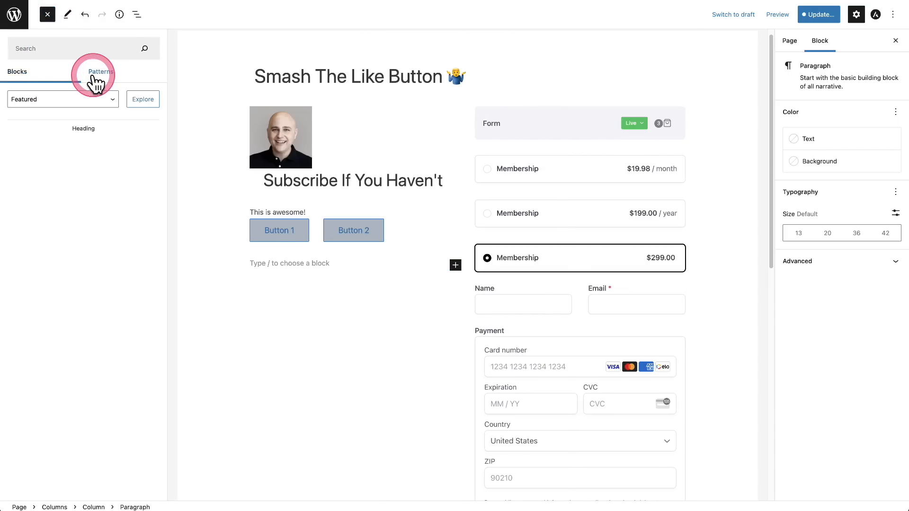
{"action": "left_click", "coordinate": [100, 72]}
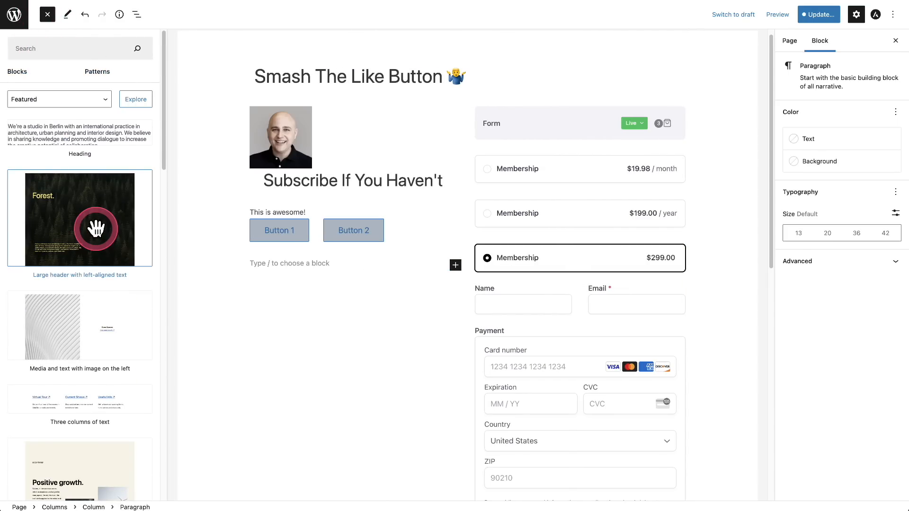
{"action": "left_click", "coordinate": [47, 13]}
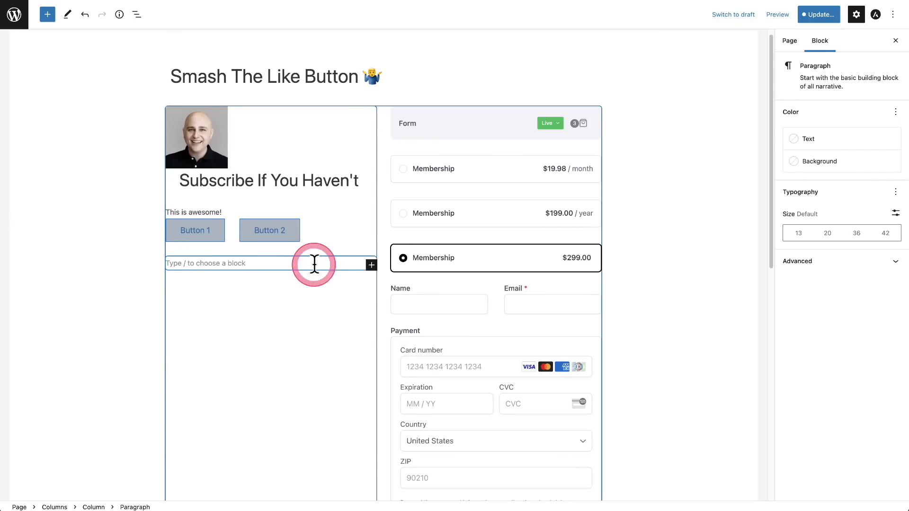
- From the empty block, search 'pa' and scroll through the Featured patterns
{"action": "left_click", "coordinate": [371, 265]}
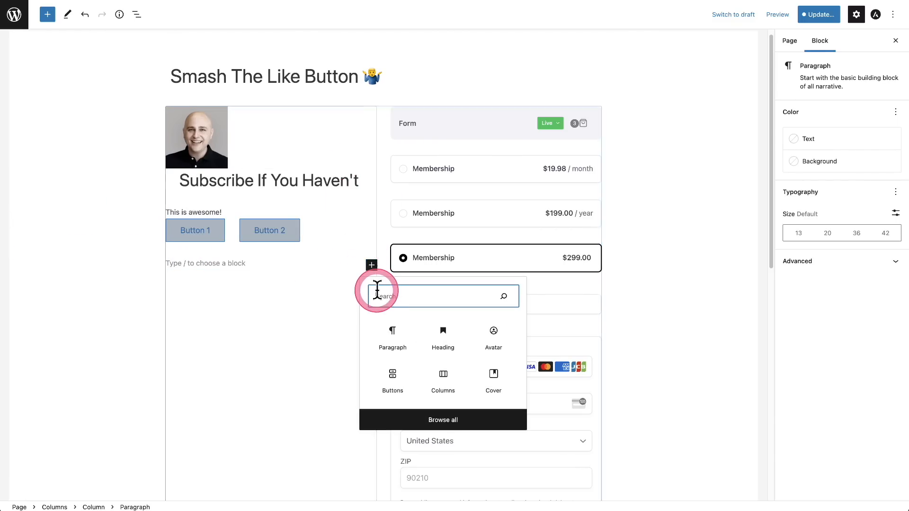
{"action": "type", "text": "pa"}
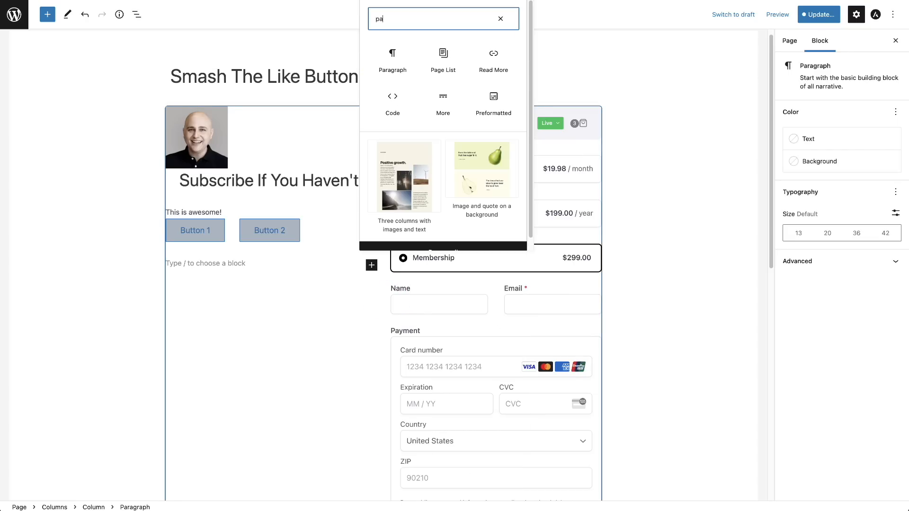
{"action": "mouse_move", "coordinate": [392, 174]}
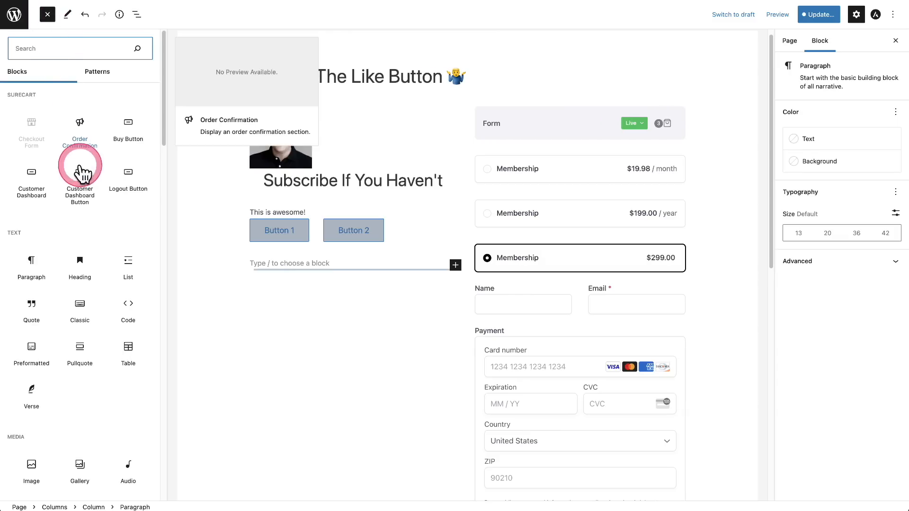
{"action": "left_click", "coordinate": [96, 72]}
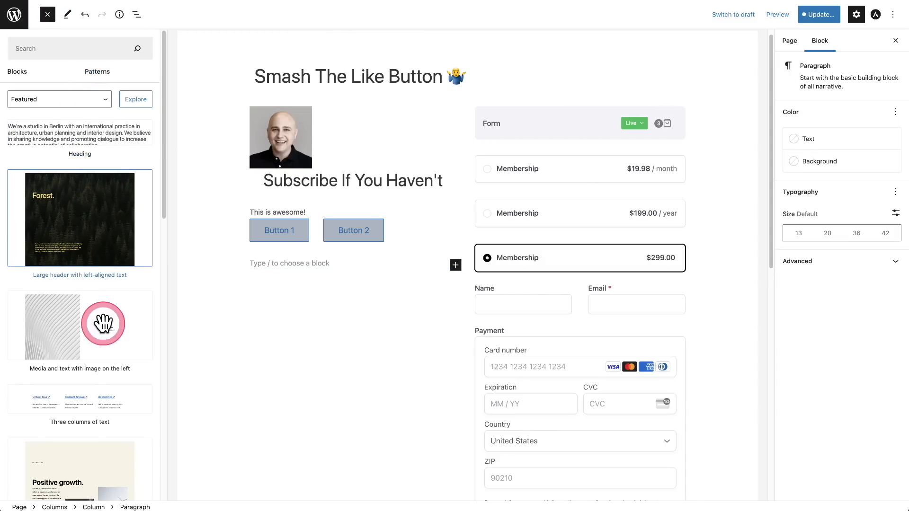
{"action": "scroll", "scroll_direction": "down", "scroll_amount": 3}
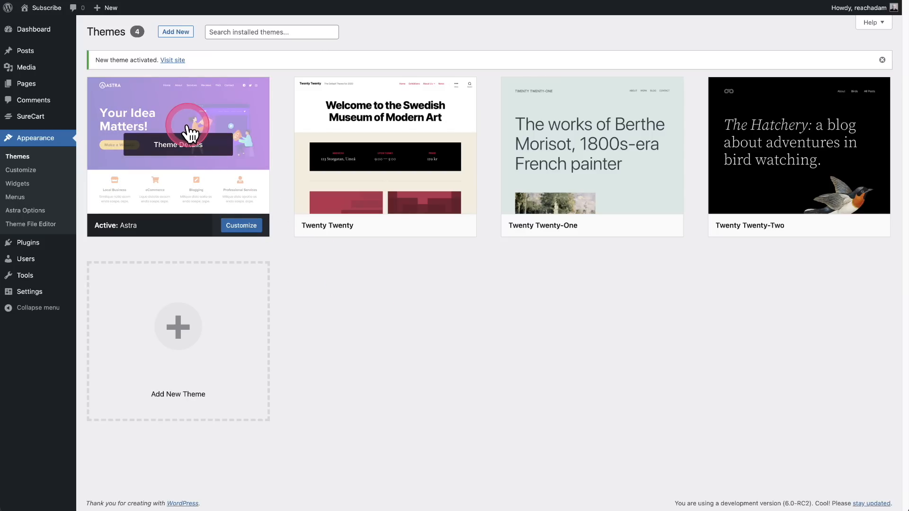
{"action": "mouse_move", "coordinate": [174, 197]}
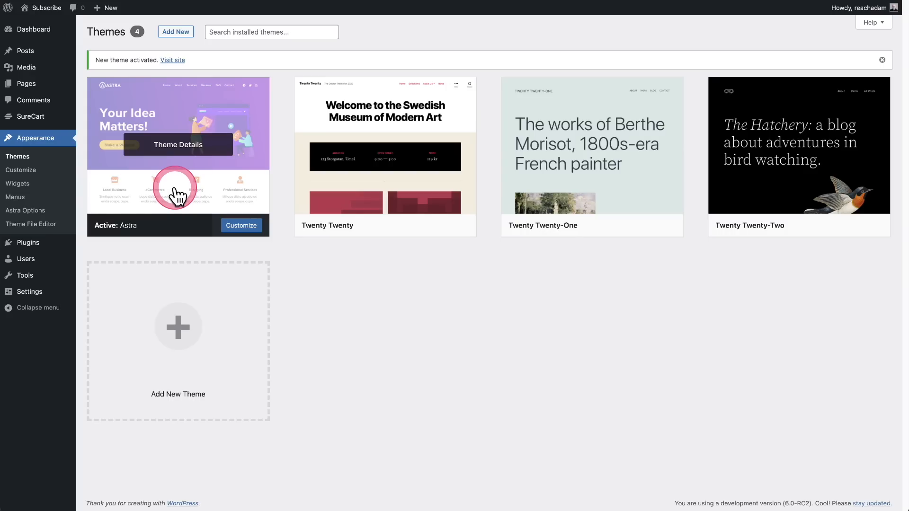
{"action": "mouse_move", "coordinate": [170, 152]}
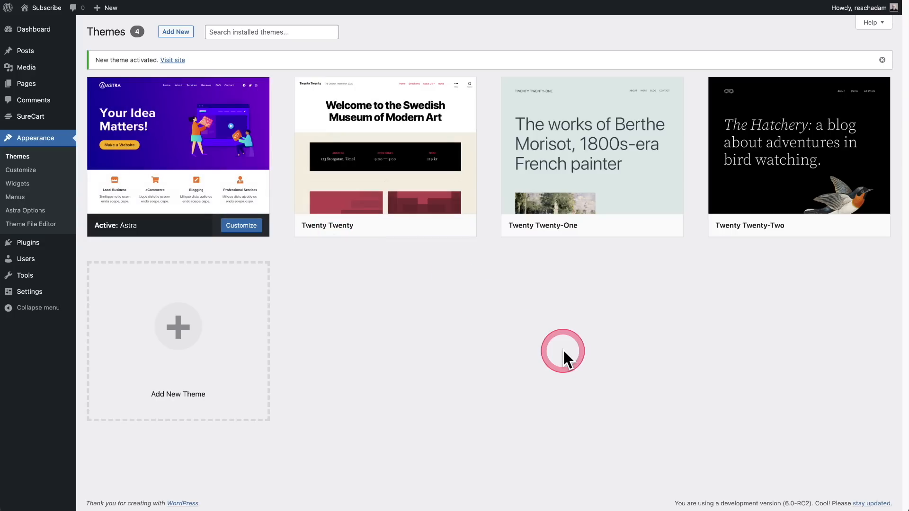
{"action": "mouse_move", "coordinate": [759, 235]}
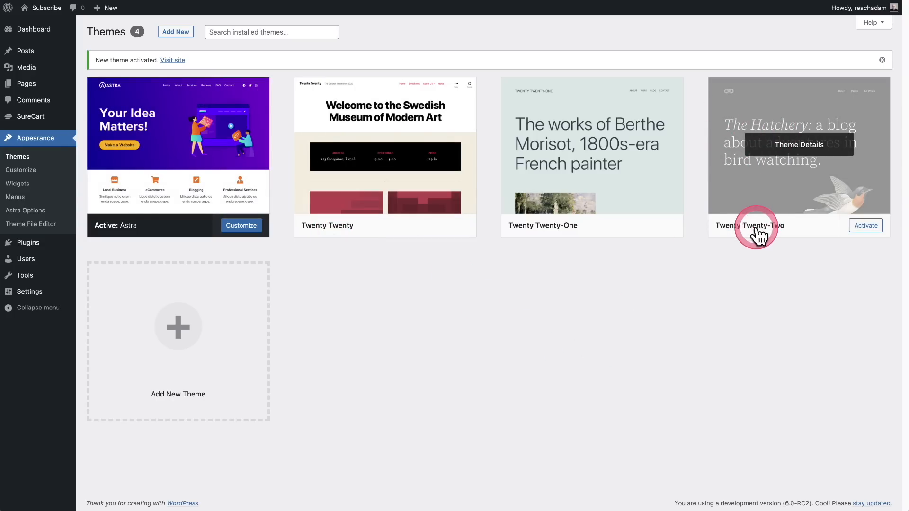
- Activate the Twenty Twenty-Two theme in place of Astra
{"action": "left_click", "coordinate": [865, 226]}
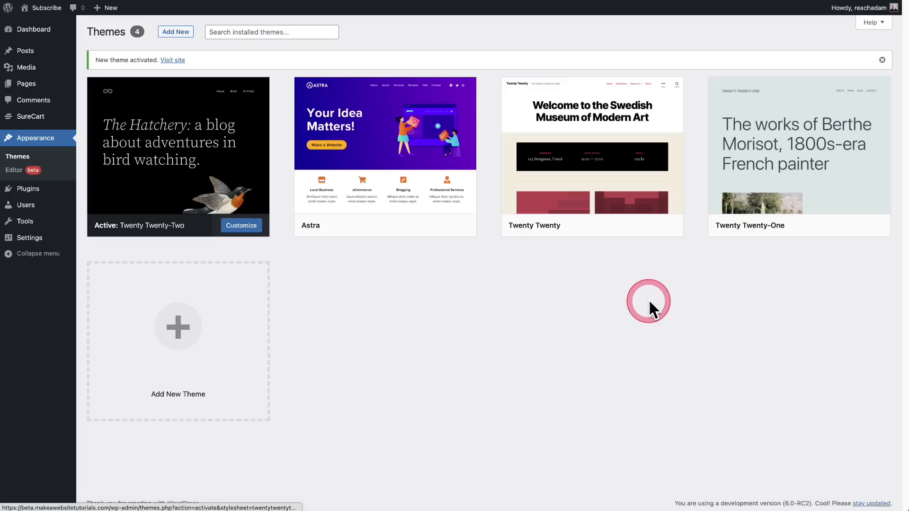
{"action": "mouse_move", "coordinate": [365, 294]}
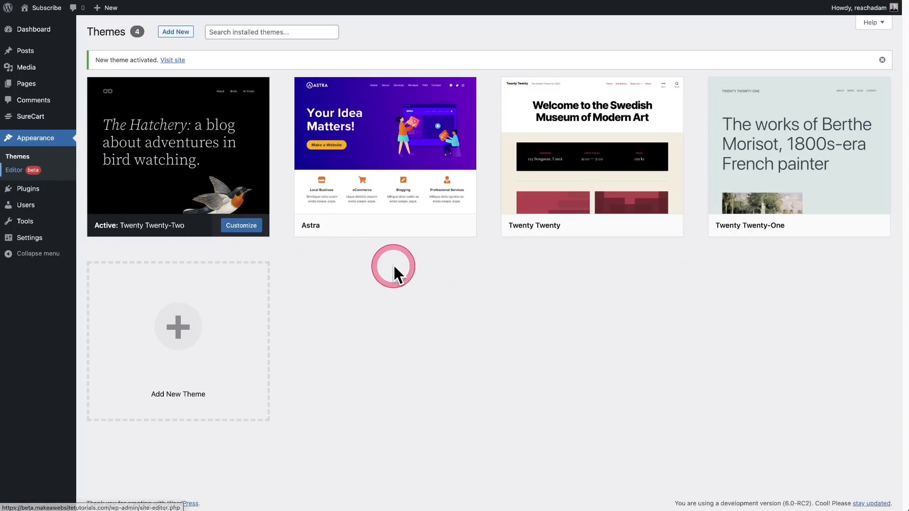
- Enter Appearance > Editor, show the Styles sidebar and Browse styles variations
{"action": "left_click", "coordinate": [13, 170]}
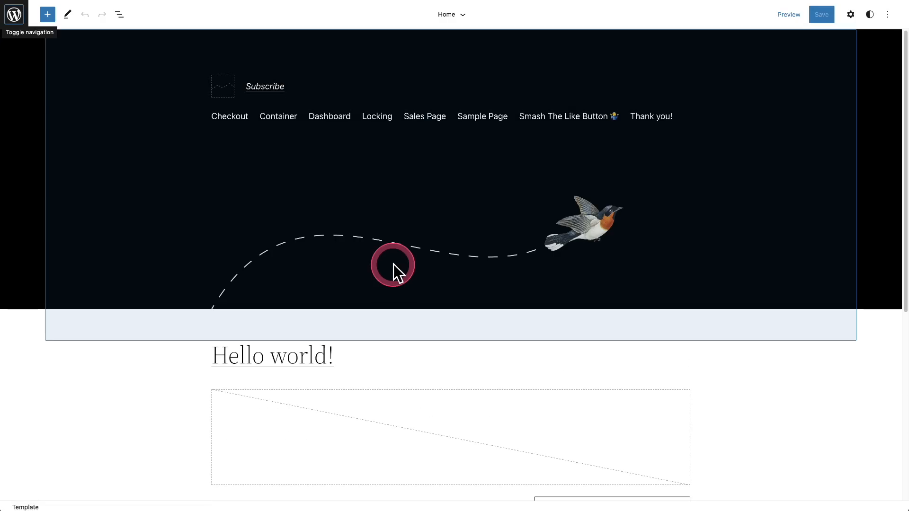
{"action": "mouse_move", "coordinate": [398, 270]}
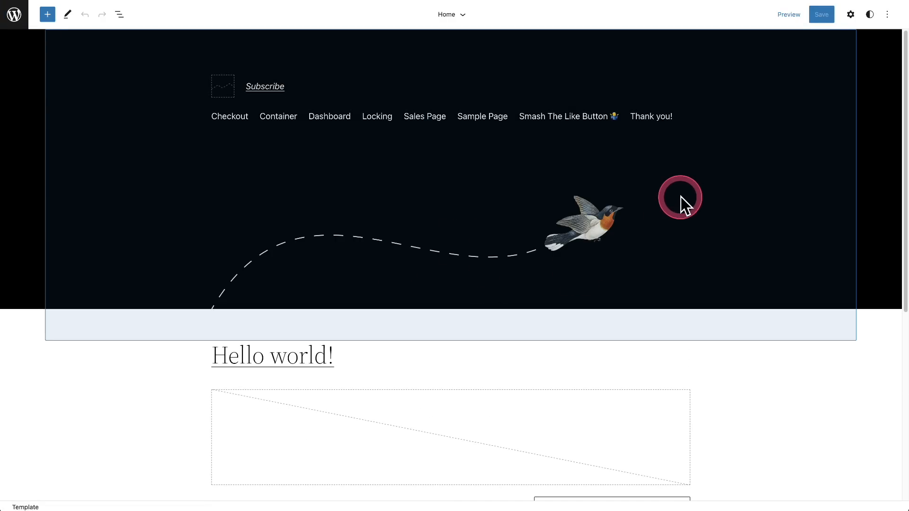
{"action": "mouse_move", "coordinate": [680, 197]}
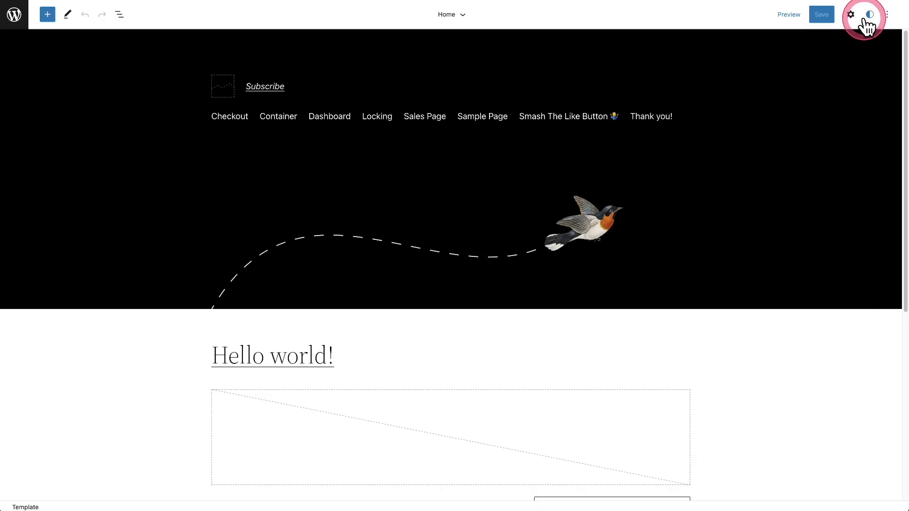
{"action": "left_click", "coordinate": [869, 14]}
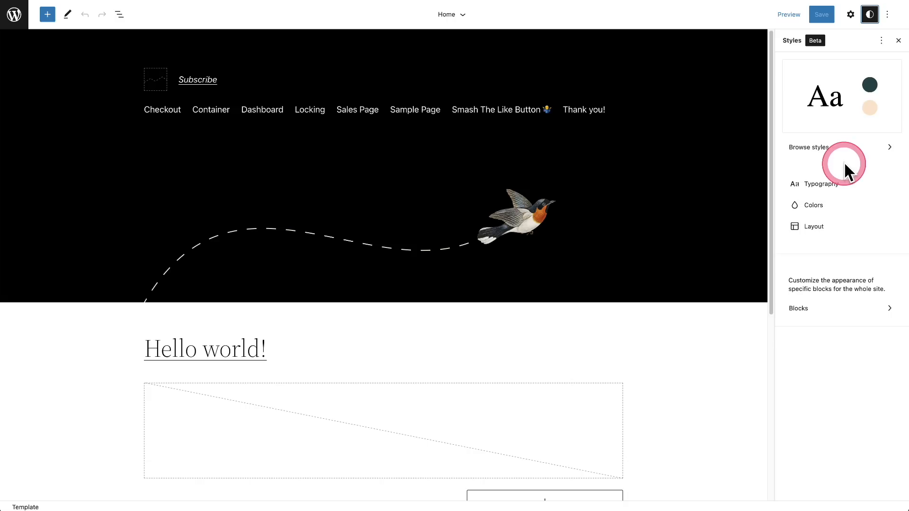
{"action": "mouse_move", "coordinate": [819, 146]}
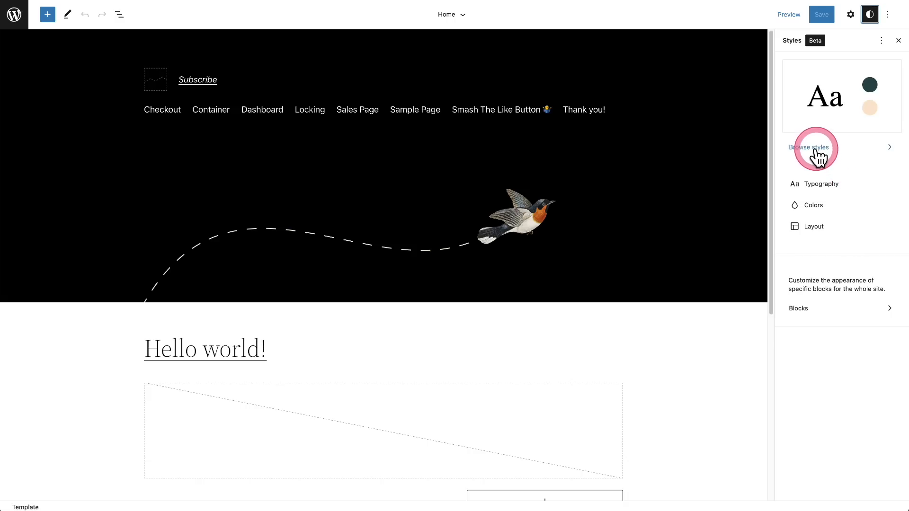
{"action": "left_click", "coordinate": [814, 146]}
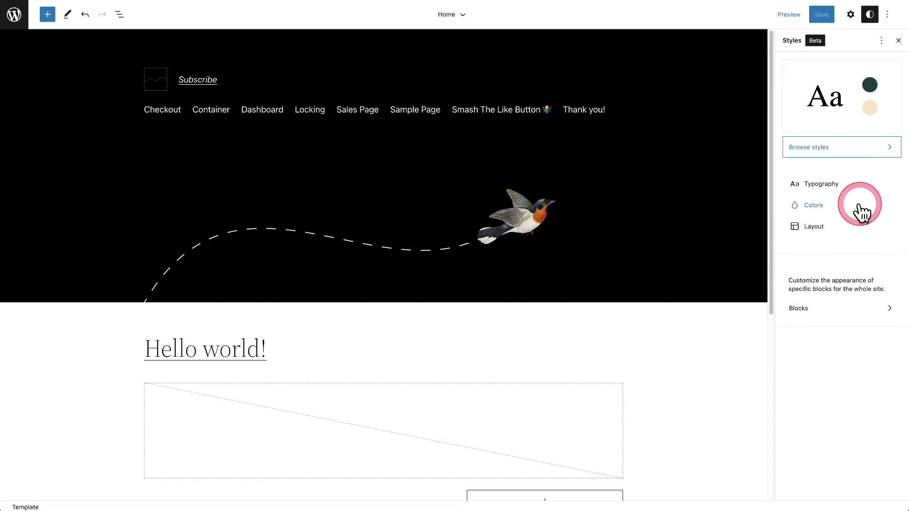
{"action": "mouse_move", "coordinate": [857, 230]}
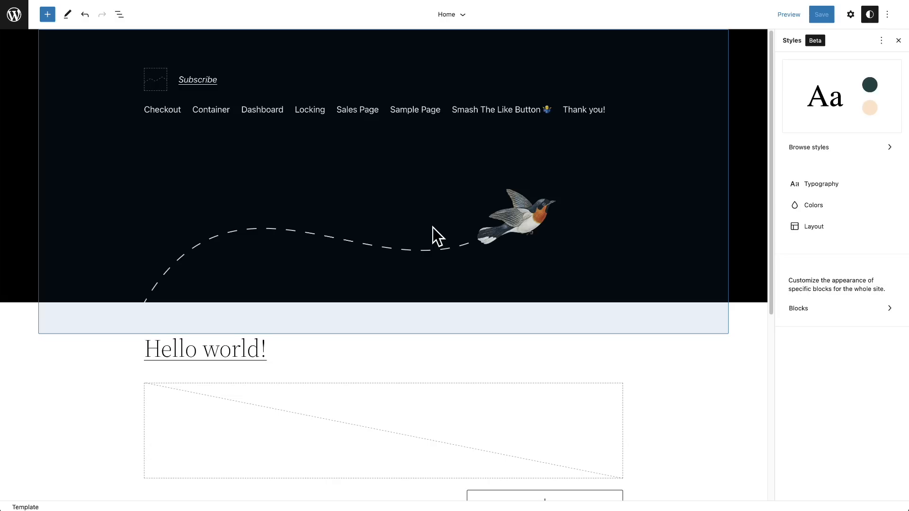
{"action": "left_click", "coordinate": [869, 14]}
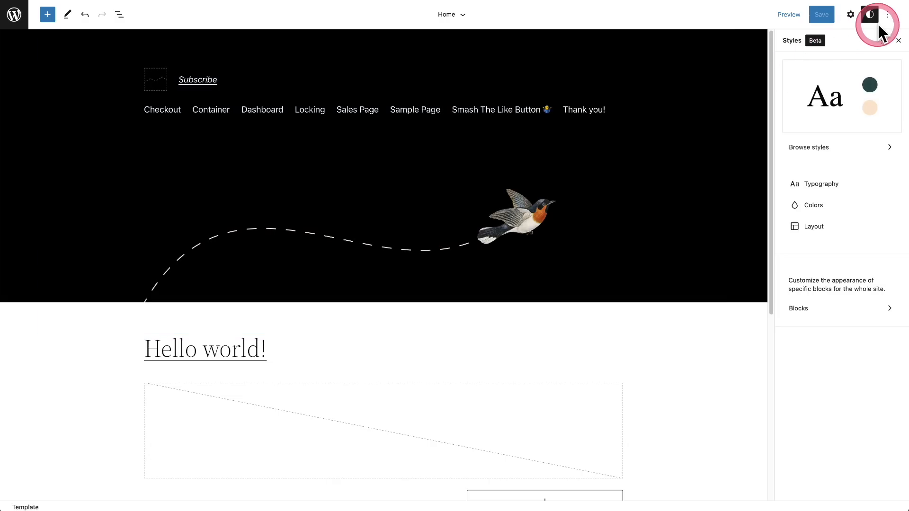
{"action": "mouse_move", "coordinate": [884, 15]}
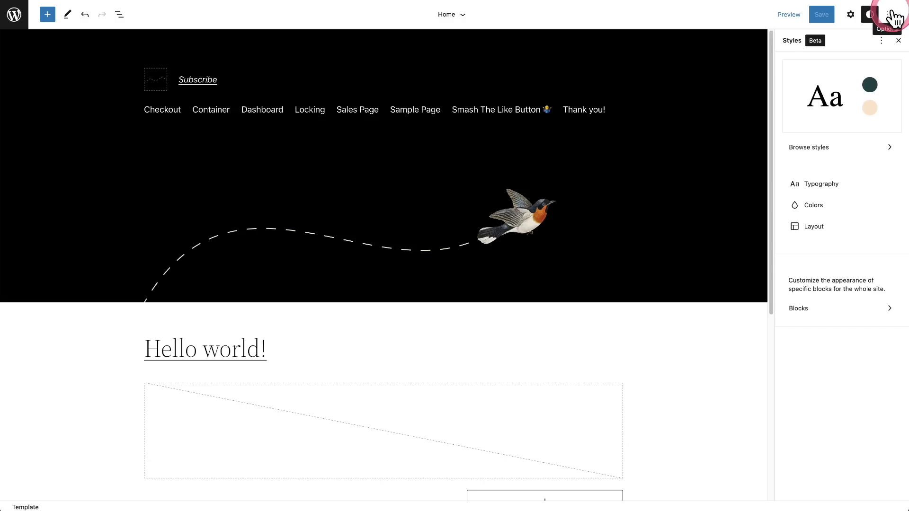
{"action": "left_click", "coordinate": [892, 14]}
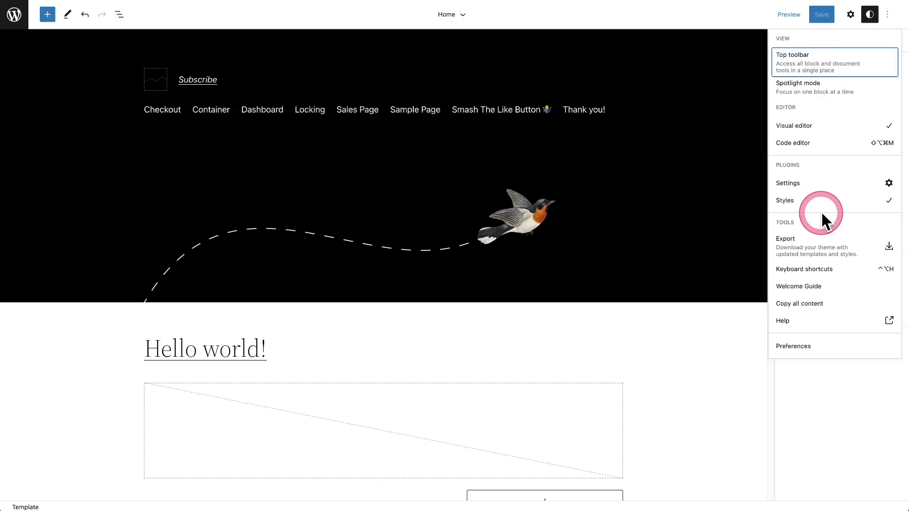
{"action": "mouse_move", "coordinate": [793, 259]}
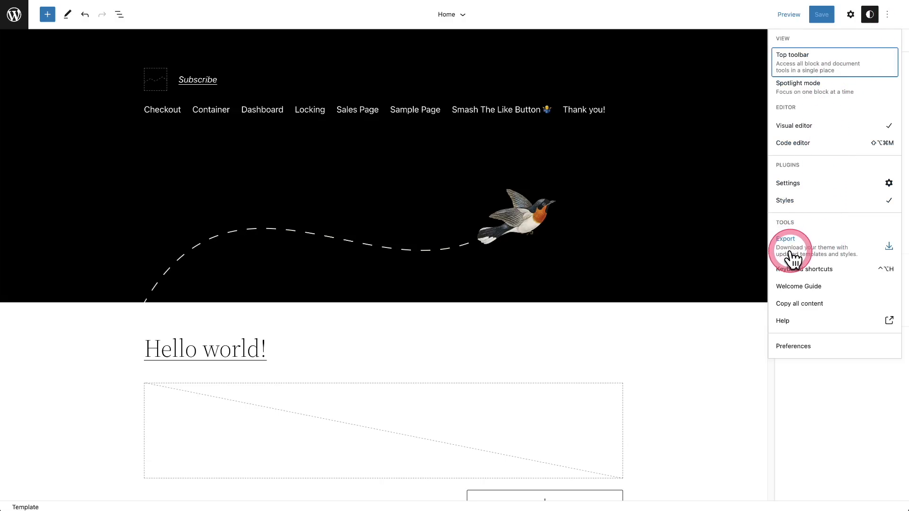
{"action": "mouse_move", "coordinate": [773, 271]}
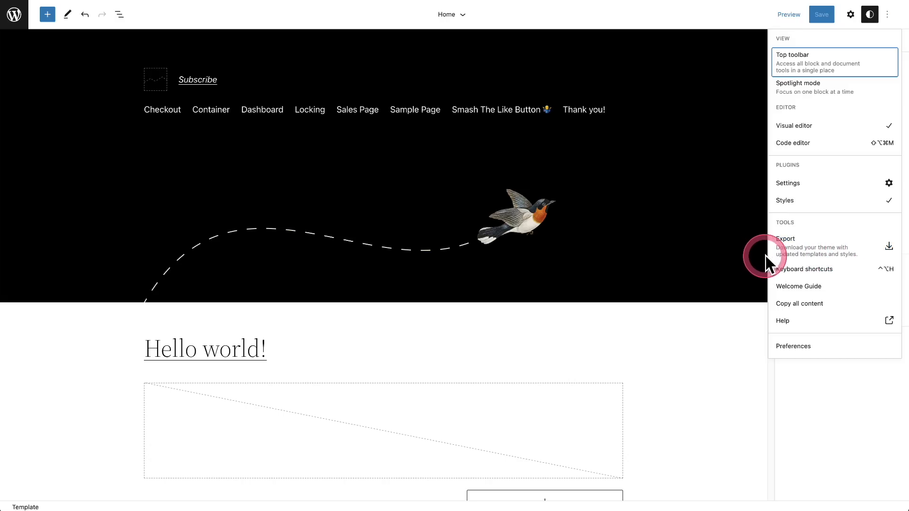
{"action": "mouse_move", "coordinate": [853, 254]}
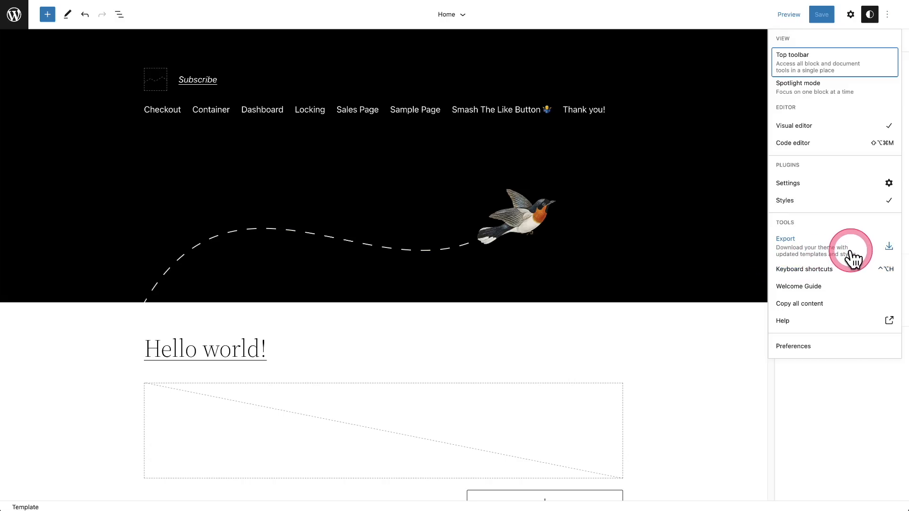
{"action": "mouse_move", "coordinate": [803, 255]}
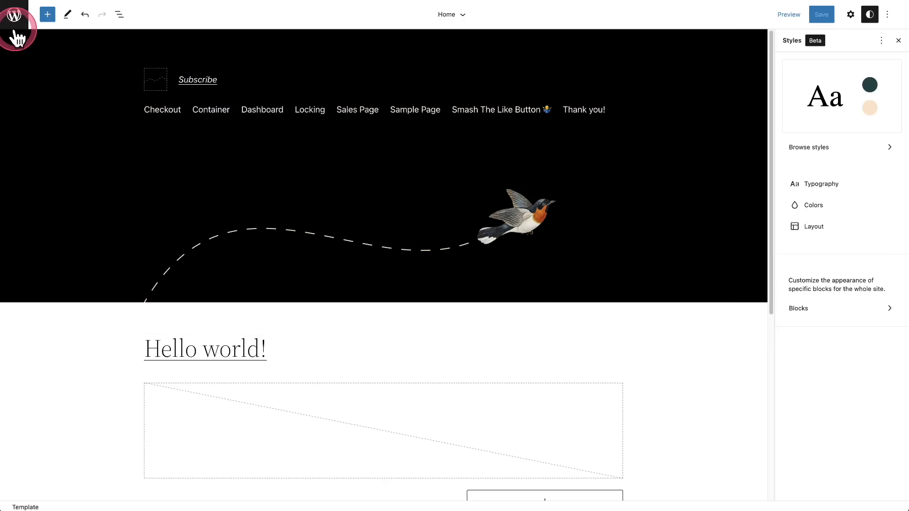
- Use the WordPress logo navigation to list the site's Templates
{"action": "left_click", "coordinate": [15, 15]}
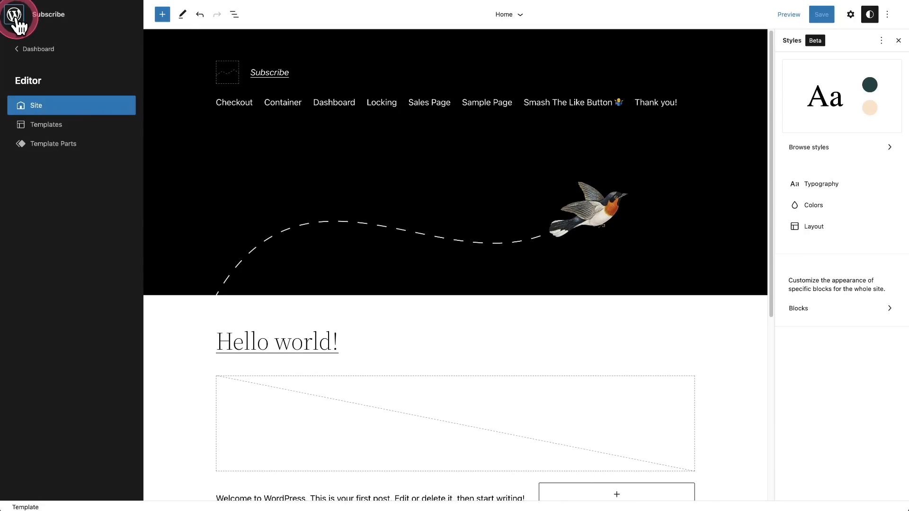
{"action": "mouse_move", "coordinate": [32, 107]}
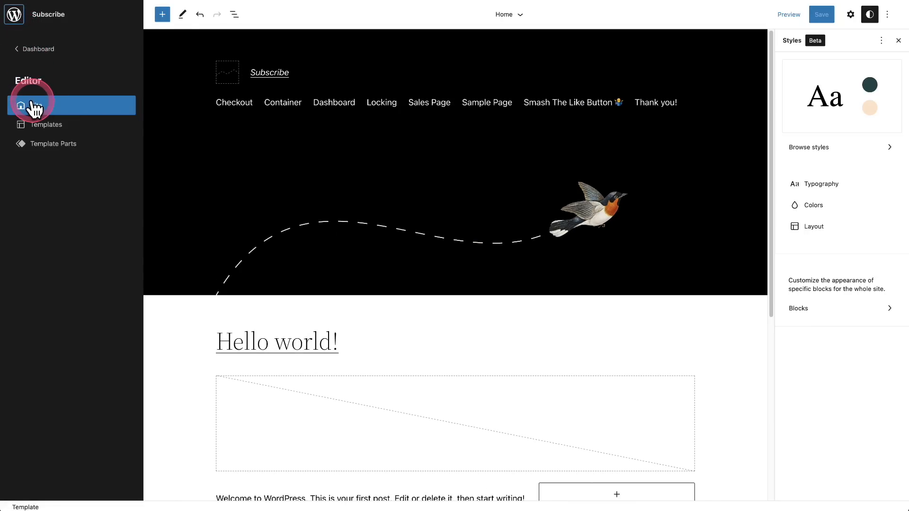
{"action": "left_click", "coordinate": [45, 125]}
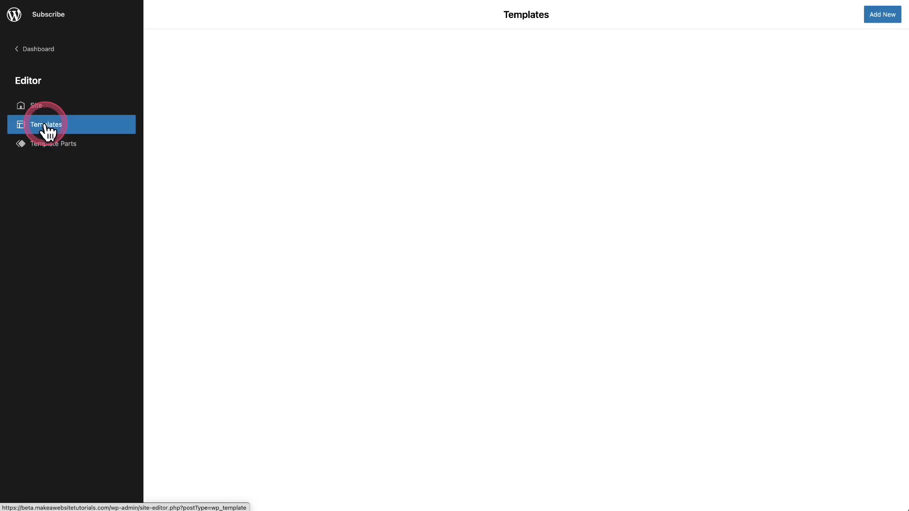
{"action": "left_click", "coordinate": [45, 125]}
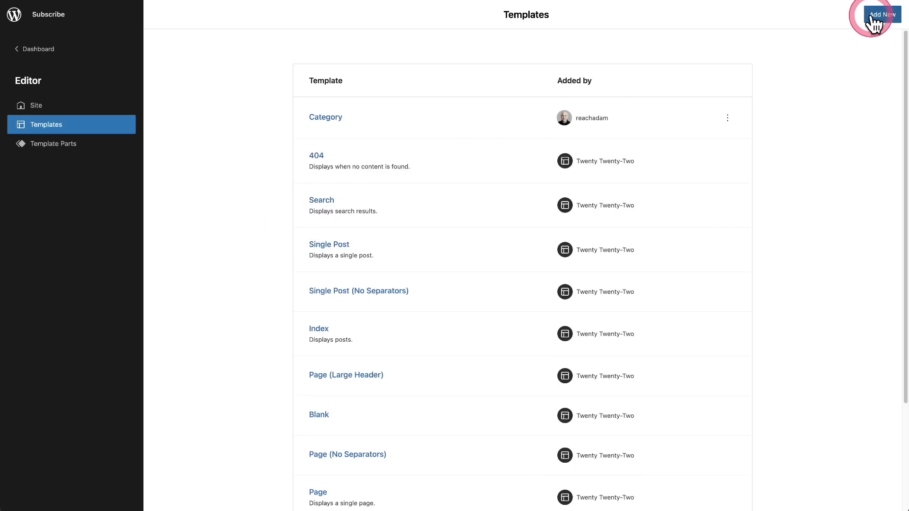
- Check the new template types and show the Styles sidebar on the Taxonomy template
{"action": "left_click", "coordinate": [882, 14]}
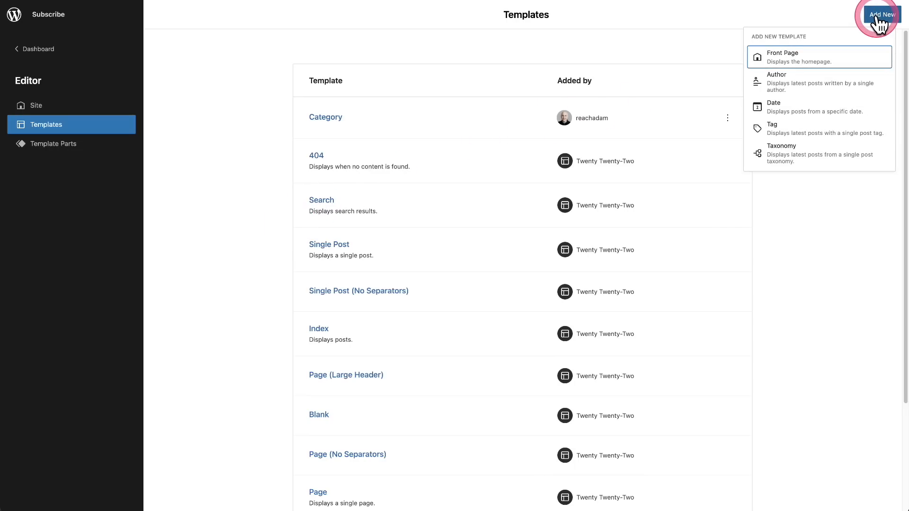
{"action": "mouse_move", "coordinate": [837, 122]}
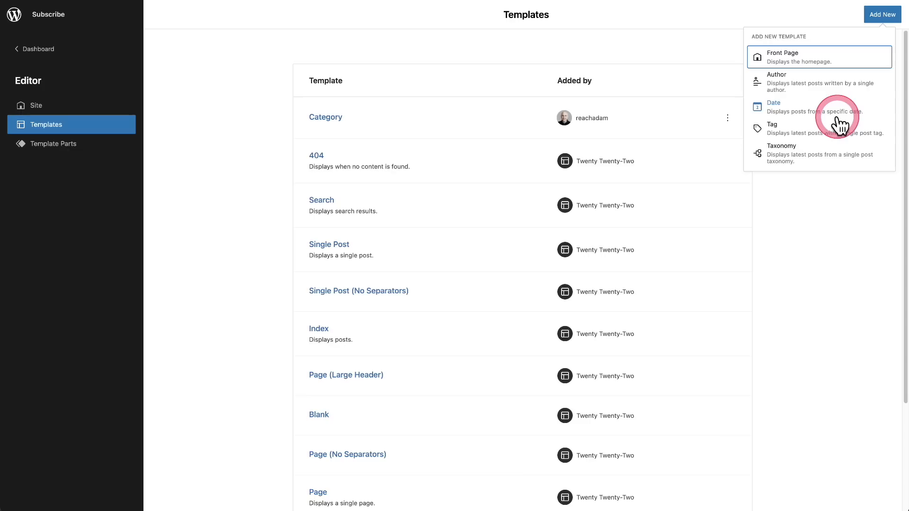
{"action": "mouse_move", "coordinate": [811, 137]}
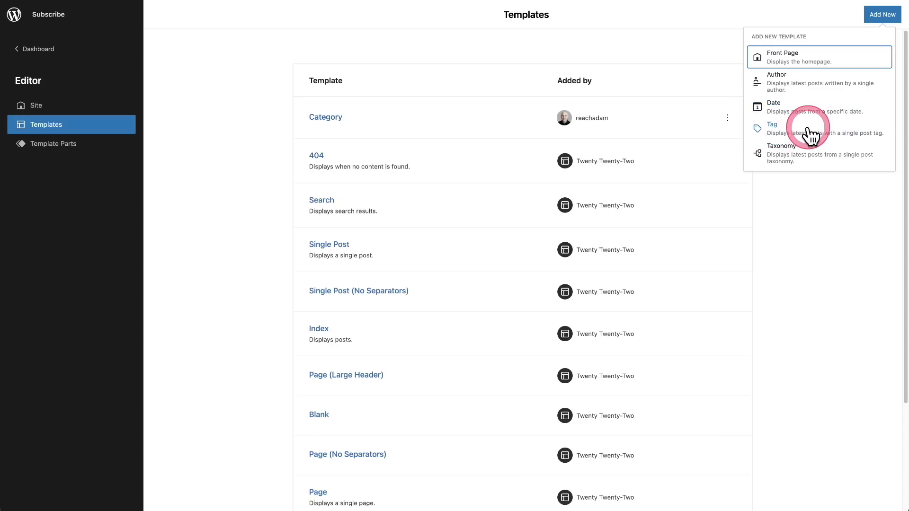
{"action": "mouse_move", "coordinate": [825, 161]}
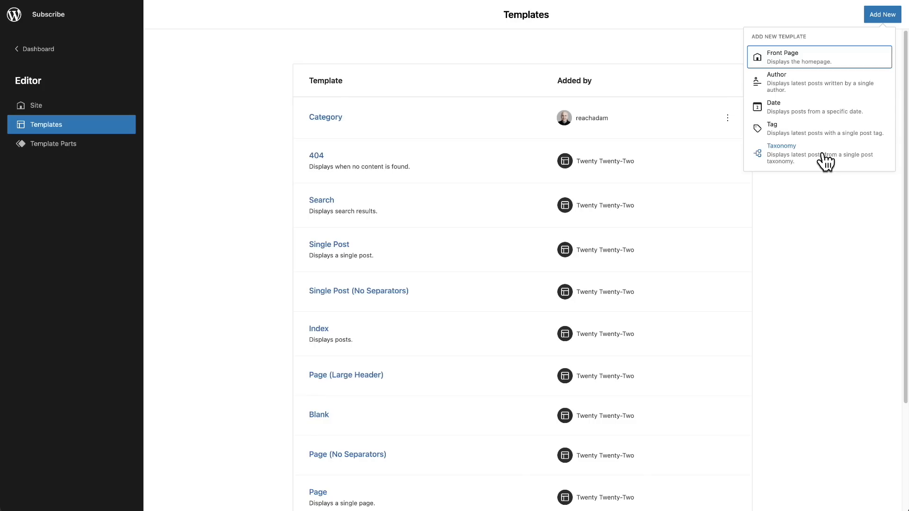
{"action": "left_click", "coordinate": [781, 146]}
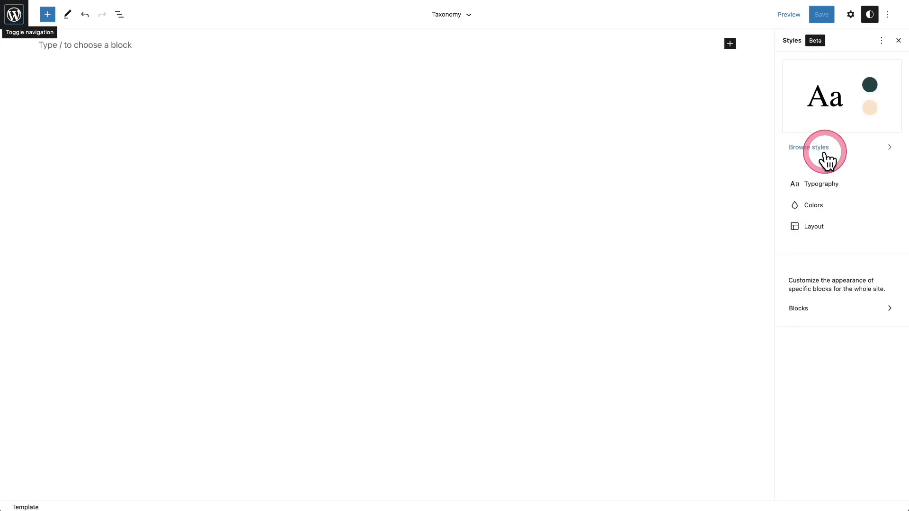
{"action": "mouse_move", "coordinate": [664, 207]}
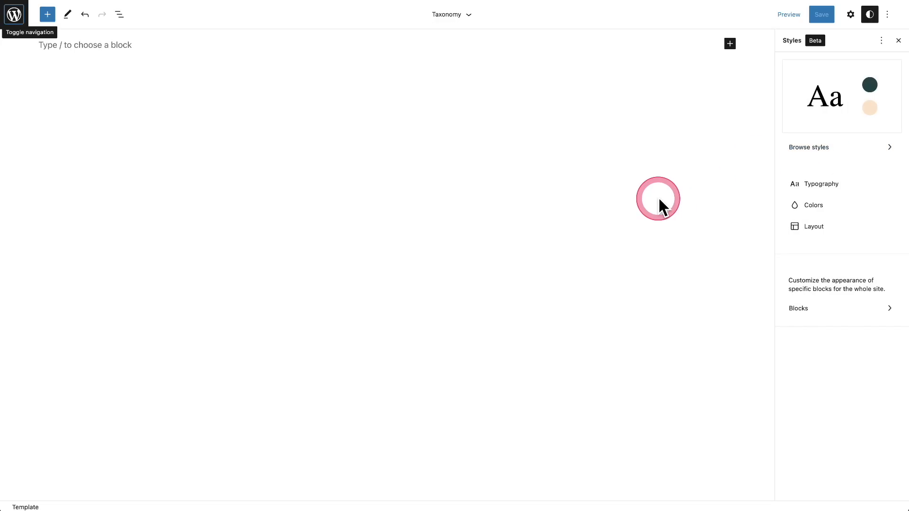
- Return to the admin Dashboard's About WordPress page showing the 6.0 What's New tab
{"action": "left_click", "coordinate": [658, 199]}
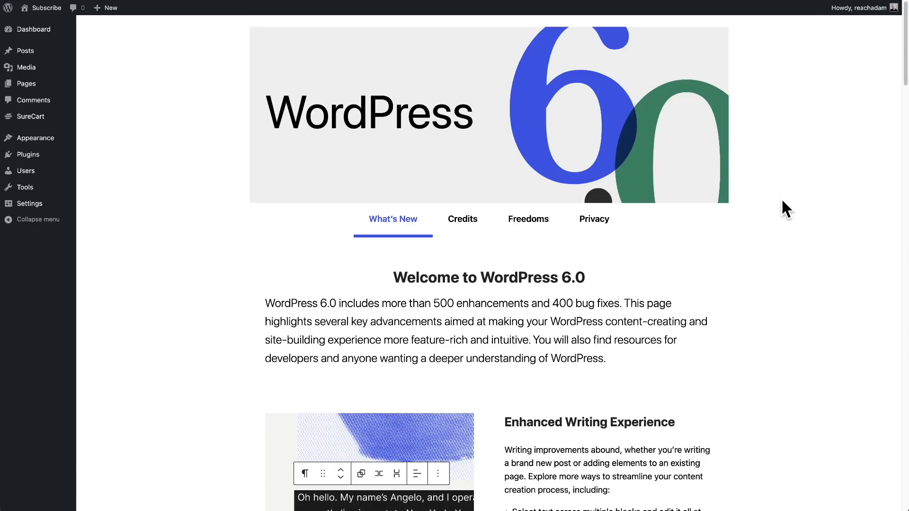
- Scroll the What's New page through Enhanced Writing Experience and Style Switching sections
{"action": "left_click", "coordinate": [781, 201]}
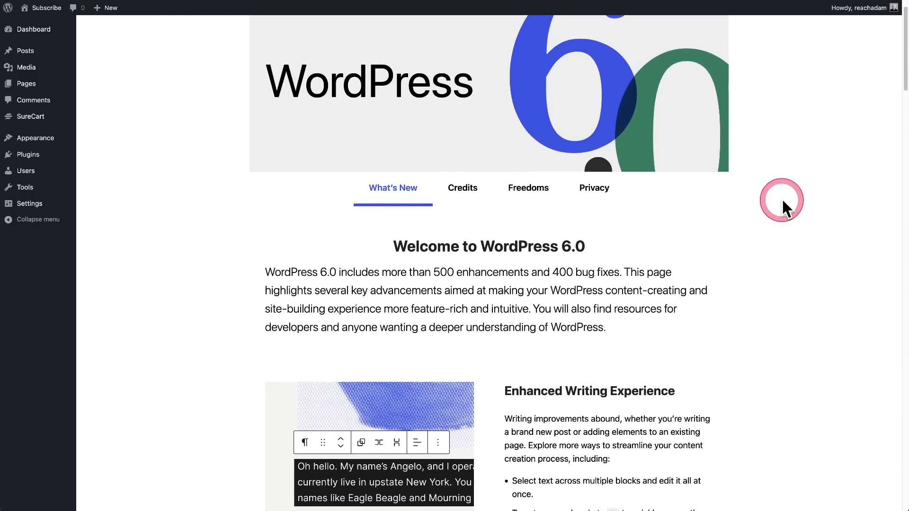
{"action": "scroll", "scroll_direction": "down", "scroll_amount": 3}
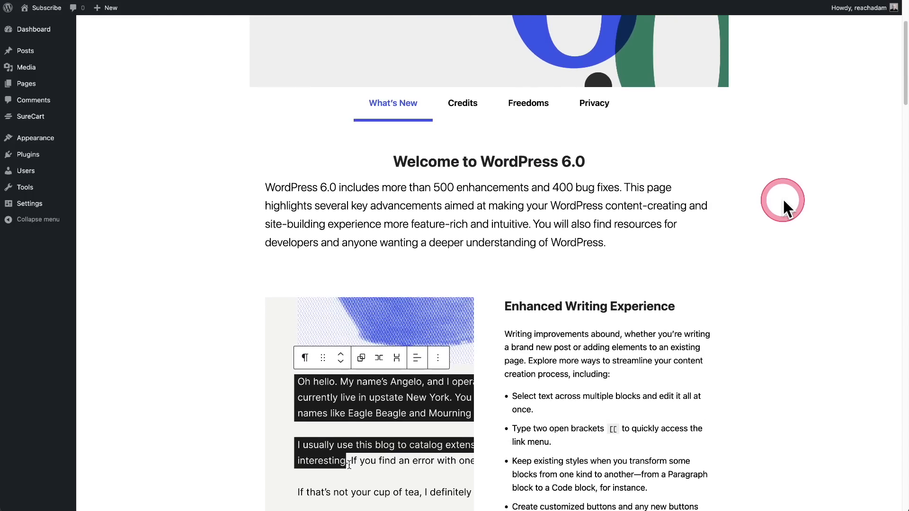
{"action": "scroll", "scroll_direction": "down", "scroll_amount": 3}
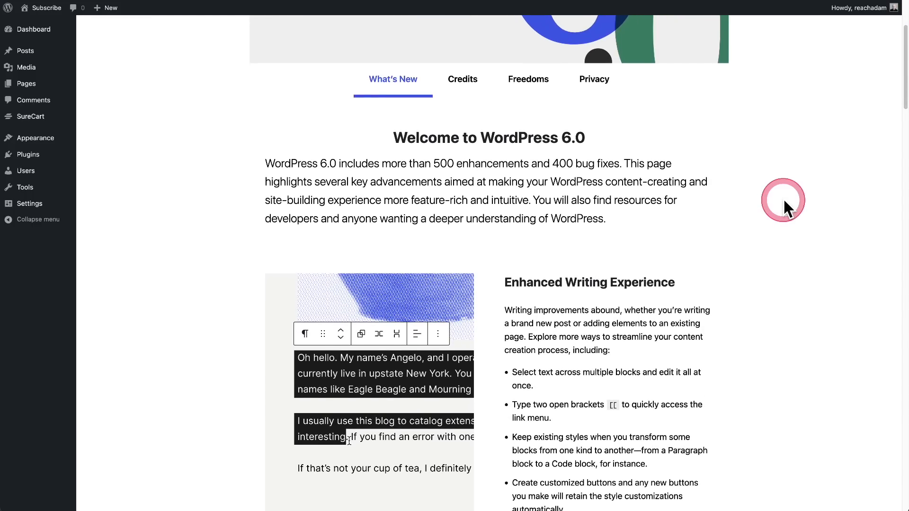
{"action": "scroll", "scroll_direction": "down", "scroll_amount": 3}
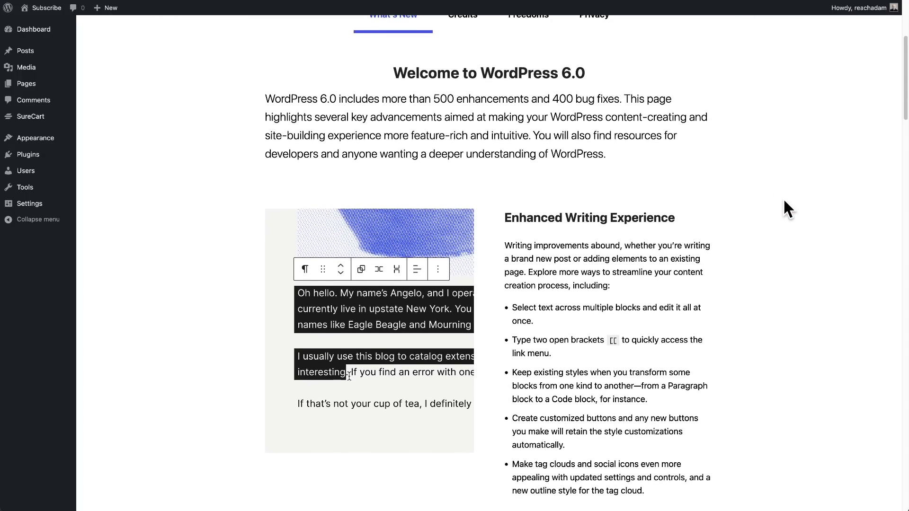
{"action": "left_click", "coordinate": [782, 200]}
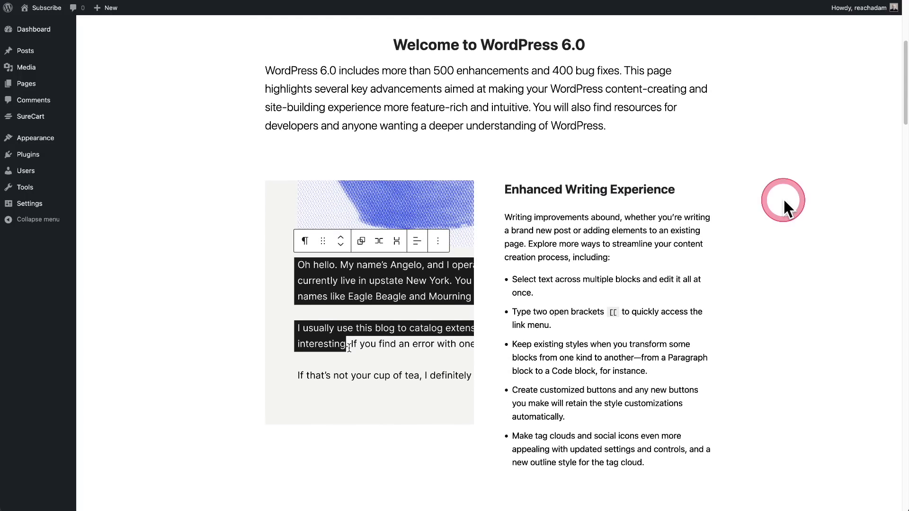
{"action": "scroll", "scroll_direction": "down", "scroll_amount": 3}
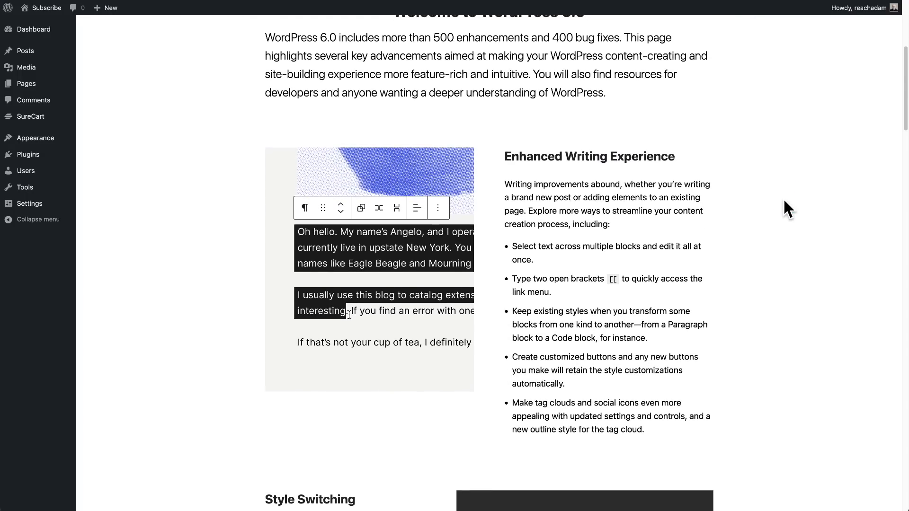
{"action": "scroll", "scroll_direction": "down", "scroll_amount": 3}
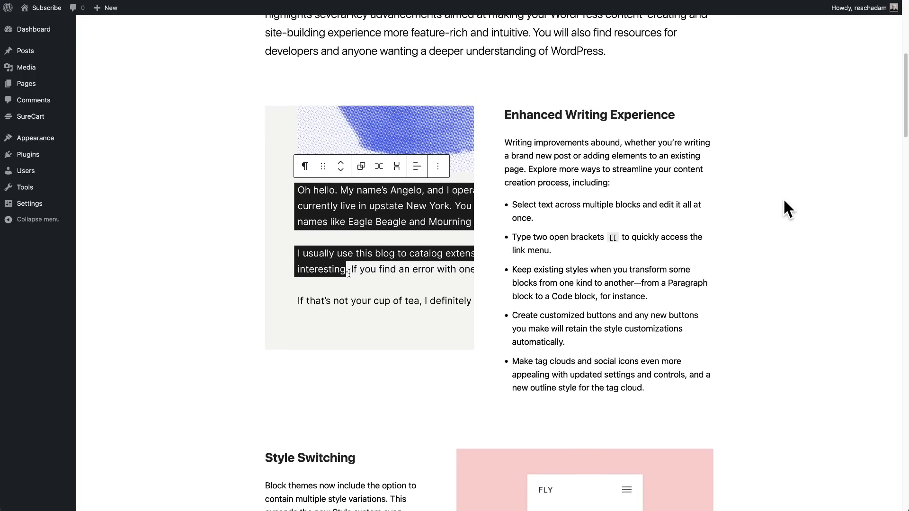
{"action": "scroll", "scroll_direction": "down", "scroll_amount": 3}
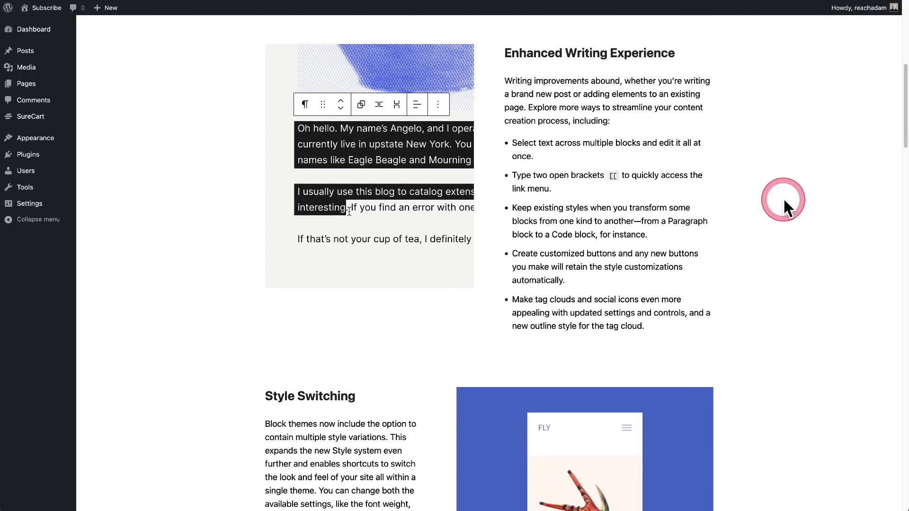
{"action": "scroll", "scroll_direction": "down", "scroll_amount": 3}
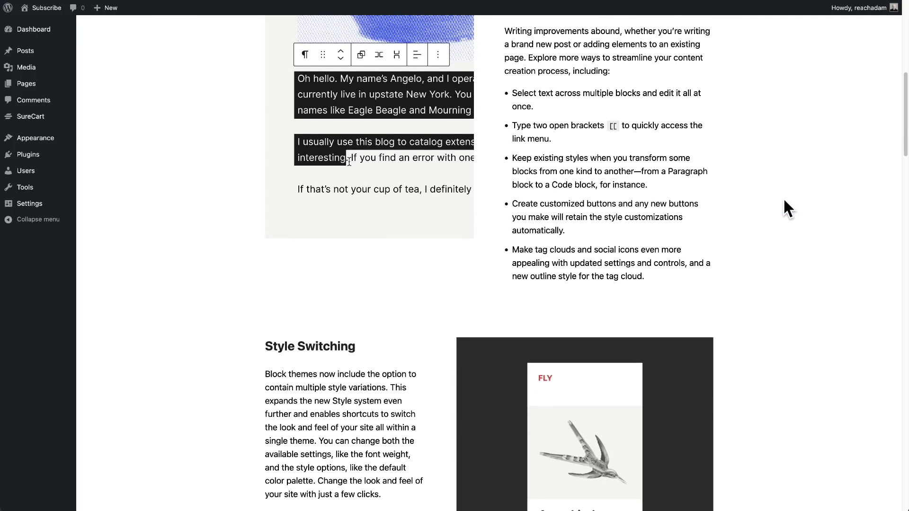
{"action": "scroll", "scroll_direction": "down", "scroll_amount": 3}
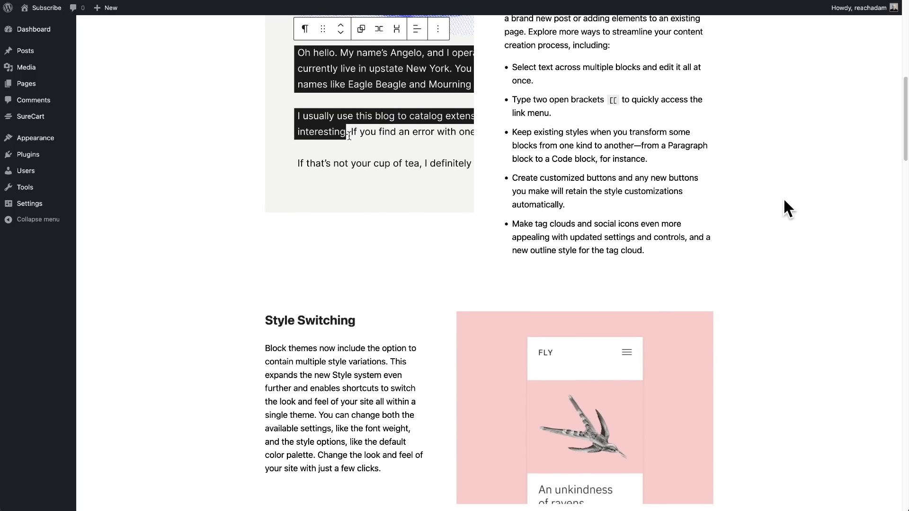
- Continue down past More Template Choices to the Integrated Patterns section
{"action": "scroll", "scroll_direction": "down", "scroll_amount": 3}
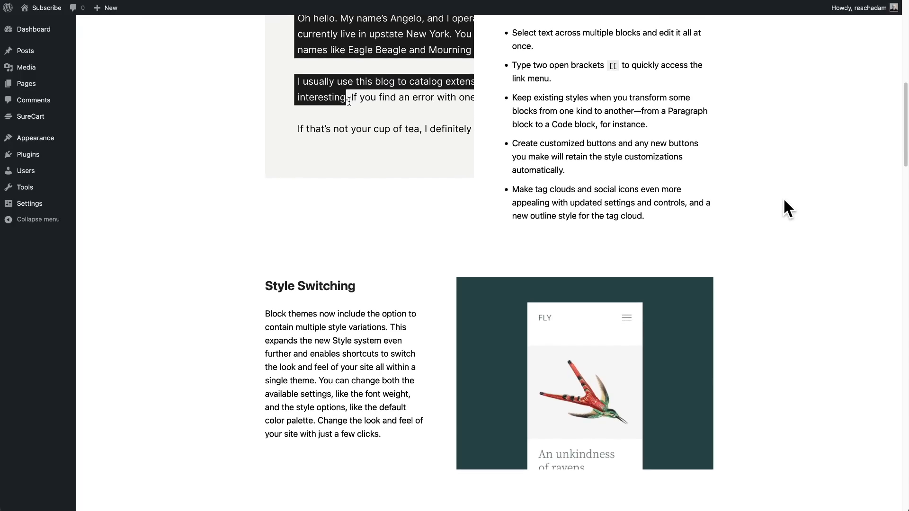
{"action": "scroll", "scroll_direction": "down", "scroll_amount": 3}
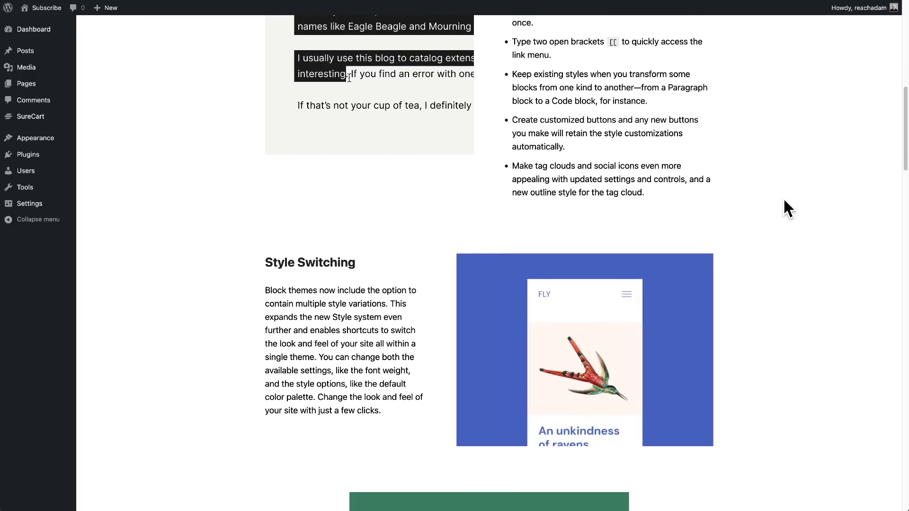
{"action": "scroll", "scroll_direction": "down", "scroll_amount": 3}
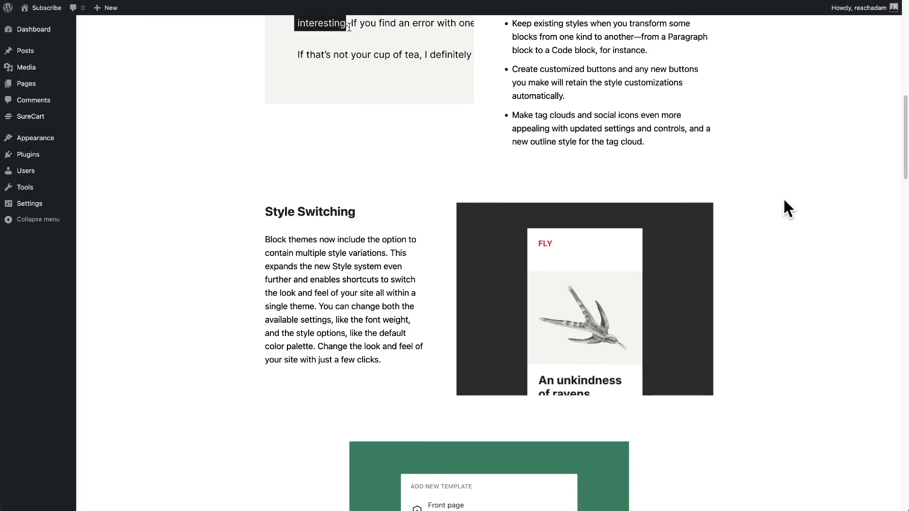
{"action": "scroll", "scroll_direction": "down", "scroll_amount": 3}
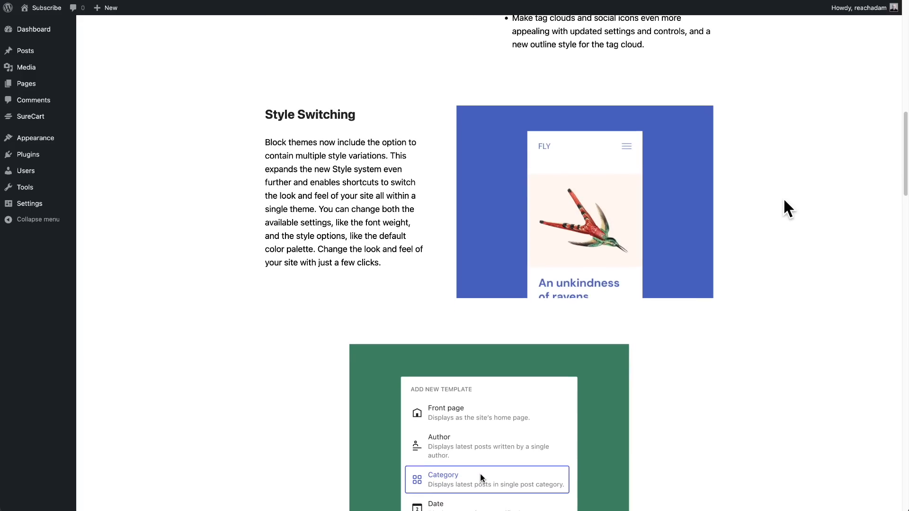
{"action": "scroll", "scroll_direction": "down", "scroll_amount": 3}
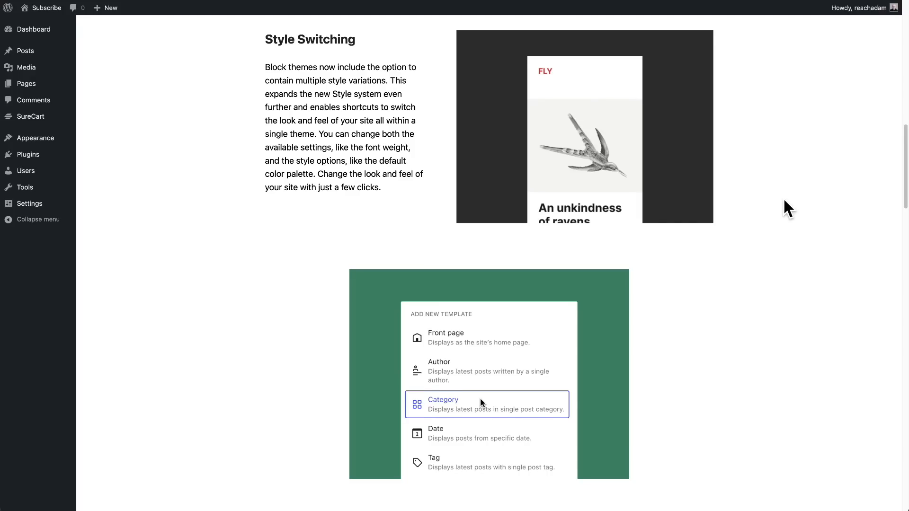
{"action": "scroll", "scroll_direction": "down", "scroll_amount": 3}
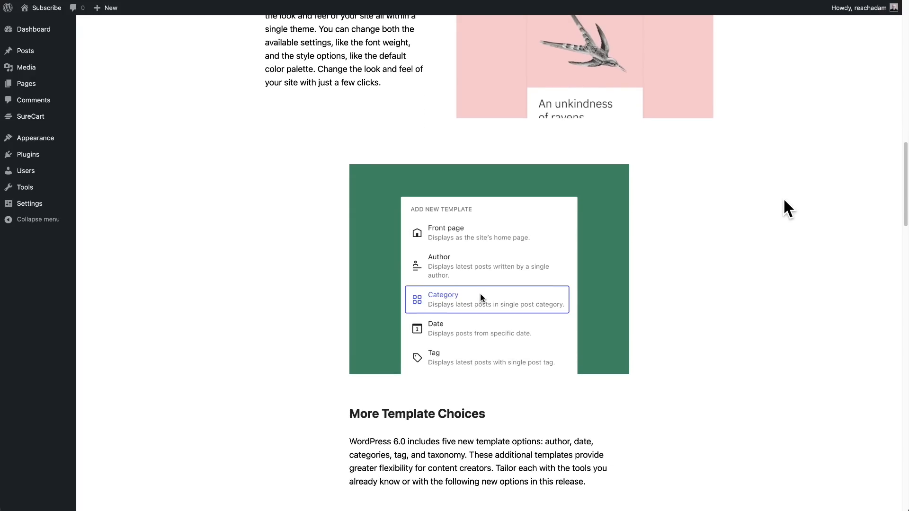
{"action": "scroll", "scroll_direction": "down", "scroll_amount": 3}
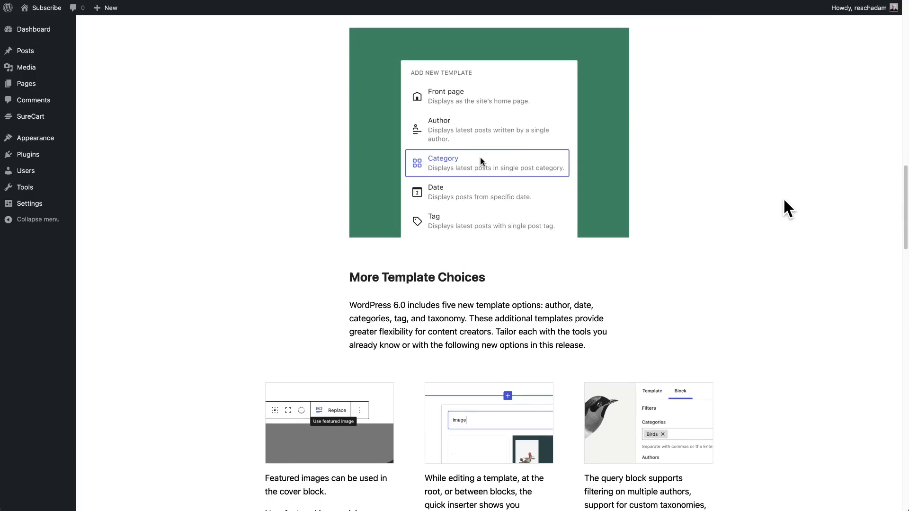
{"action": "scroll", "scroll_direction": "down", "scroll_amount": 3}
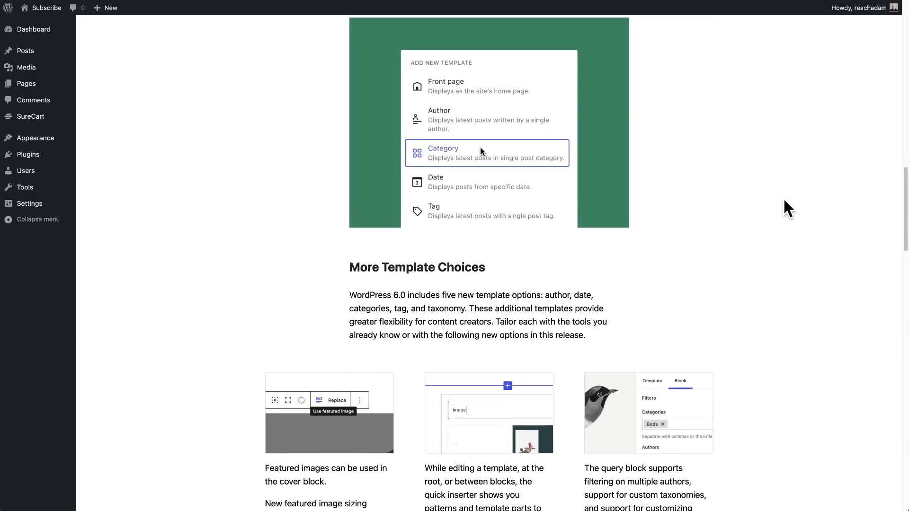
{"action": "scroll", "scroll_direction": "down", "scroll_amount": 3}
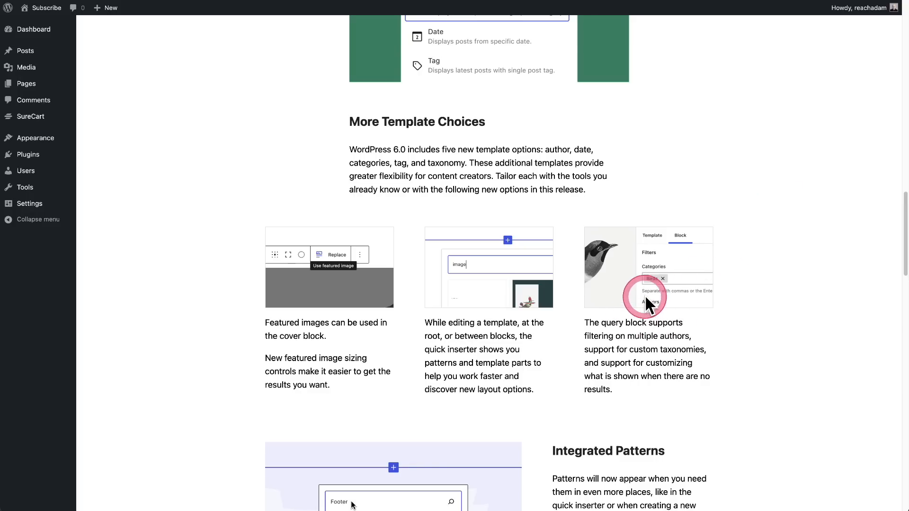
{"action": "scroll", "scroll_direction": "down", "scroll_amount": 3}
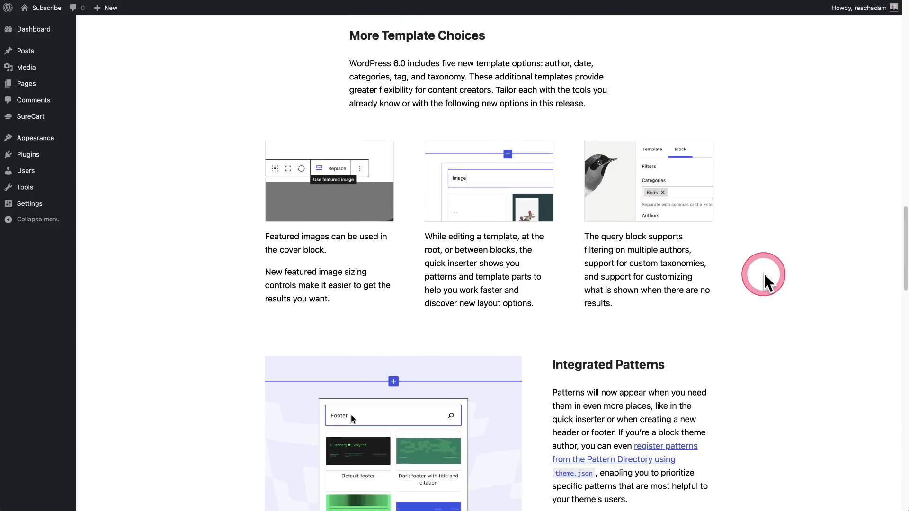